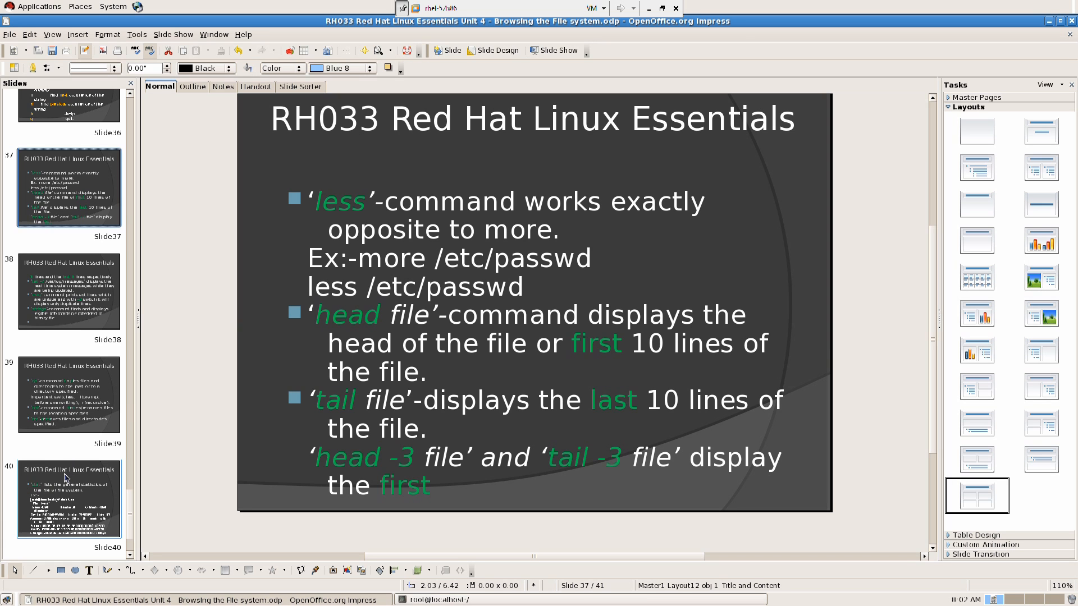
Step: Select slide 39 in the Slides pane to show the cp, mv and rm slide
left_click(69, 393)
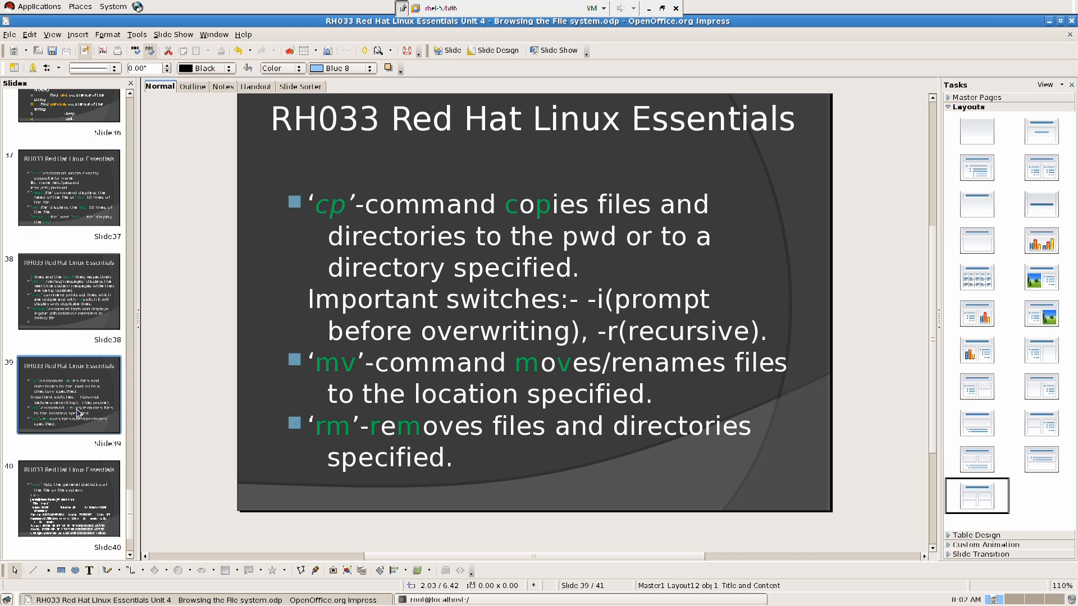
left_click(69, 294)
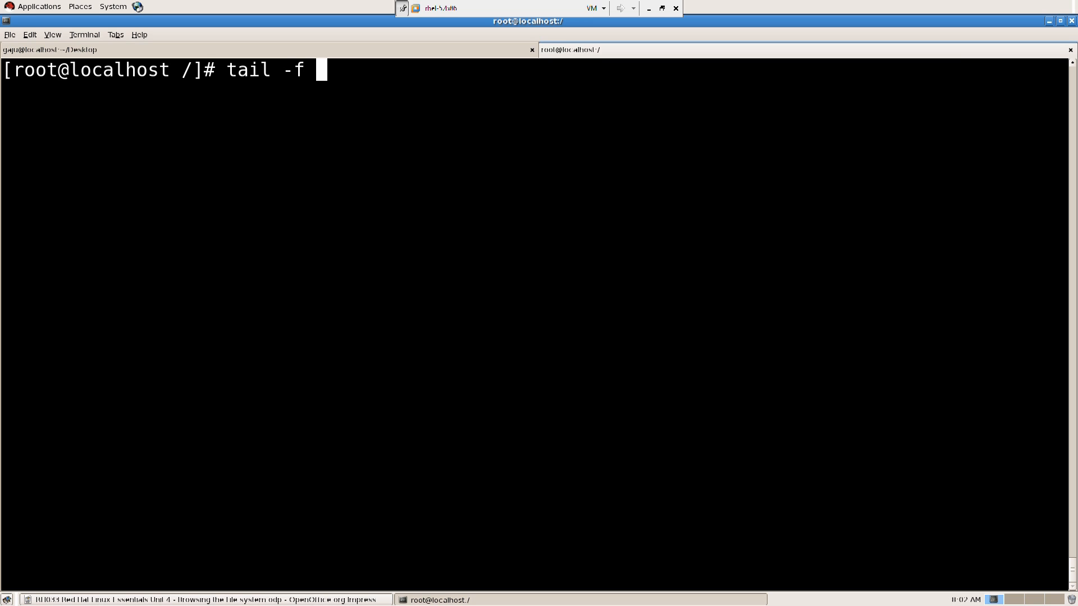
Step: Follow /var/log/messages with tail -f, then stop it with Ctrl+C to regain the prompt
type("/va")
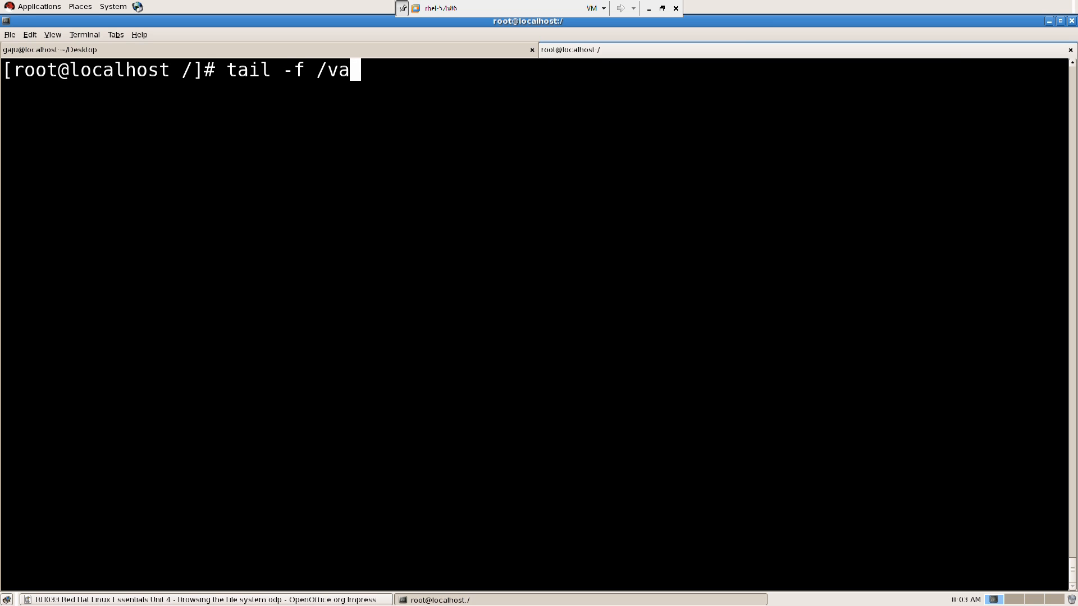
key("BackSpace")
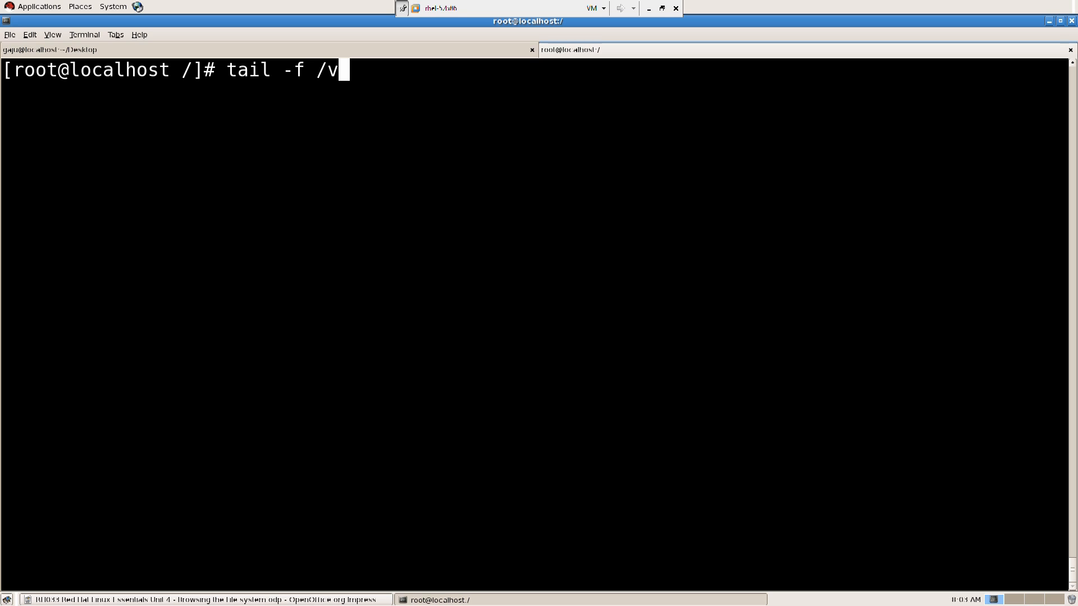
type("ar/")
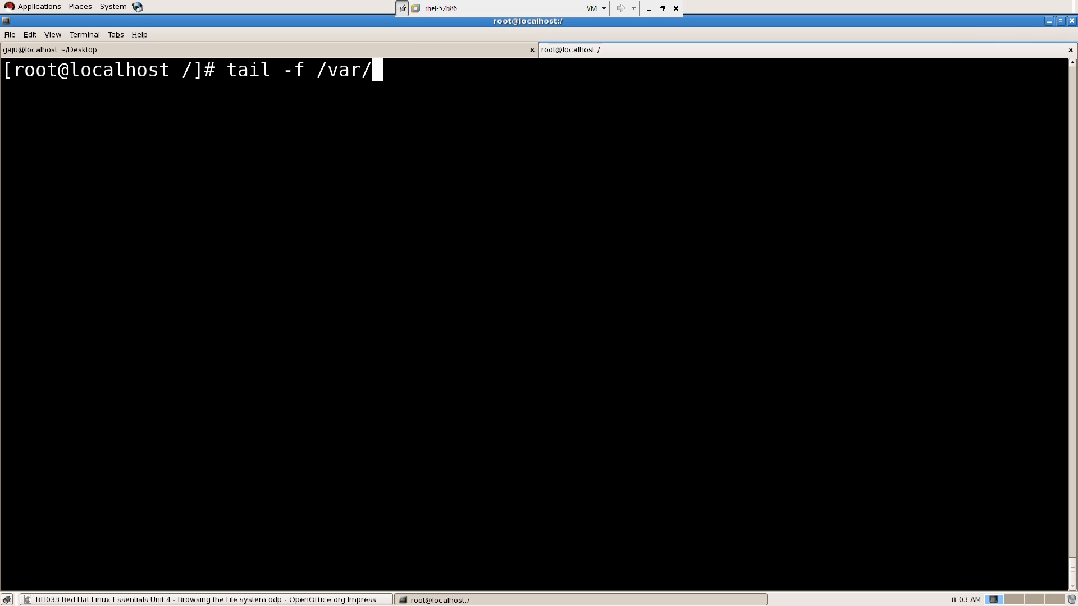
type("log/")
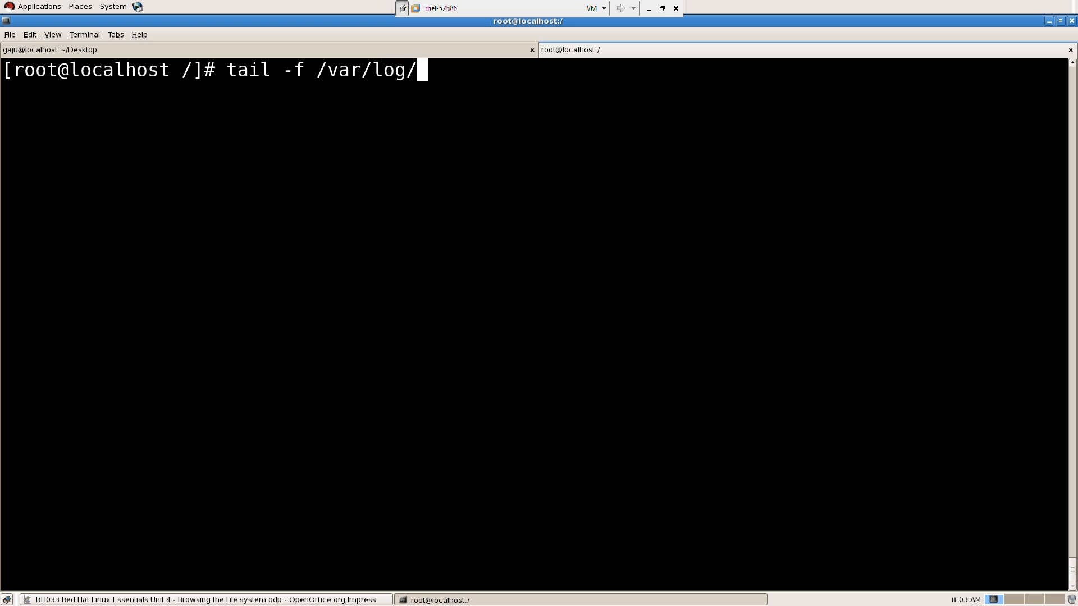
type("messages")
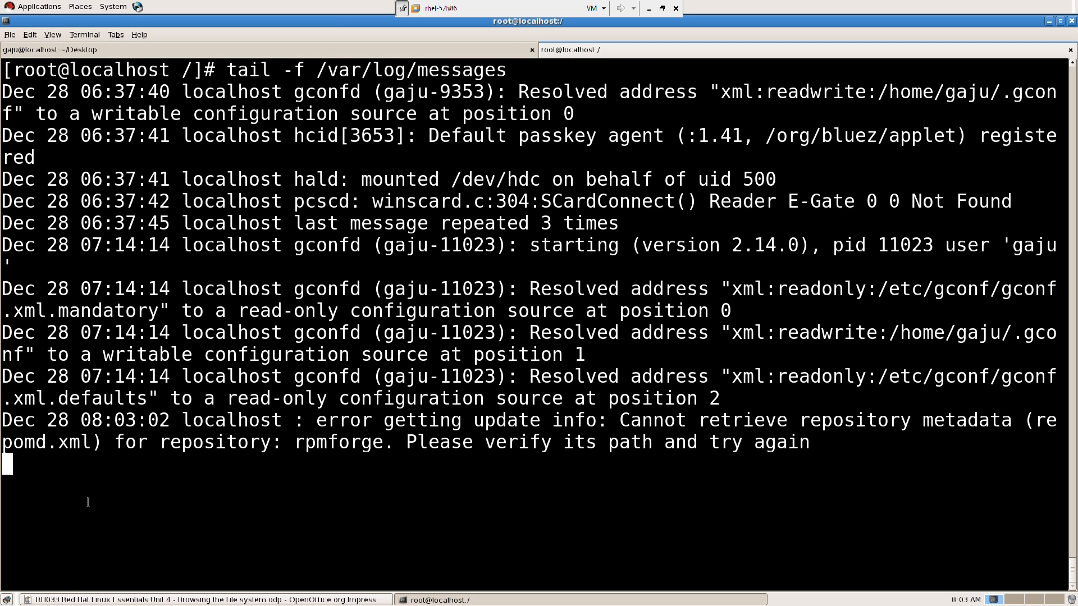
key("ctrl+c")
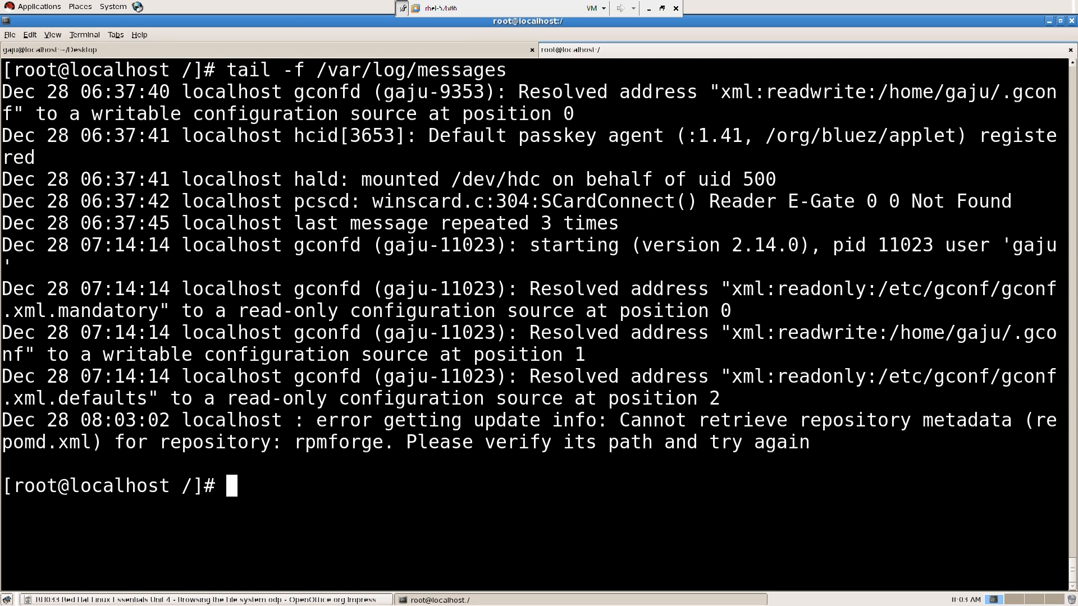
Step: Page through the man tail entry for its -f and line-count options, then quit with q
type("man")
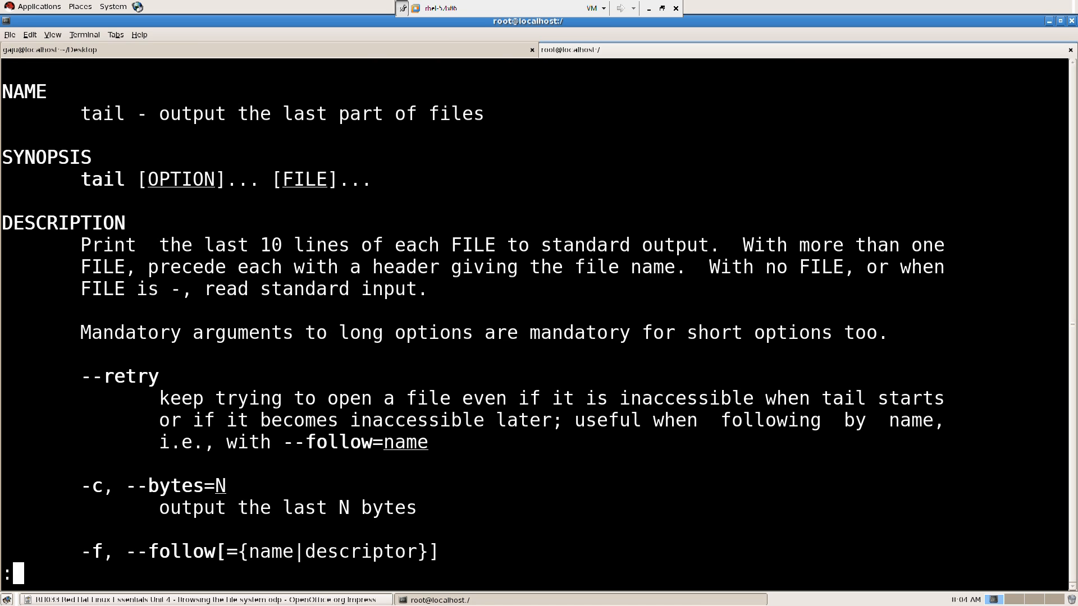
scroll("down", 3)
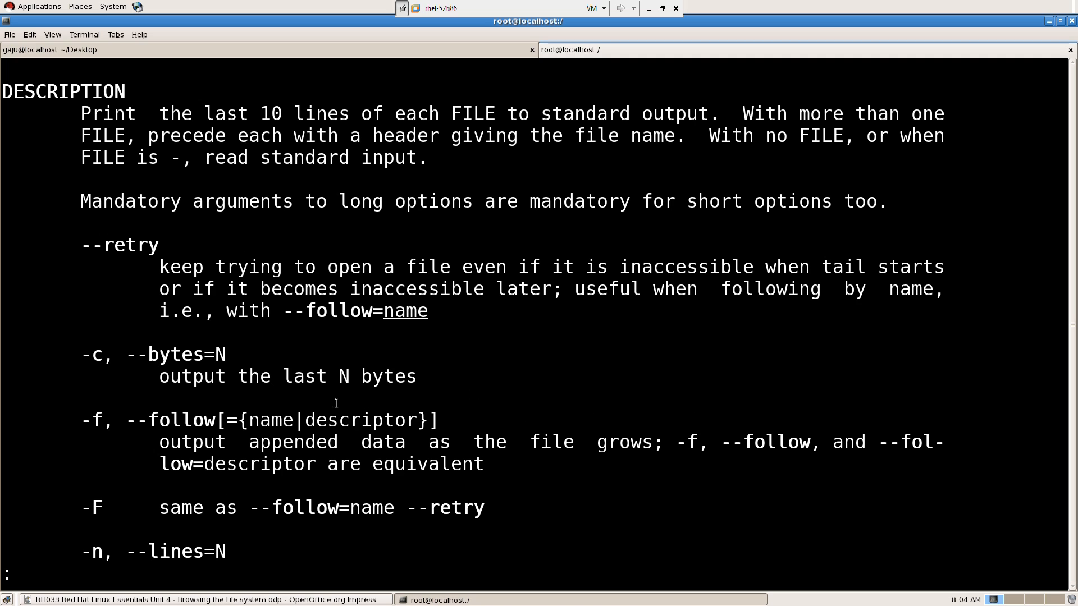
mouse_move(137, 454)
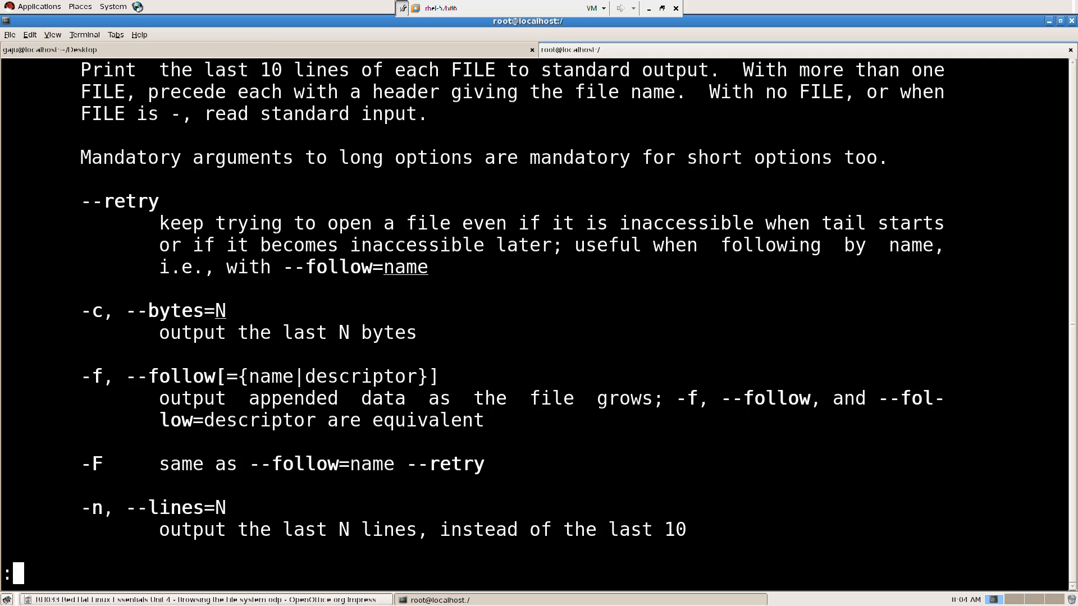
scroll("down", 3)
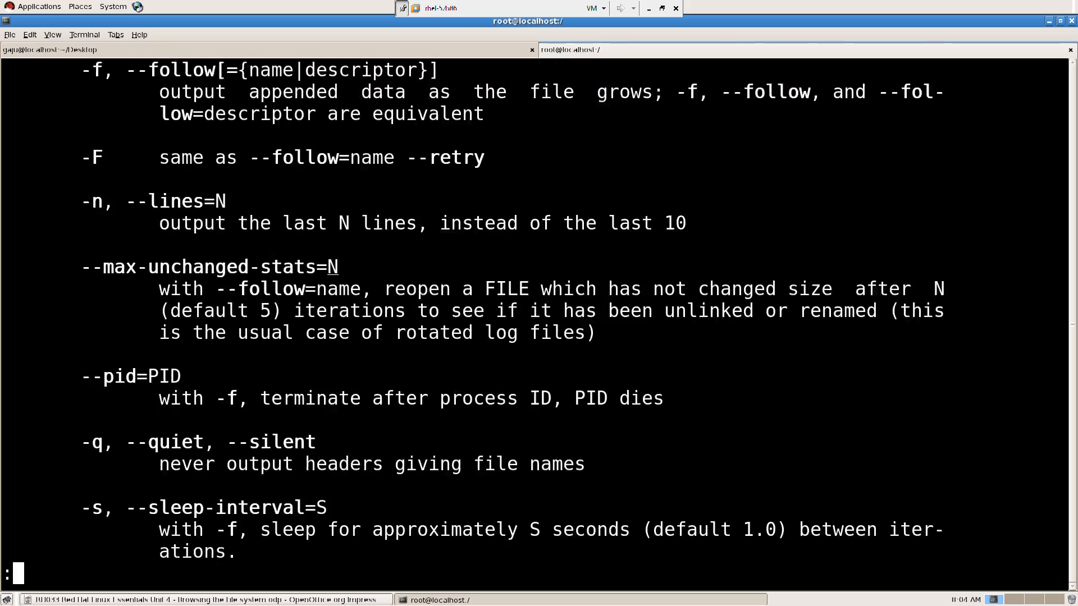
scroll("down", 3)
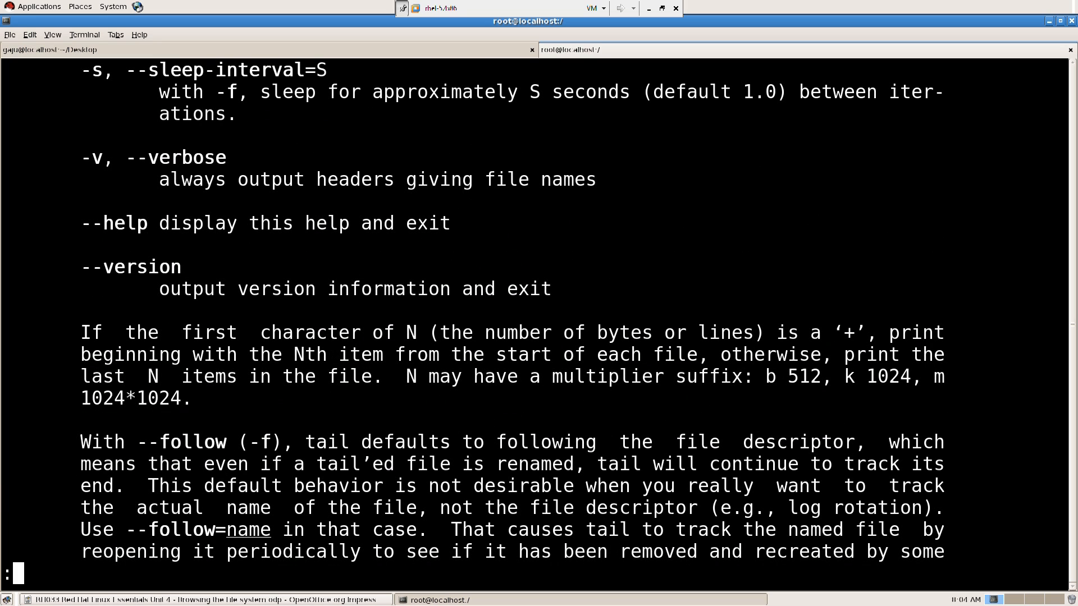
key("Escape")
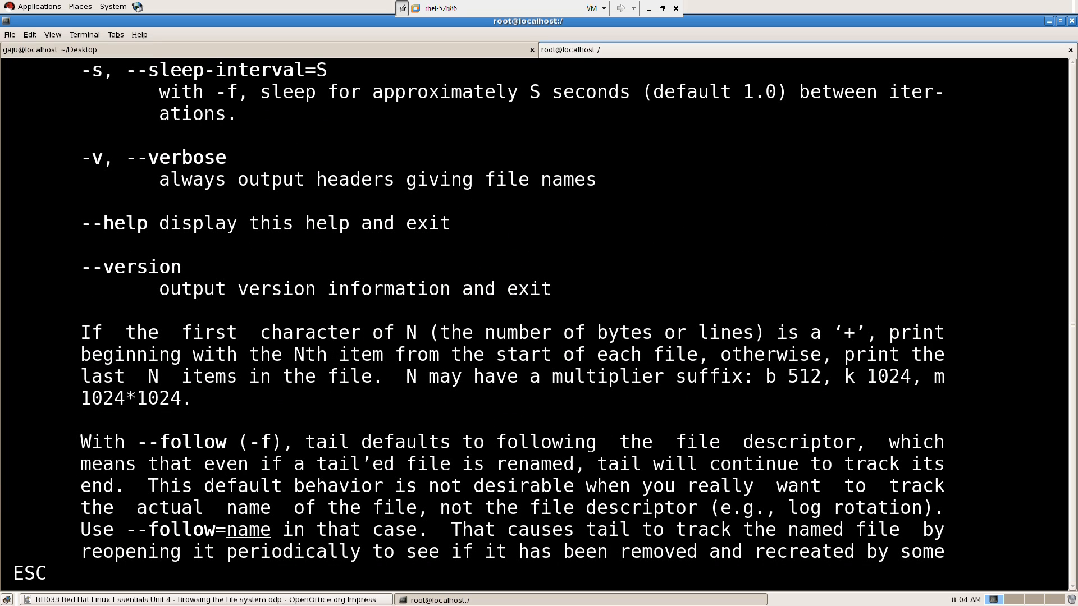
key("q")
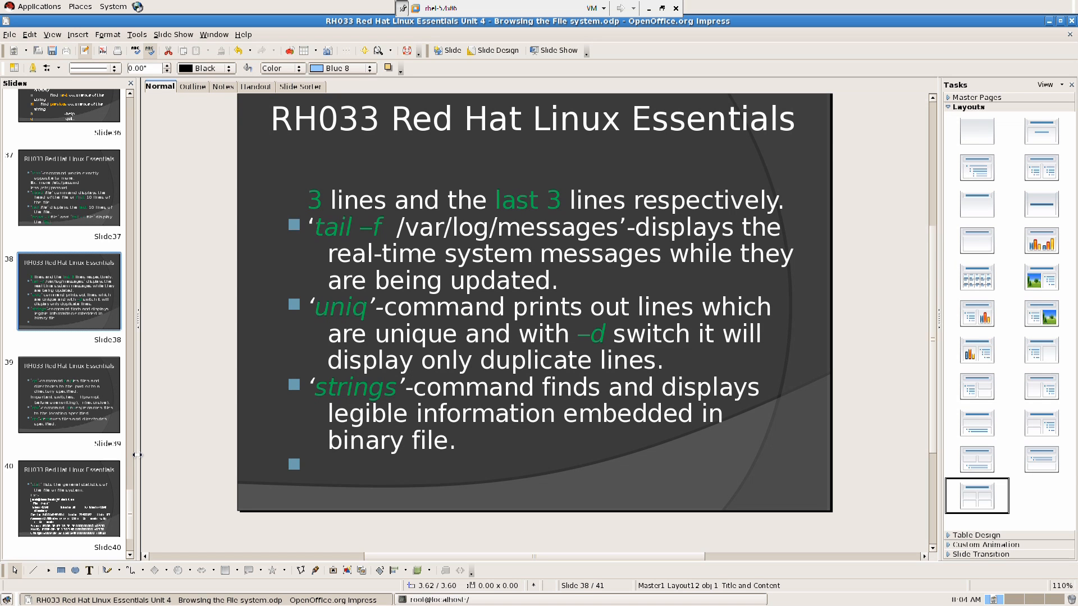
Step: Advance to slide 39 covering the cp, mv and rm commands
left_click(68, 392)
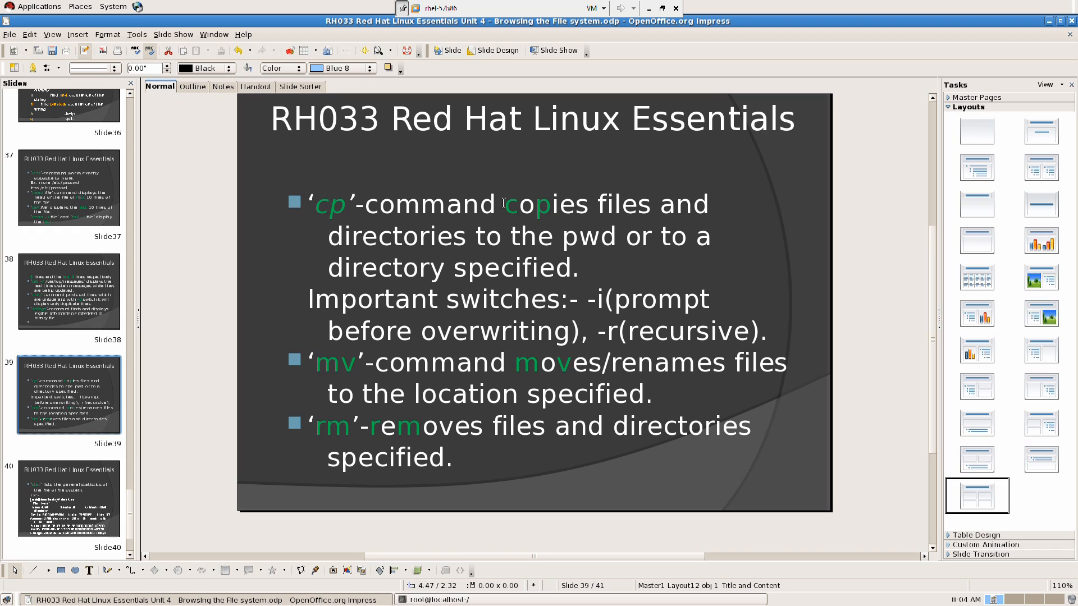
mouse_move(546, 245)
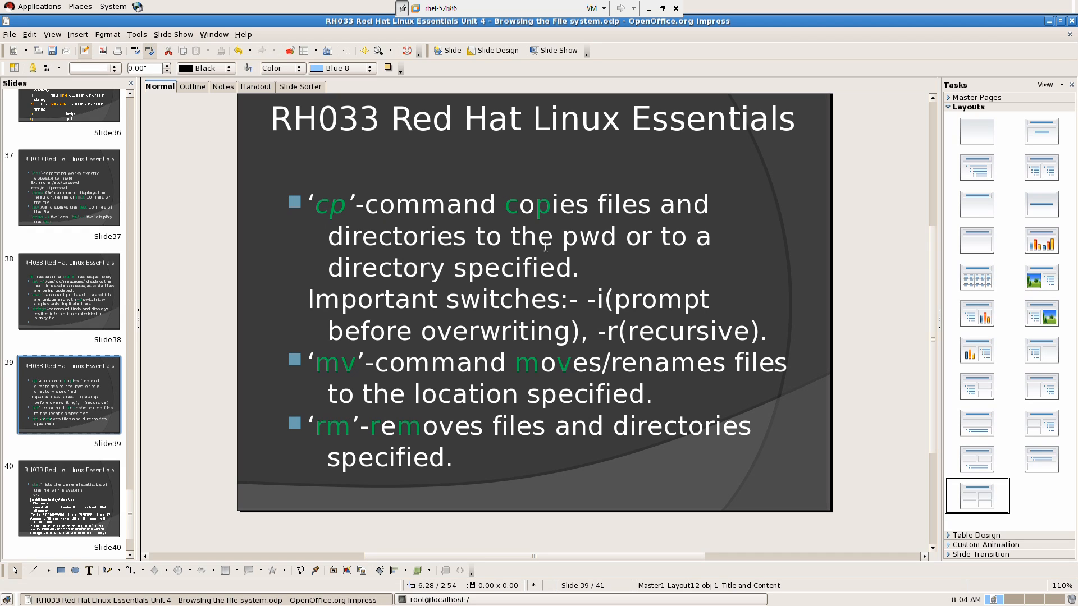
mouse_move(528, 247)
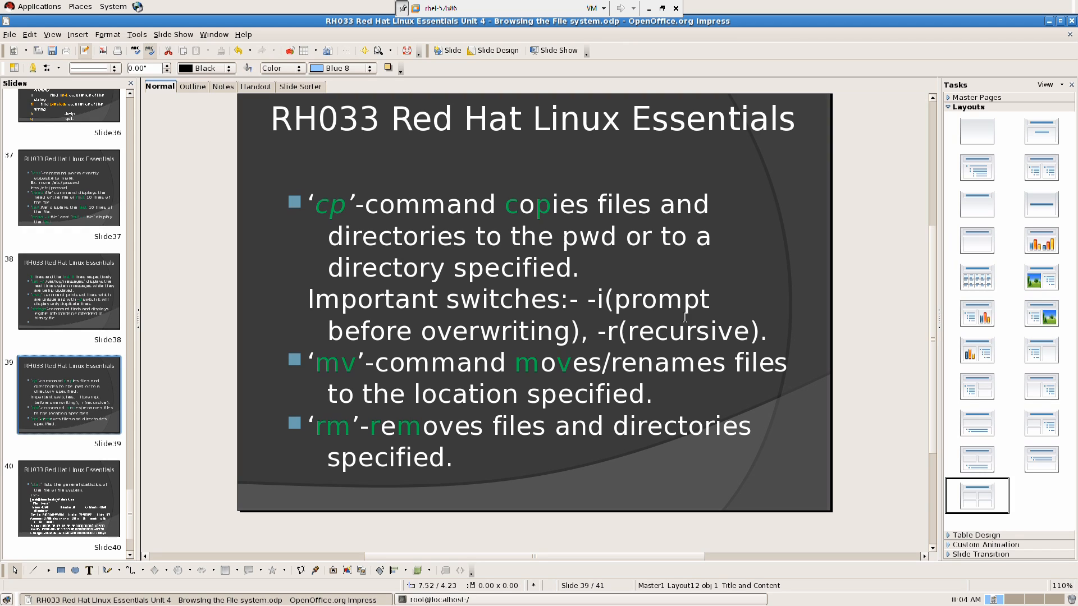
mouse_move(226, 377)
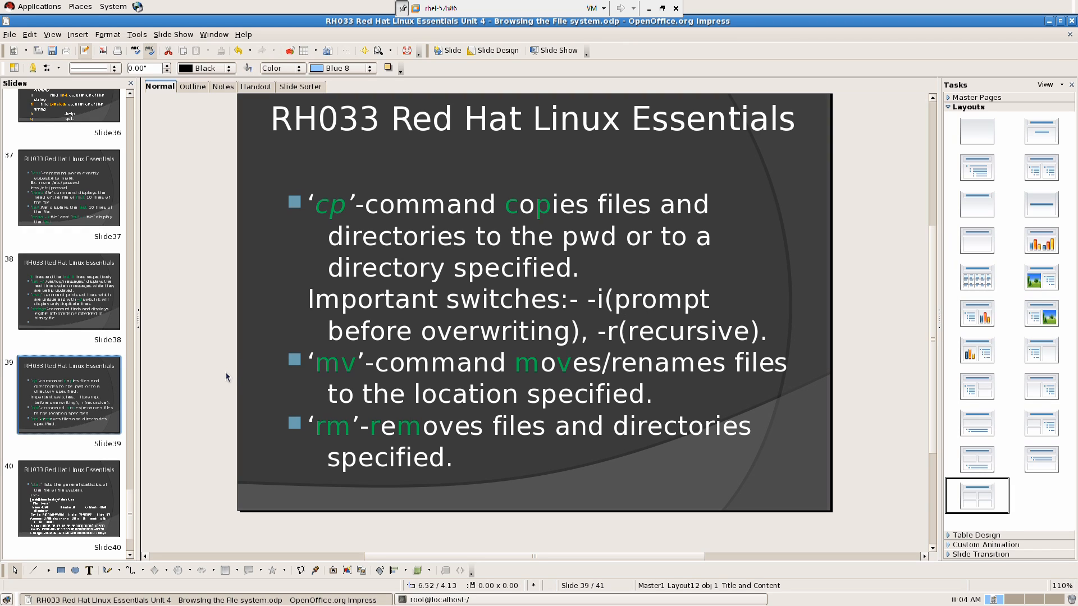
mouse_move(650, 334)
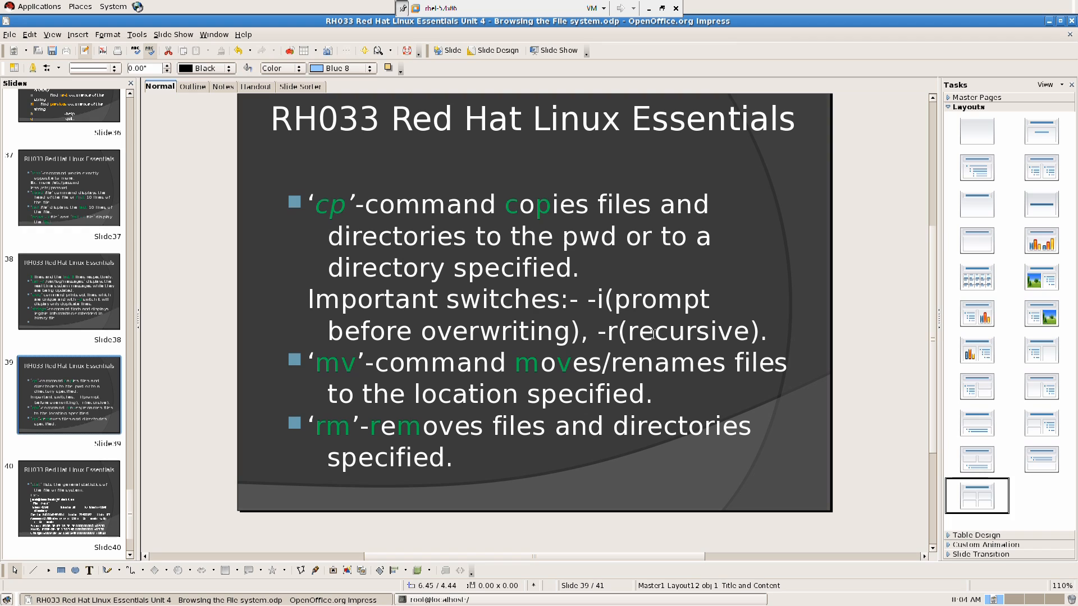
mouse_move(694, 346)
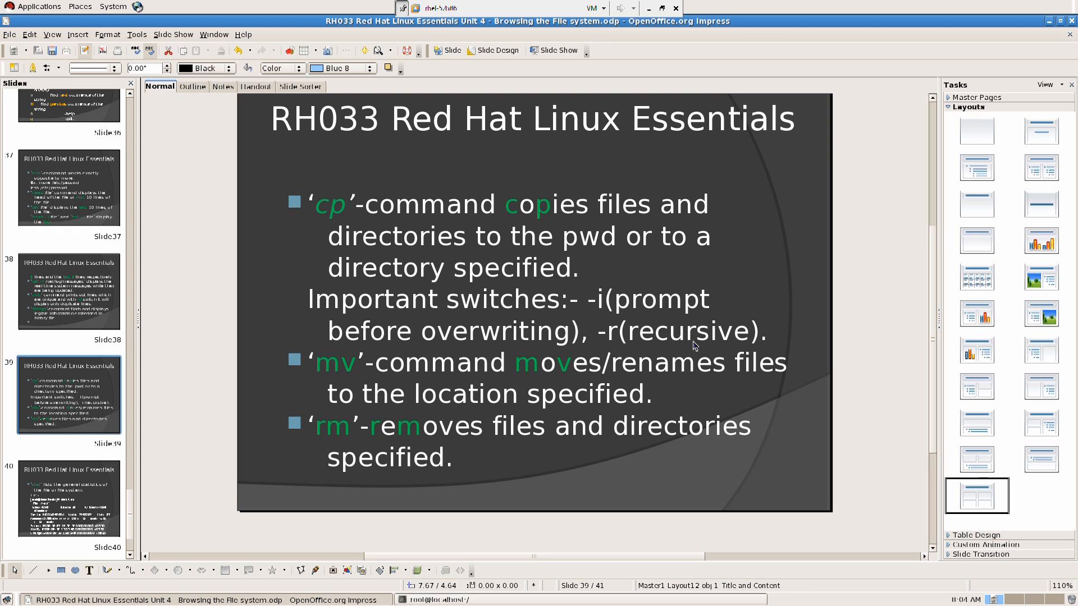
Step: In the root terminal, page through the man cp entry
left_click(437, 600)
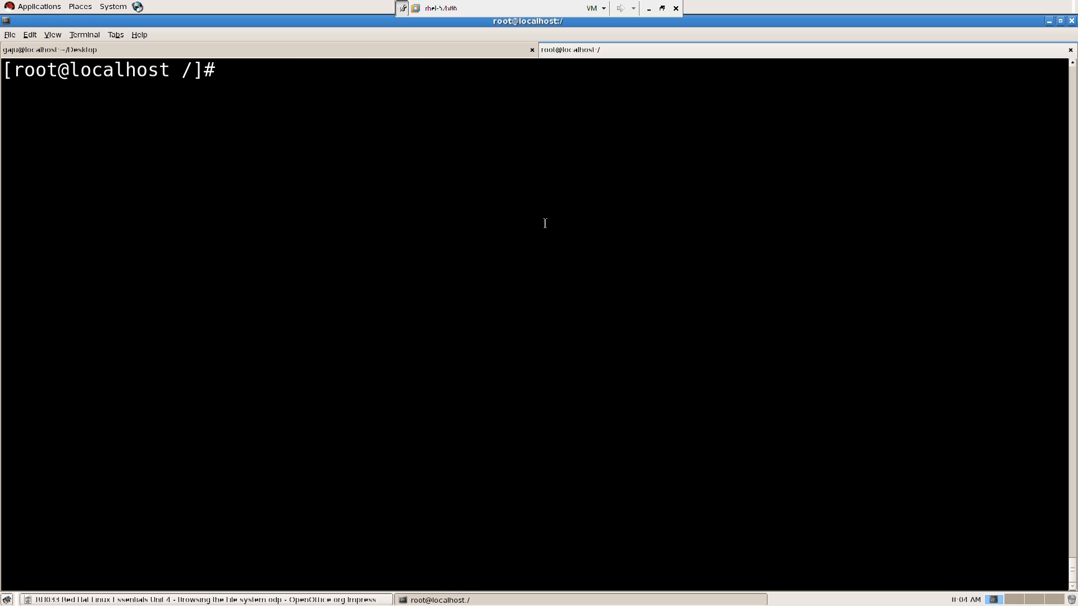
type("man cp")
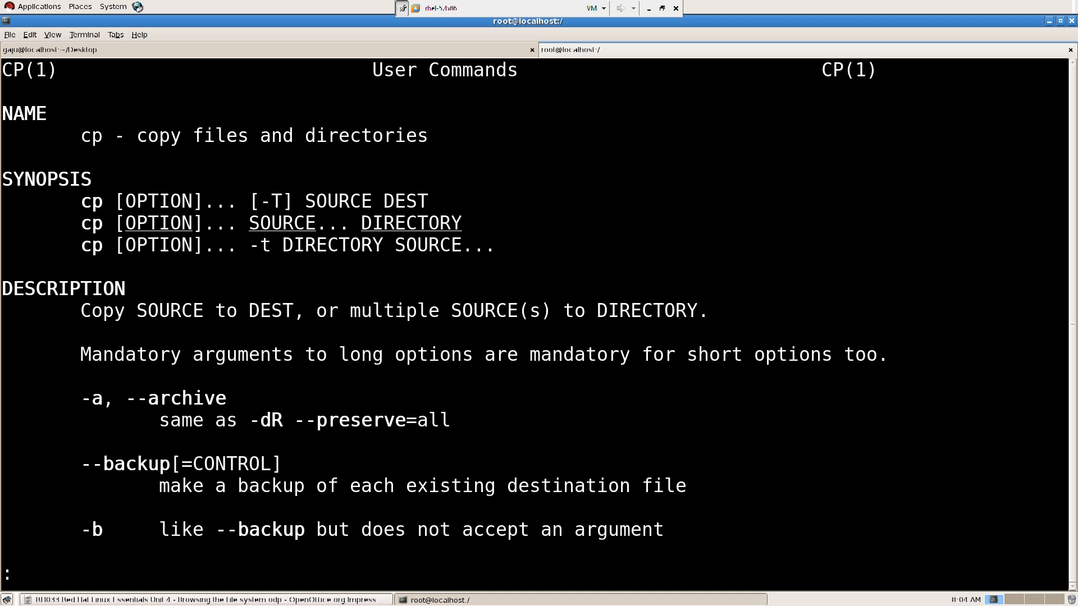
scroll("down", 3)
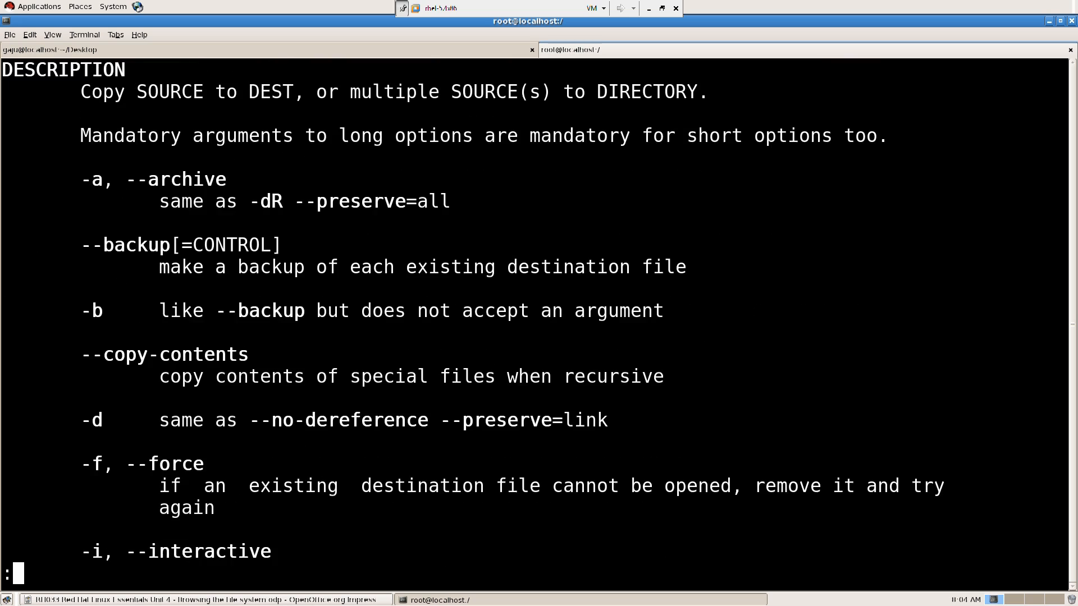
scroll("down", 3)
type("c")
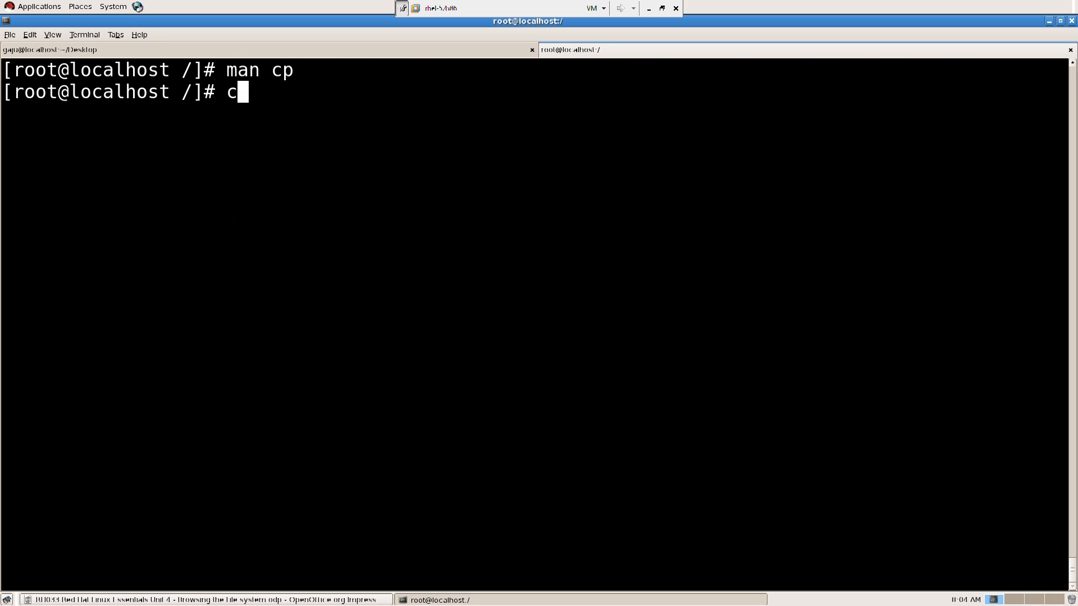
Step: View cp --help and info cp, then clear the screen
type("p --h")
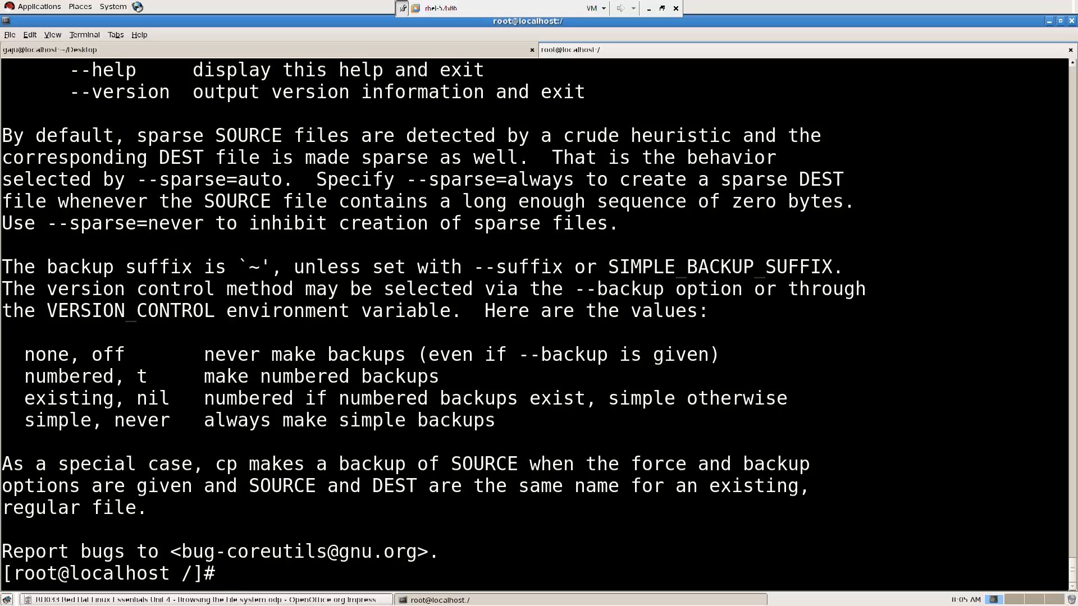
type("info cp")
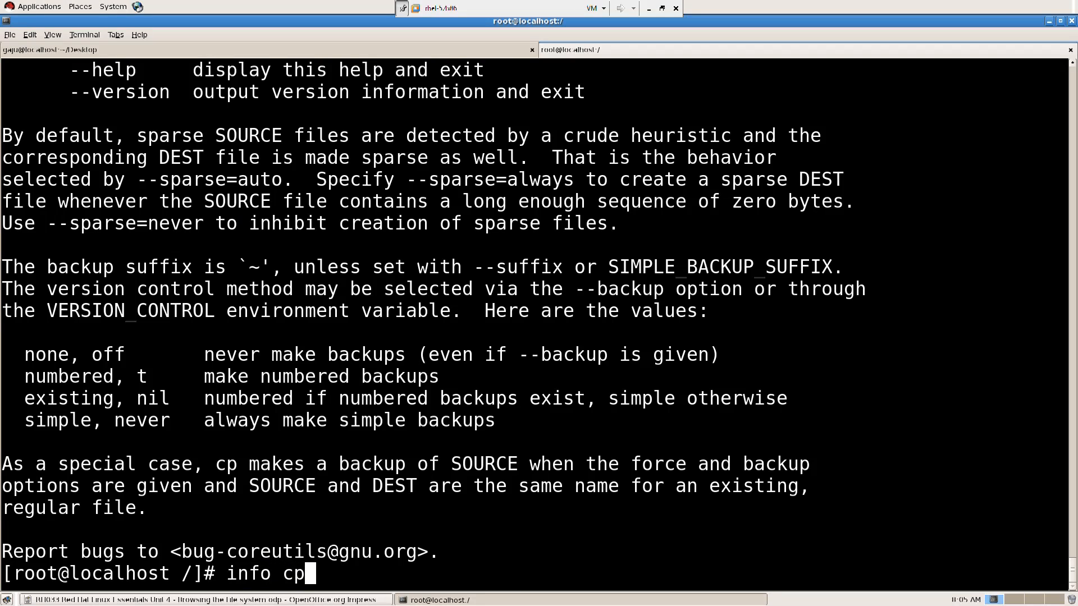
key("Return")
type("cle")
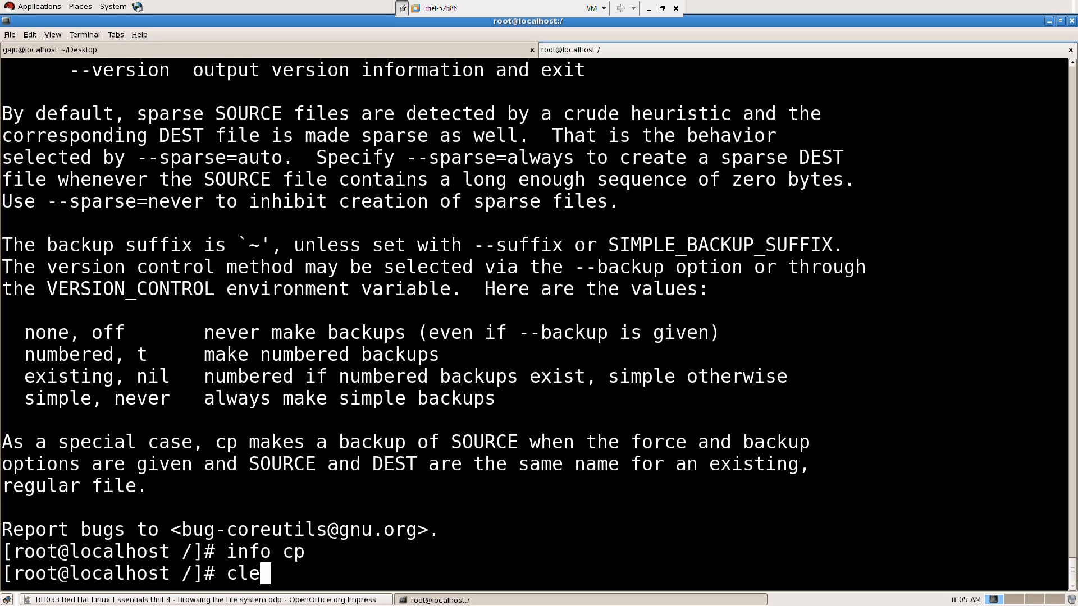
key("Return")
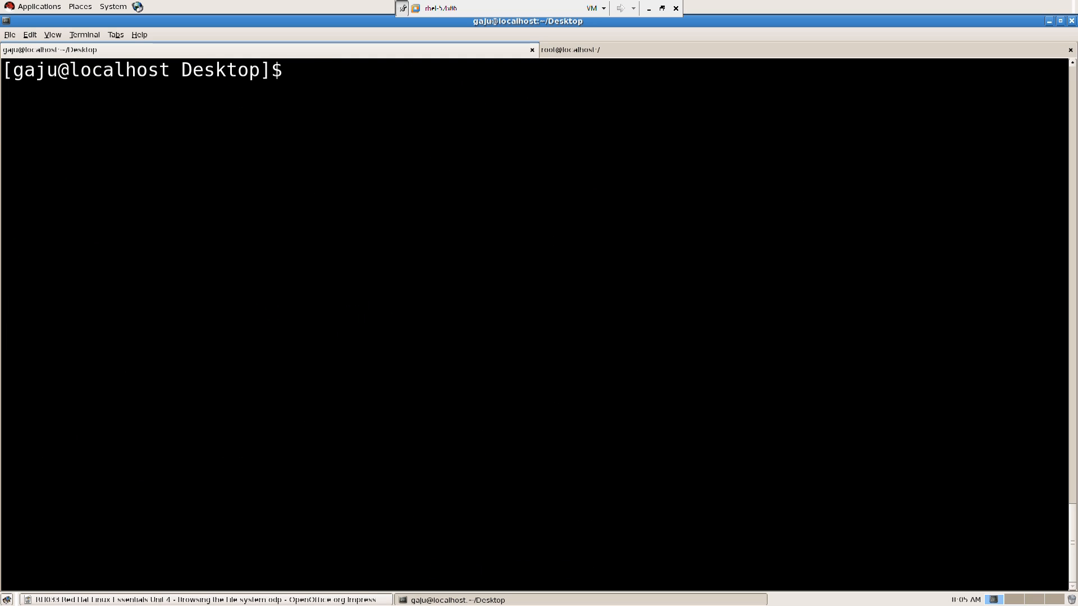
Step: List the Desktop, create an empty file genie with touch, and list again to confirm it
type("ls")
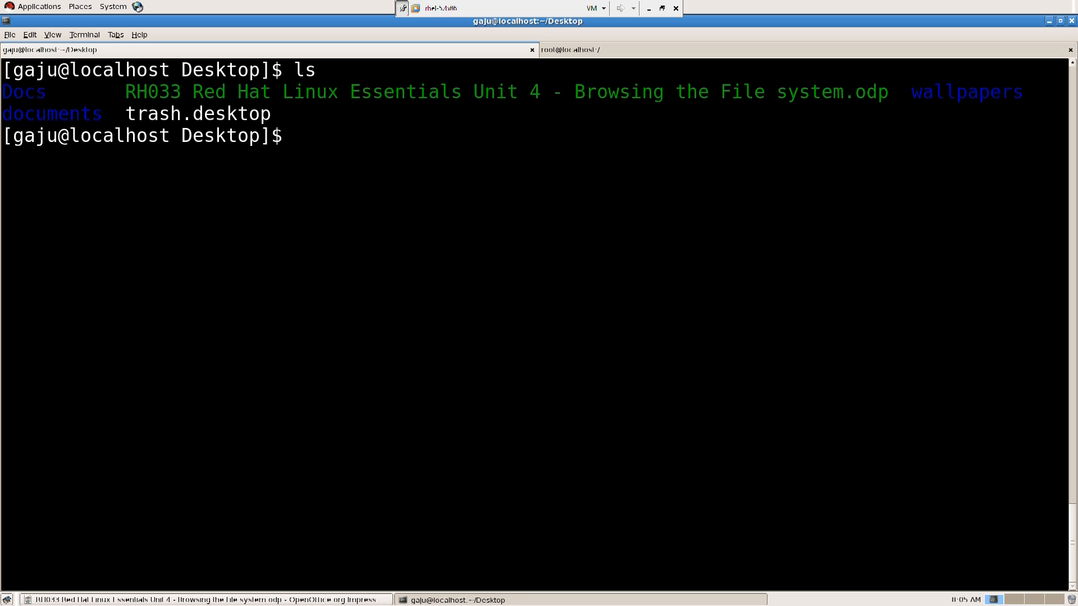
type("to")
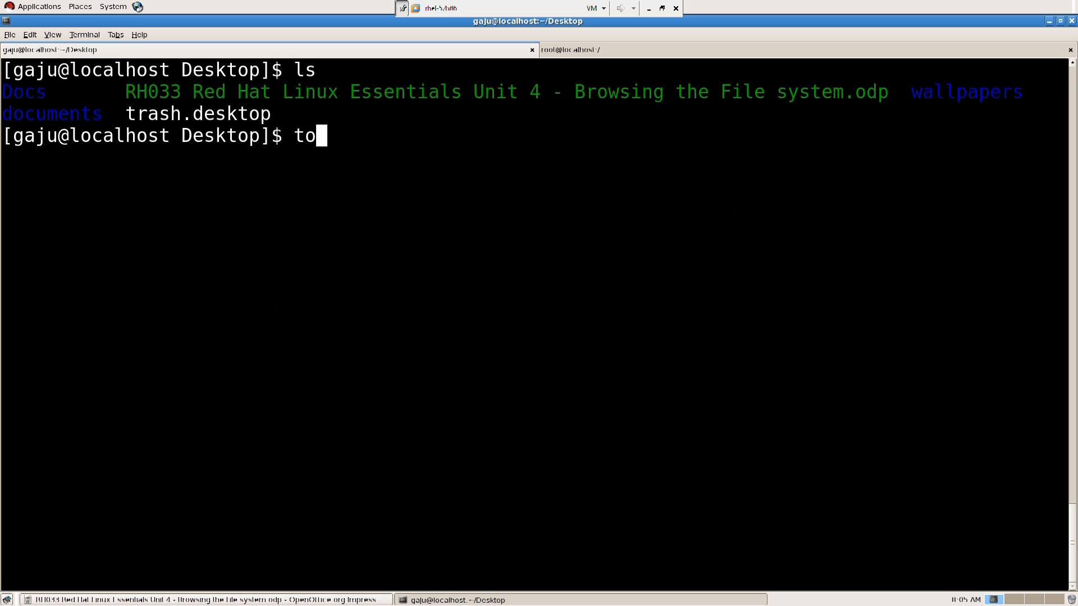
type("uch")
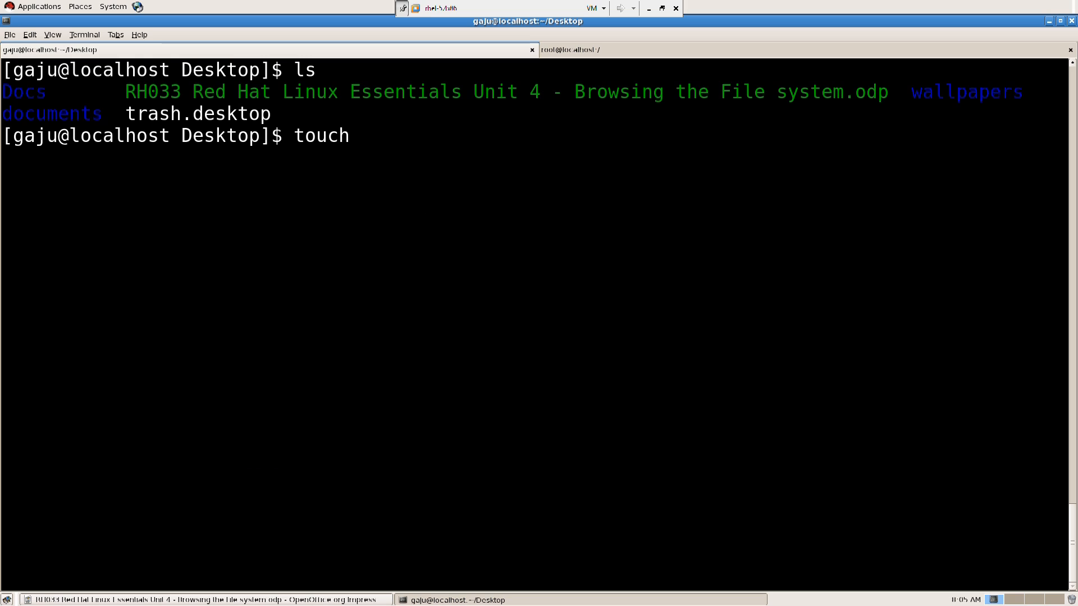
type("gen")
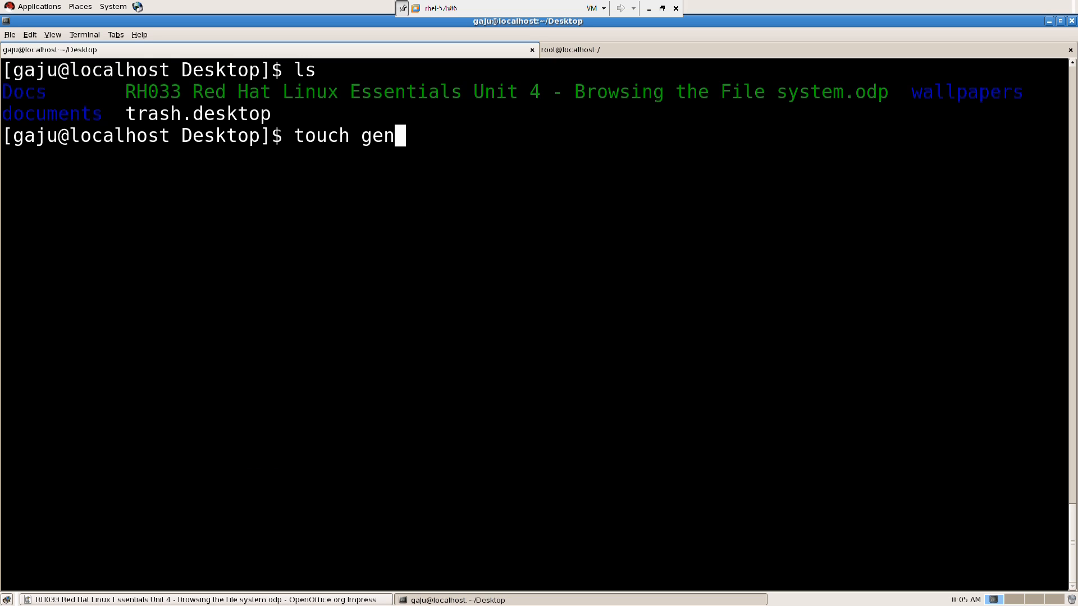
type("i")
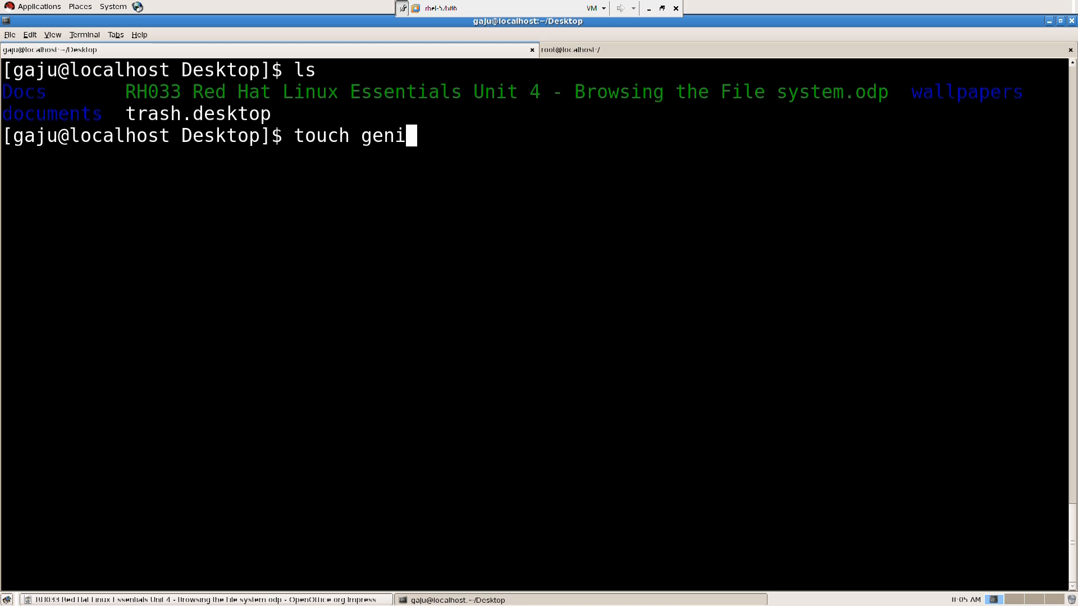
type("e")
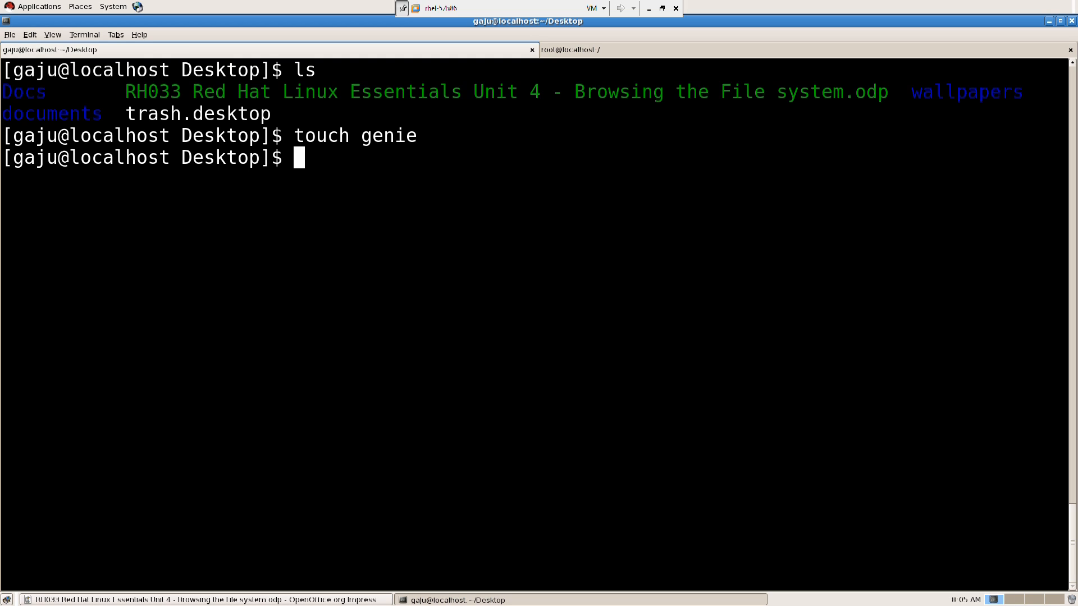
type("ls")
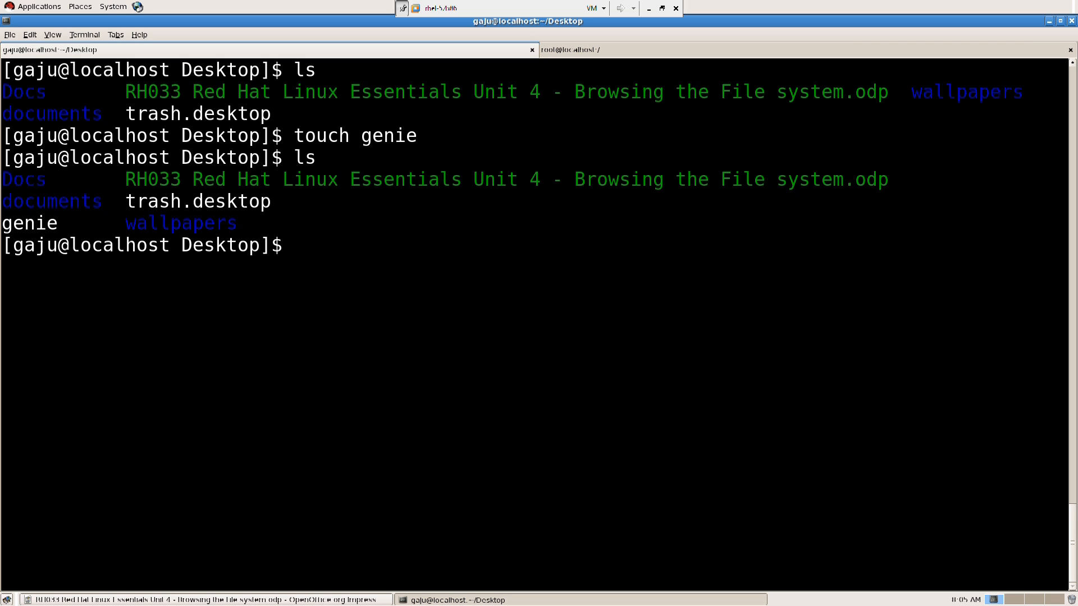
Step: Copy genie to /home/gaju/Desktop/documents/ with cp, correcting the destination path
type("cp")
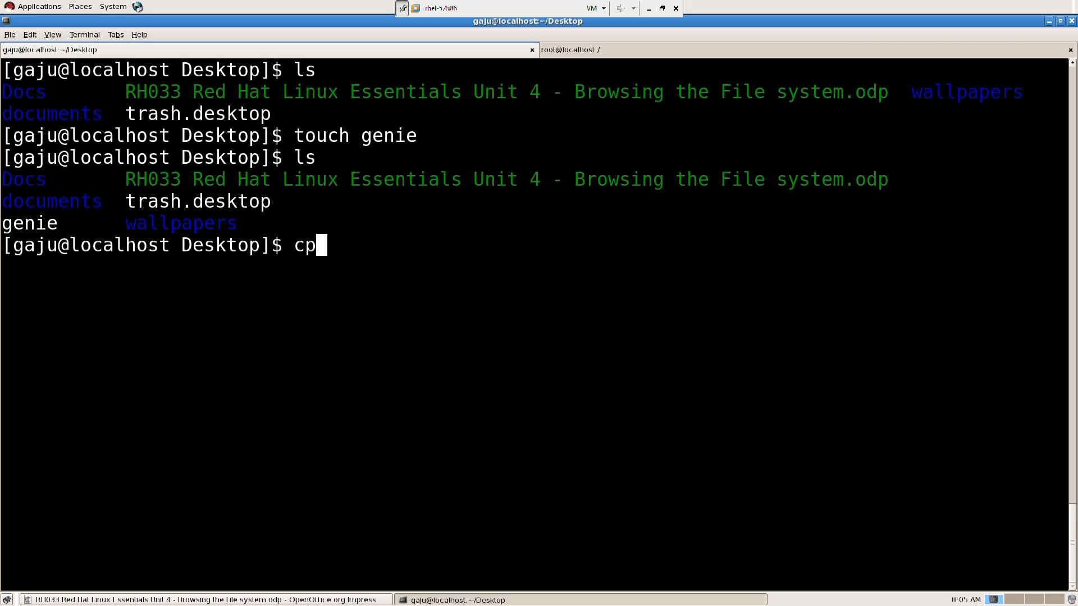
type("g")
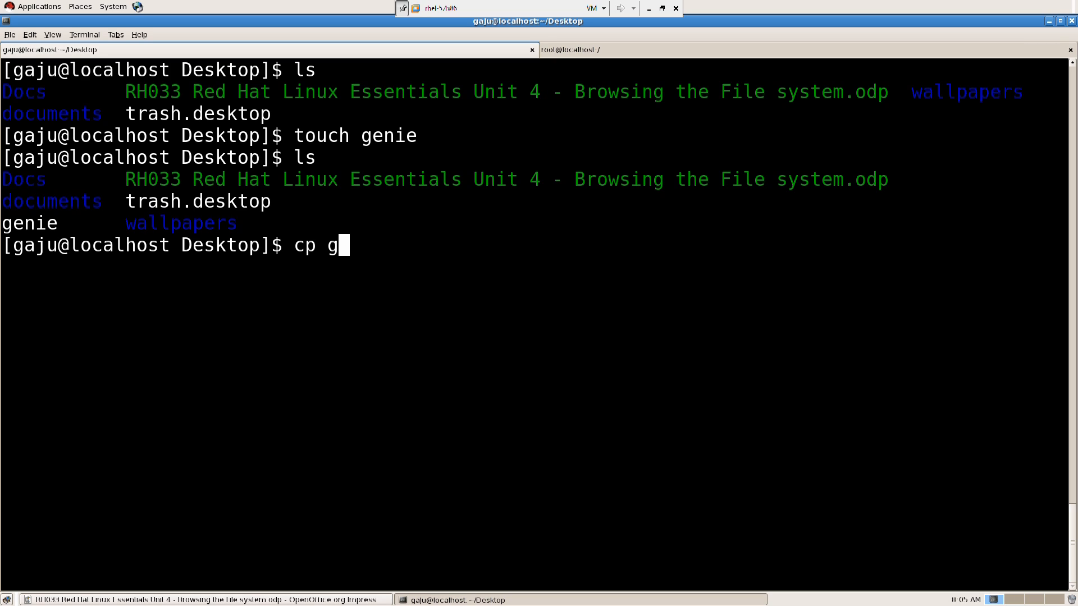
type("enie")
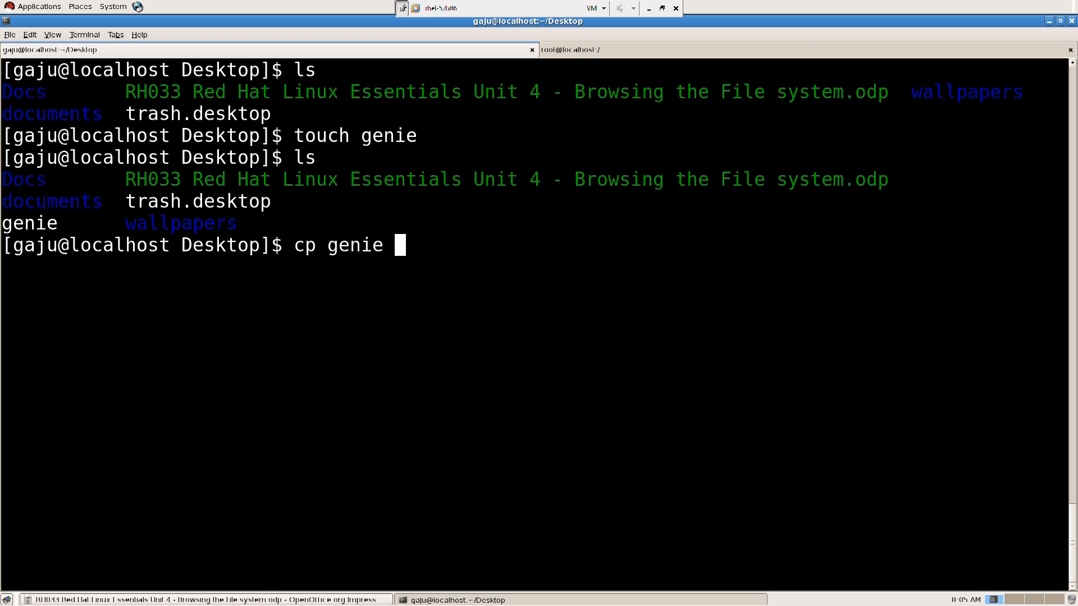
type("do")
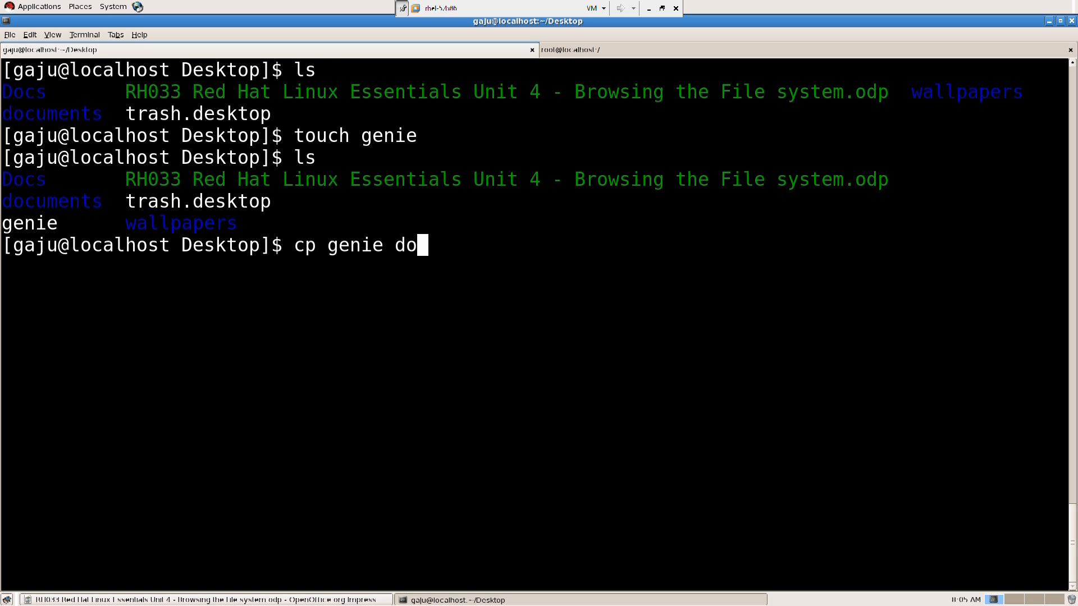
type("c")
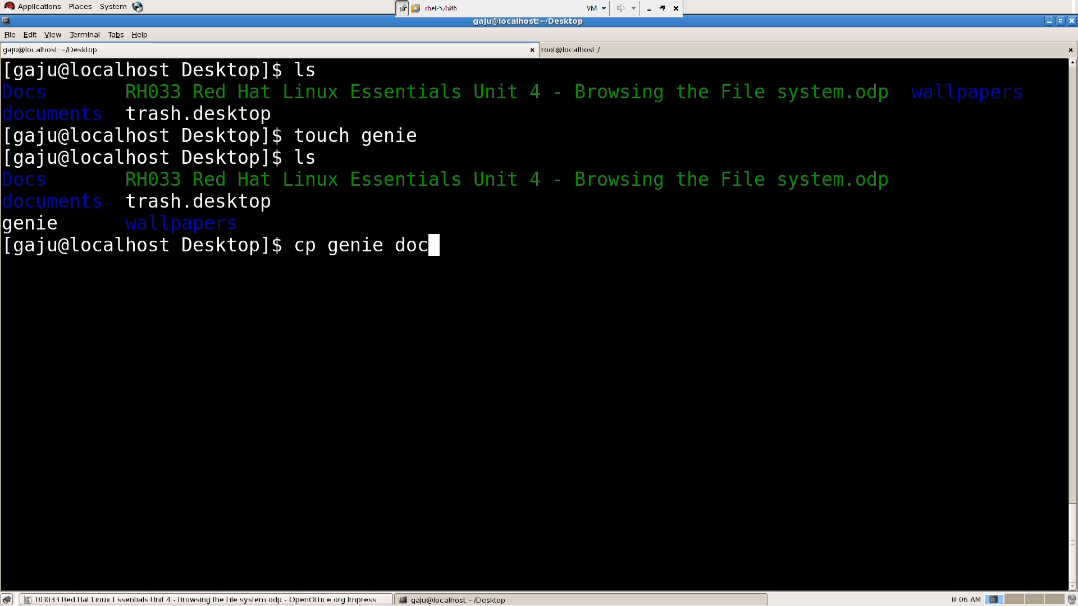
key("BackSpace")
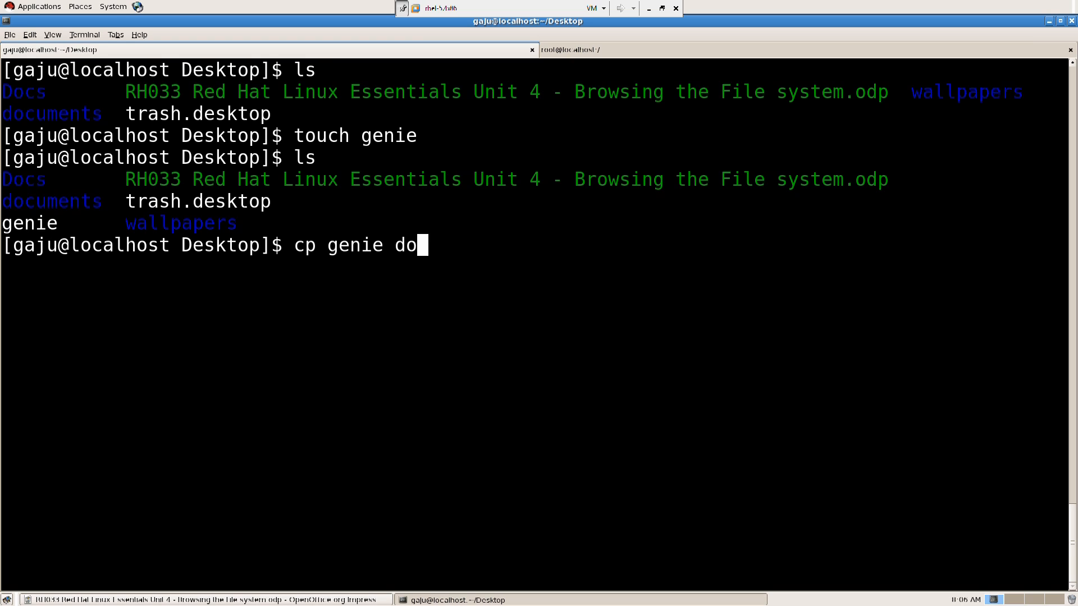
type("/ho")
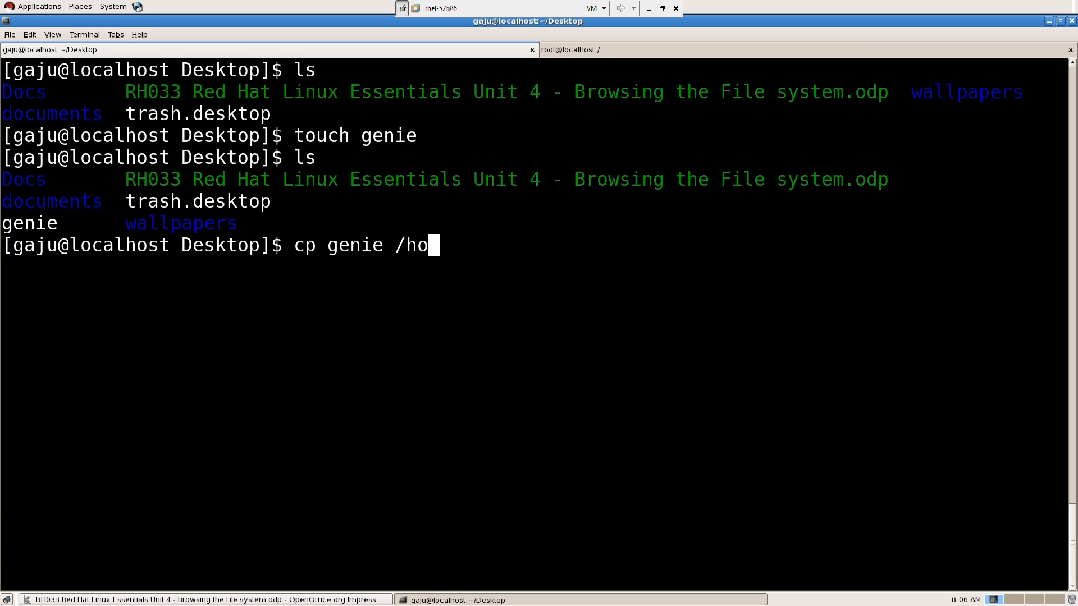
type("me")
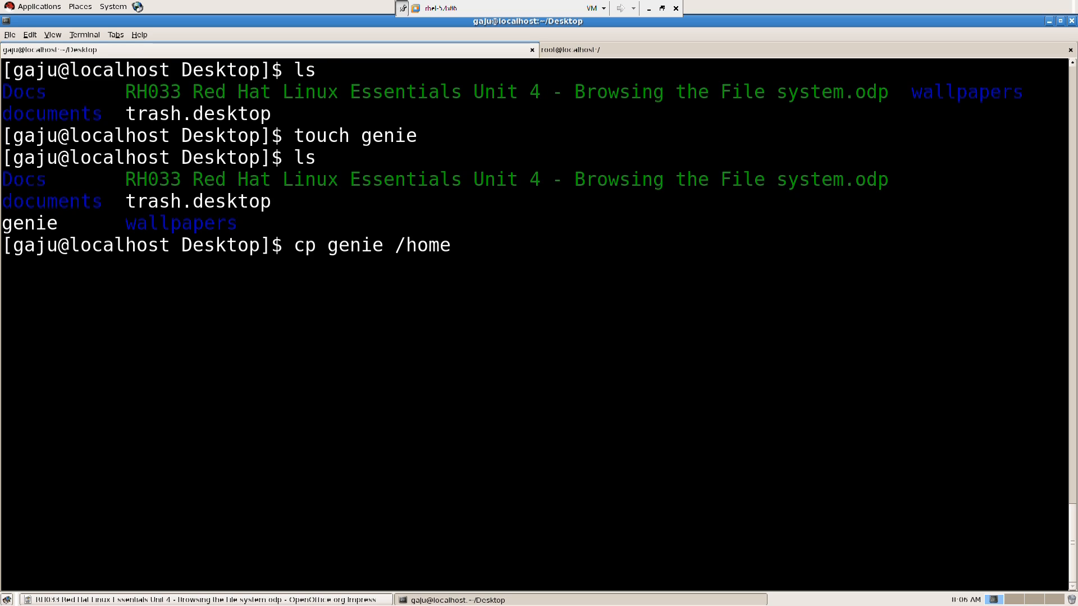
type("/g")
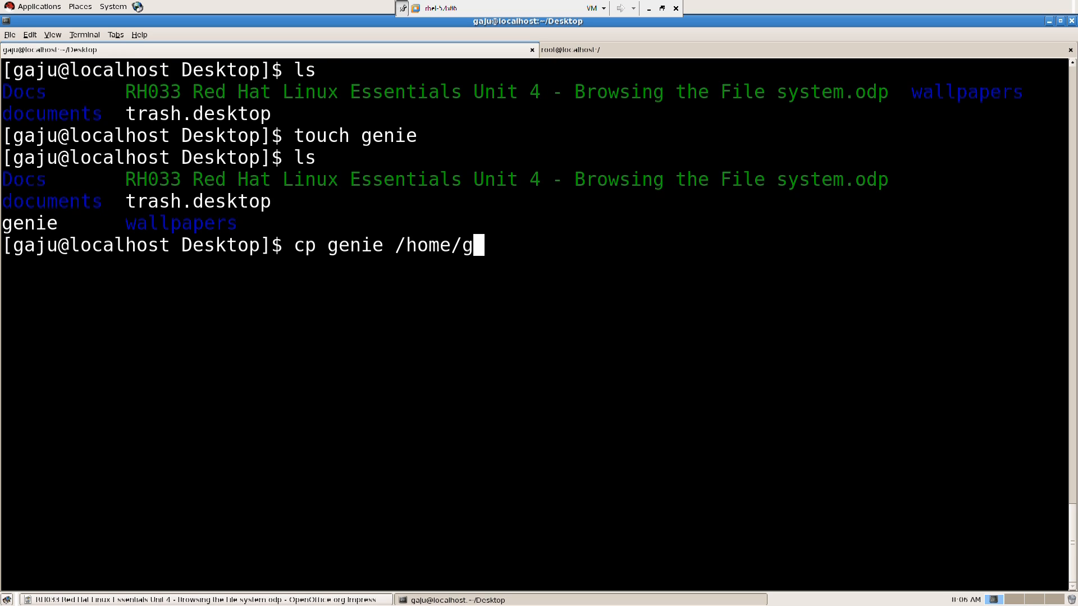
type("aju/Desktop/")
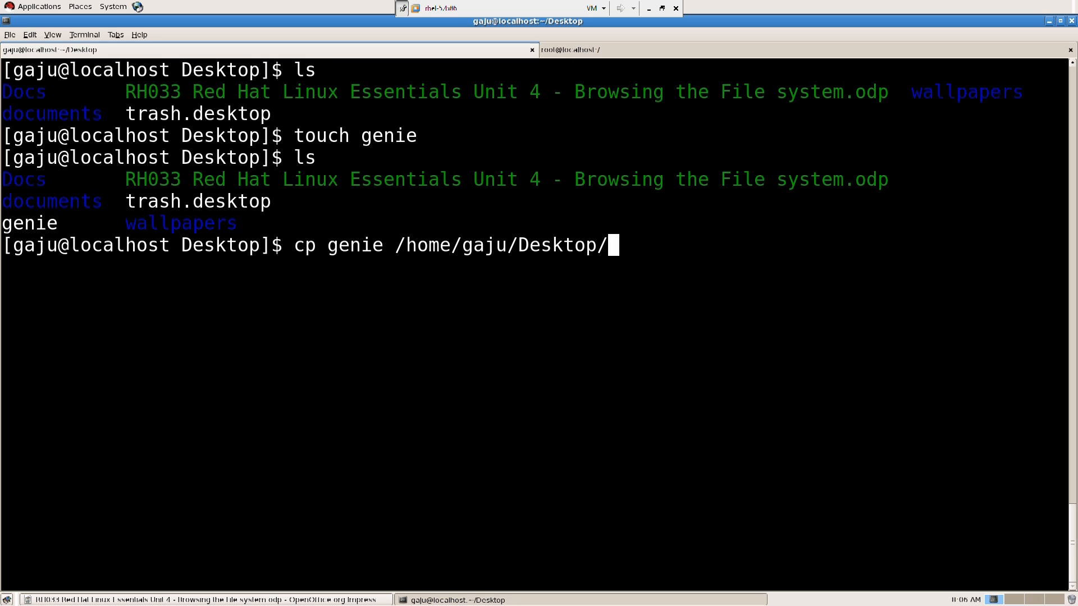
type("documents/")
type("ls")
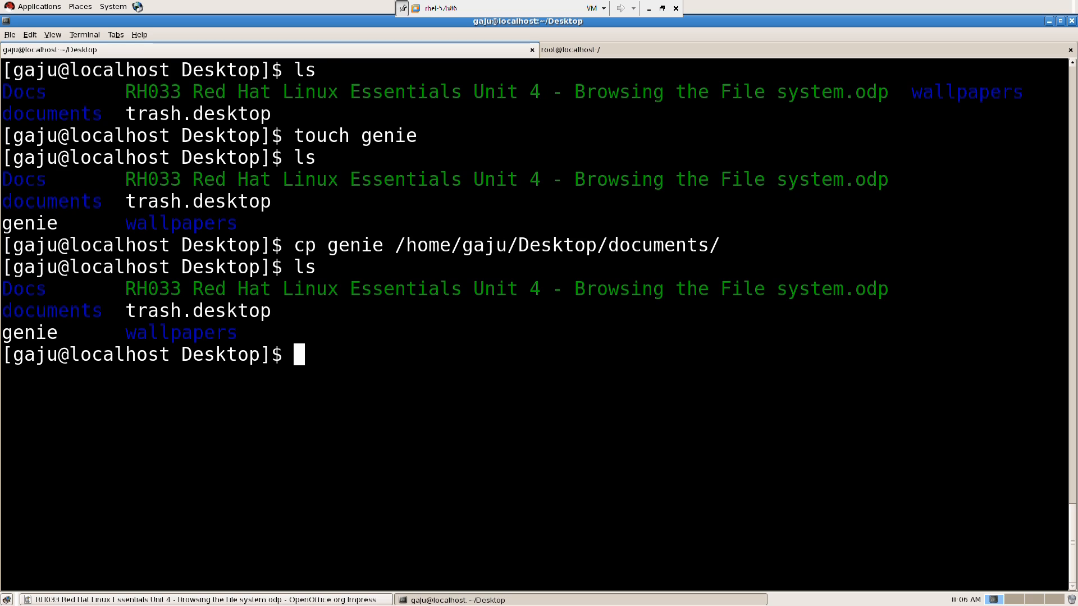
Step: List documents/ to confirm the genie copy is inside it
type("cd")
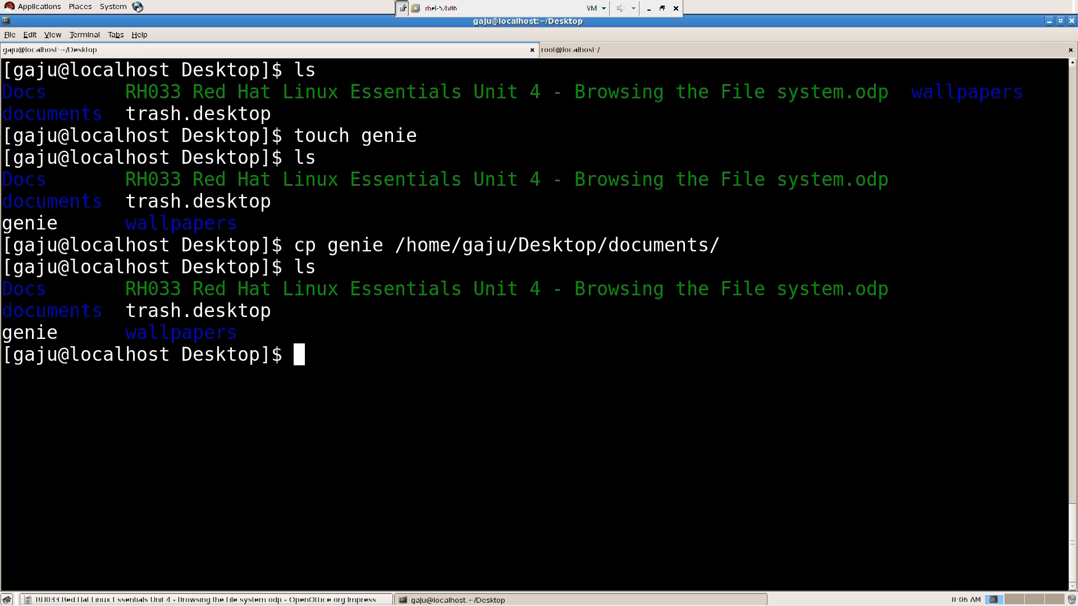
type("ls documents/")
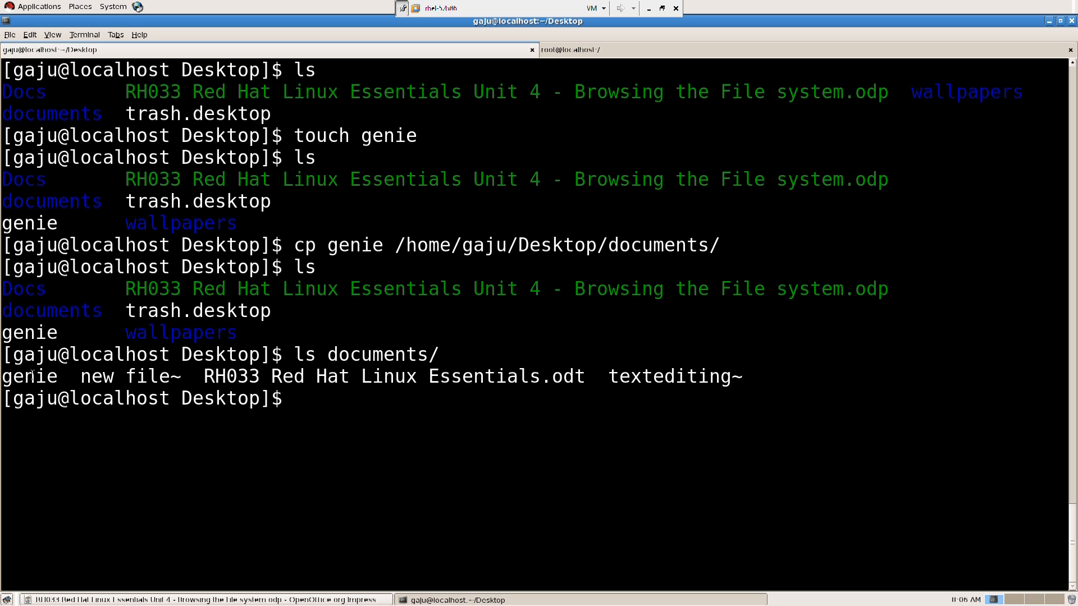
Step: Recall the earlier cp command and edit it into rm -rf /home/gaju/Desktop/documents/ without running it
double_click(387, 376)
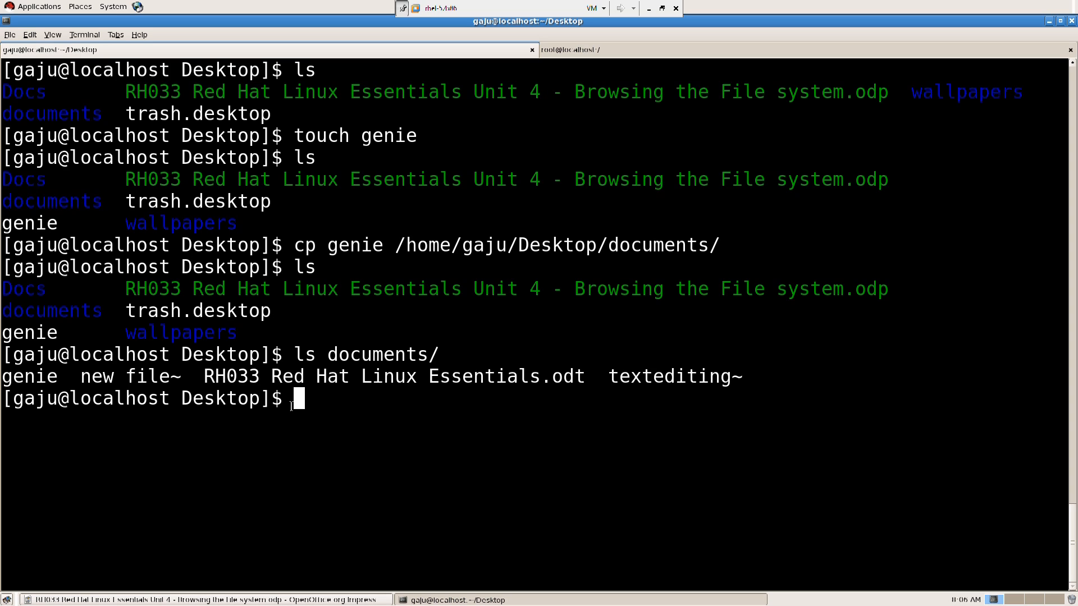
mouse_move(43, 372)
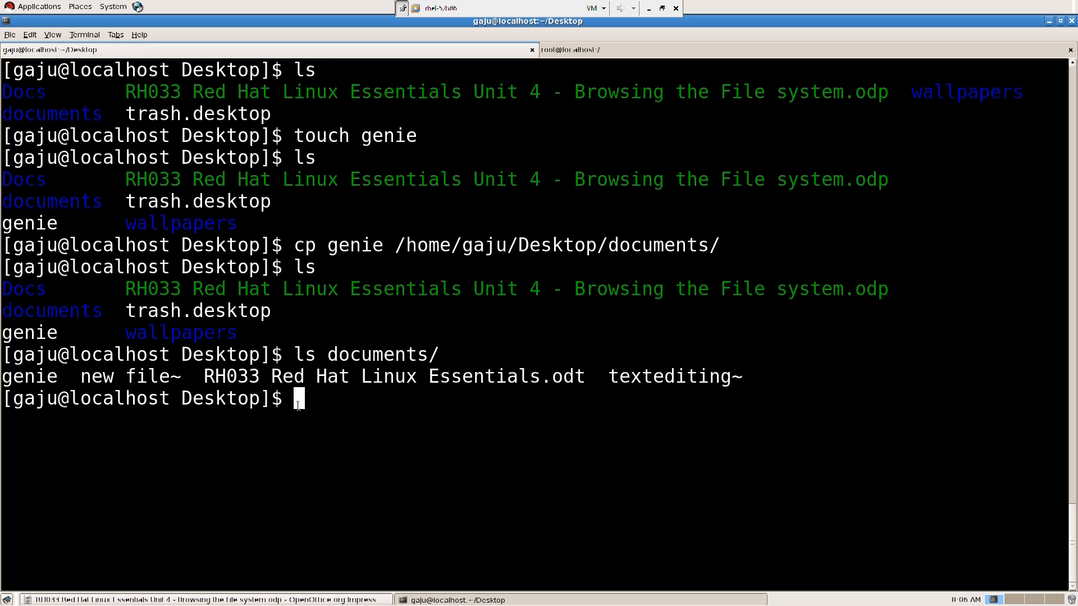
type("ls documents/")
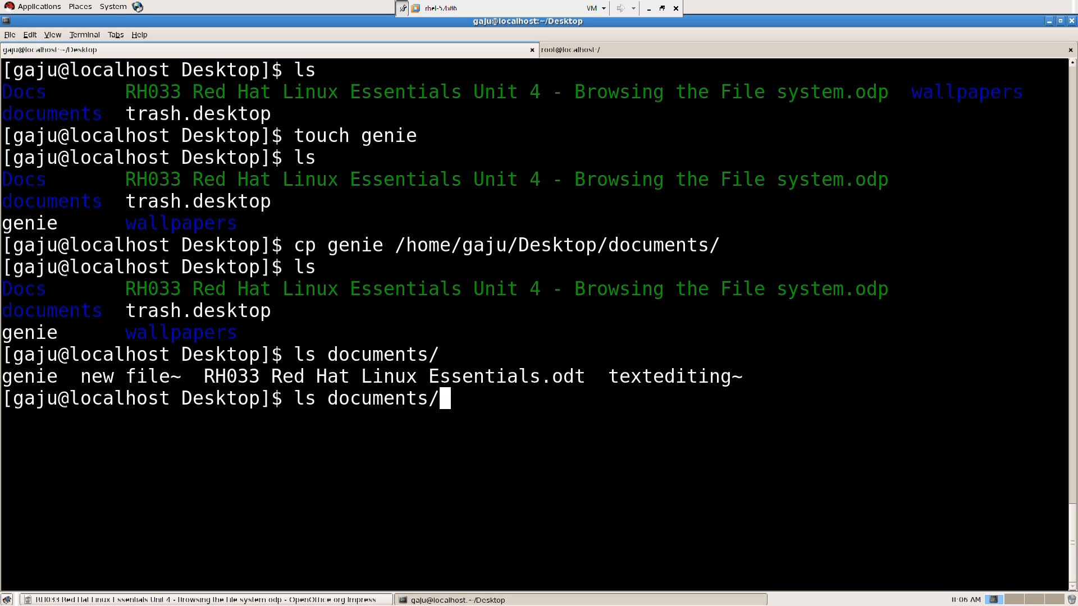
type("cp genie /home/gaju/Desktop/documents/")
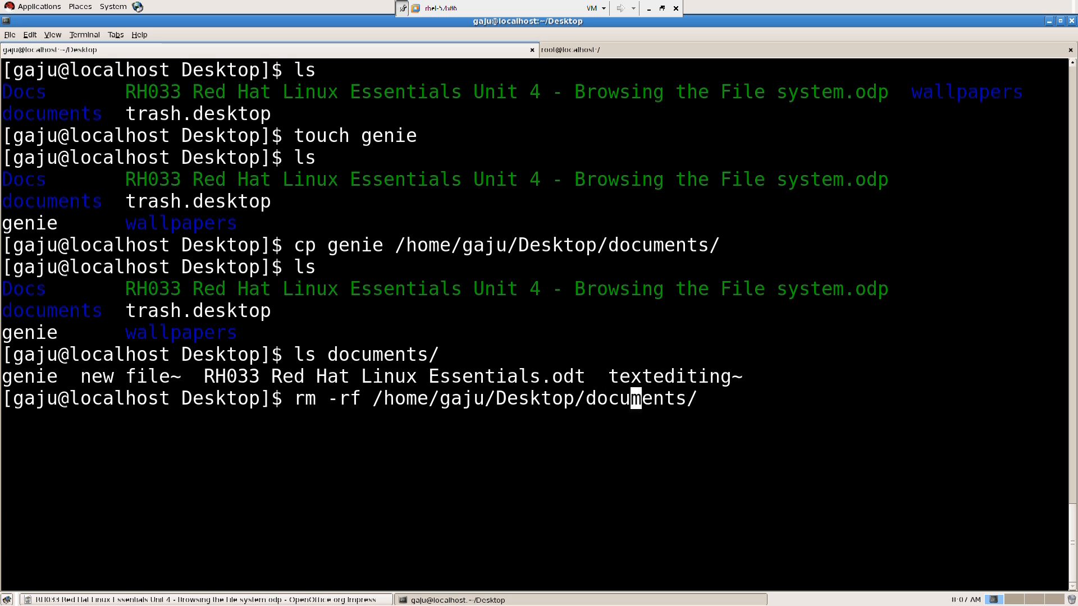
Step: Force-remove documents/genie with rm -rf, then open the Desktop genie file in gedit
type("genie")
type("ls")
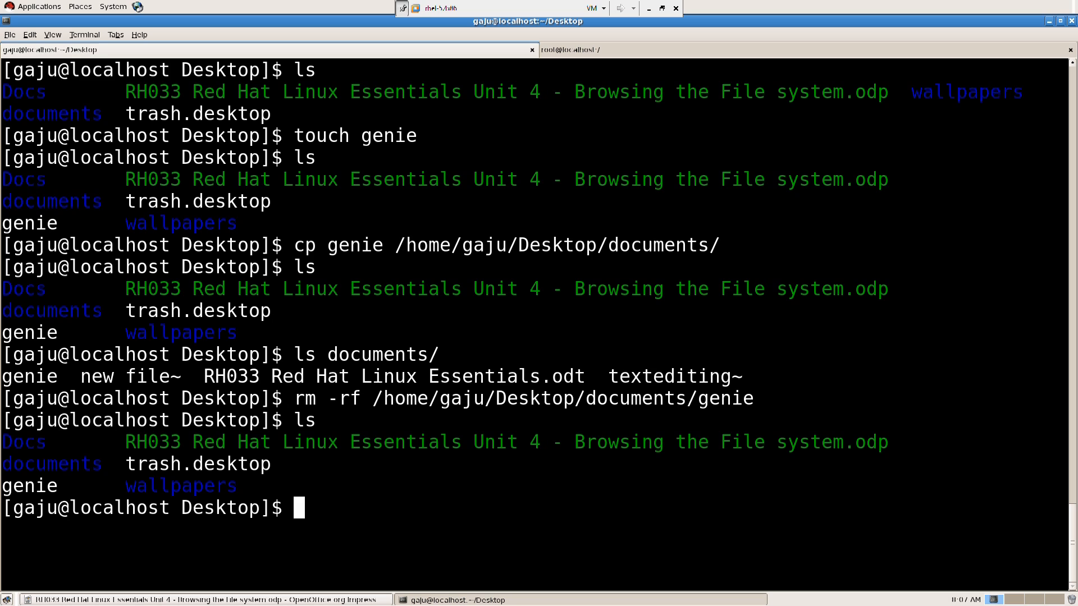
type("gedit g")
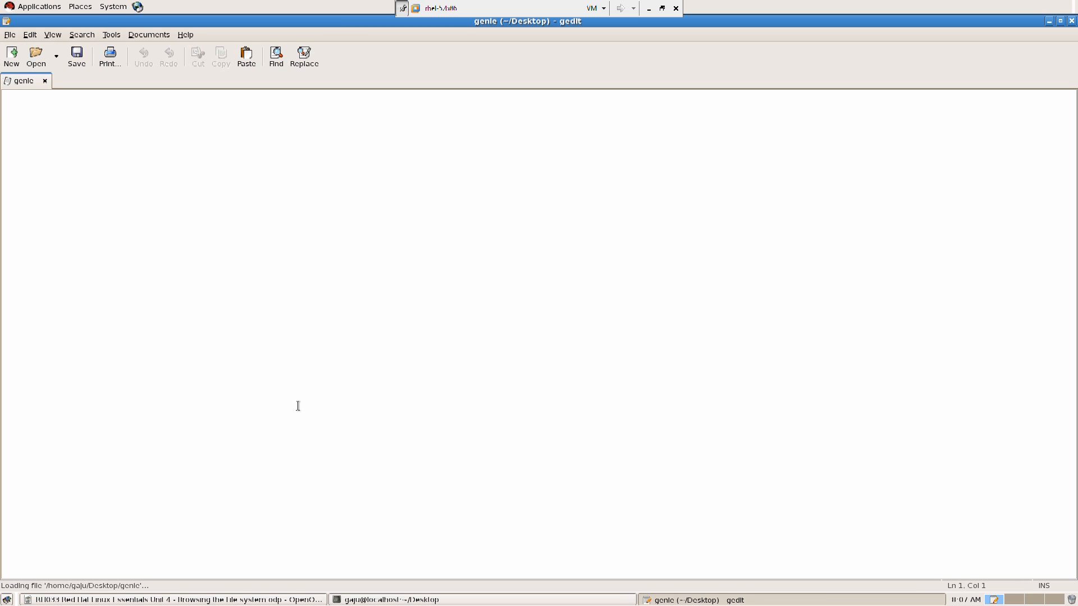
Step: Write 'genie is not the genie from aladdin but it means genius.' into genie, save and close gedit
type("hasdfdash")
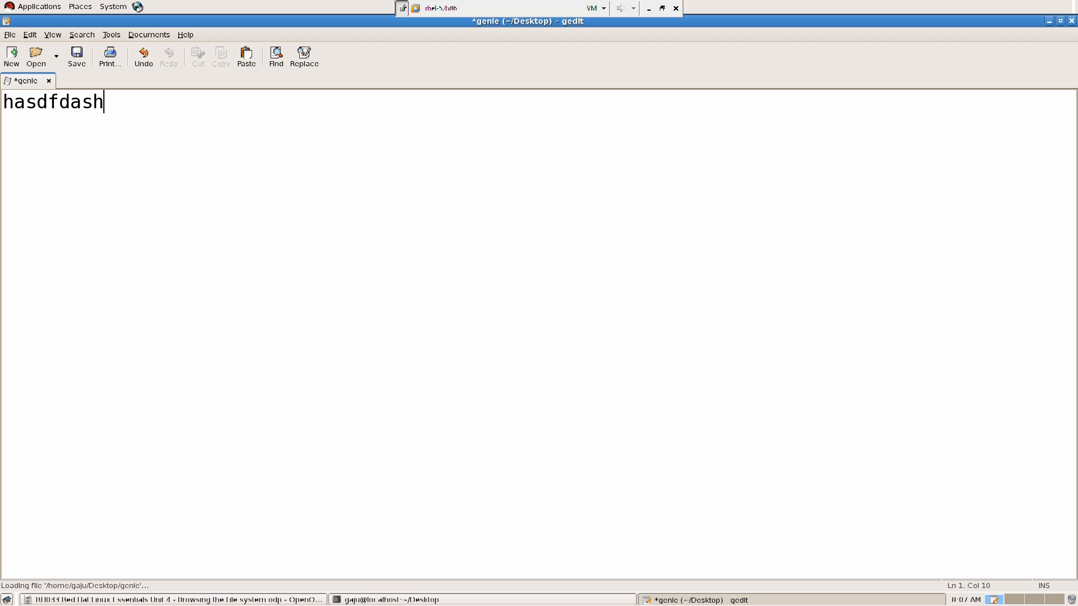
type("fhdashfjdashfd")
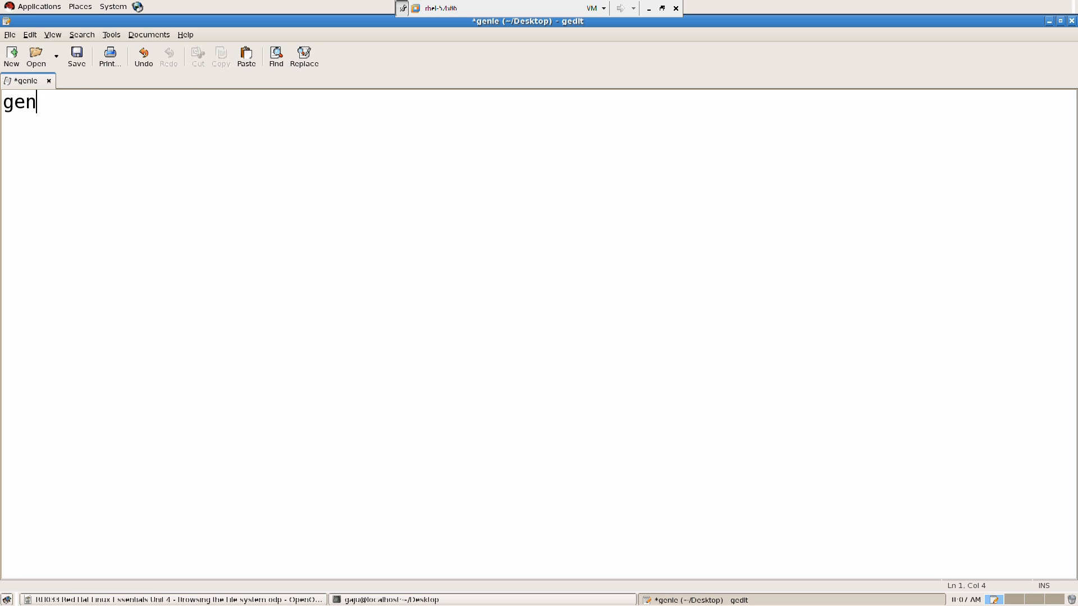
type("ie")
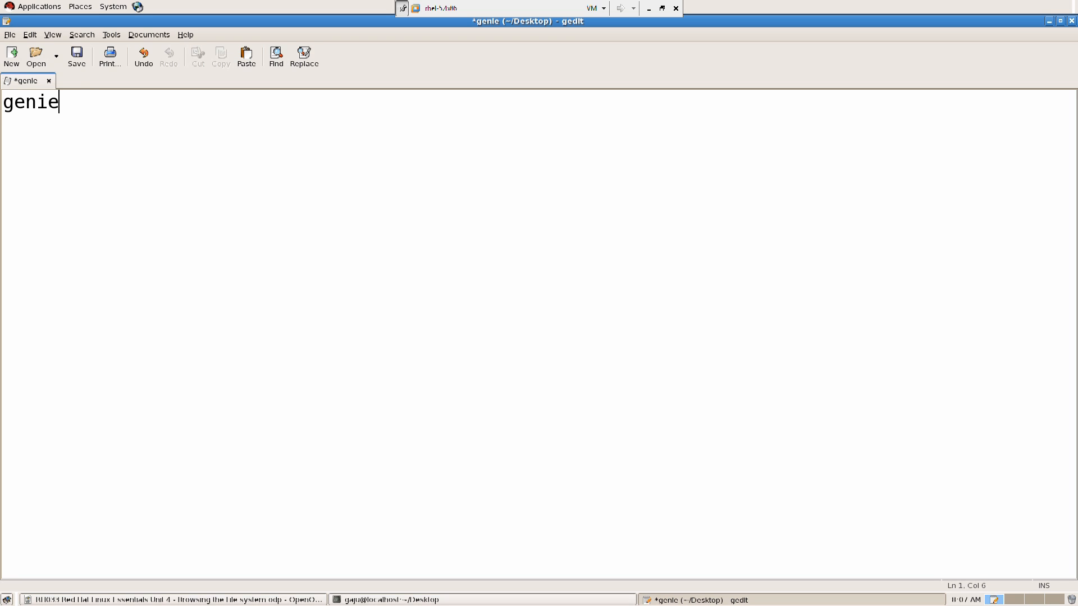
type("is")
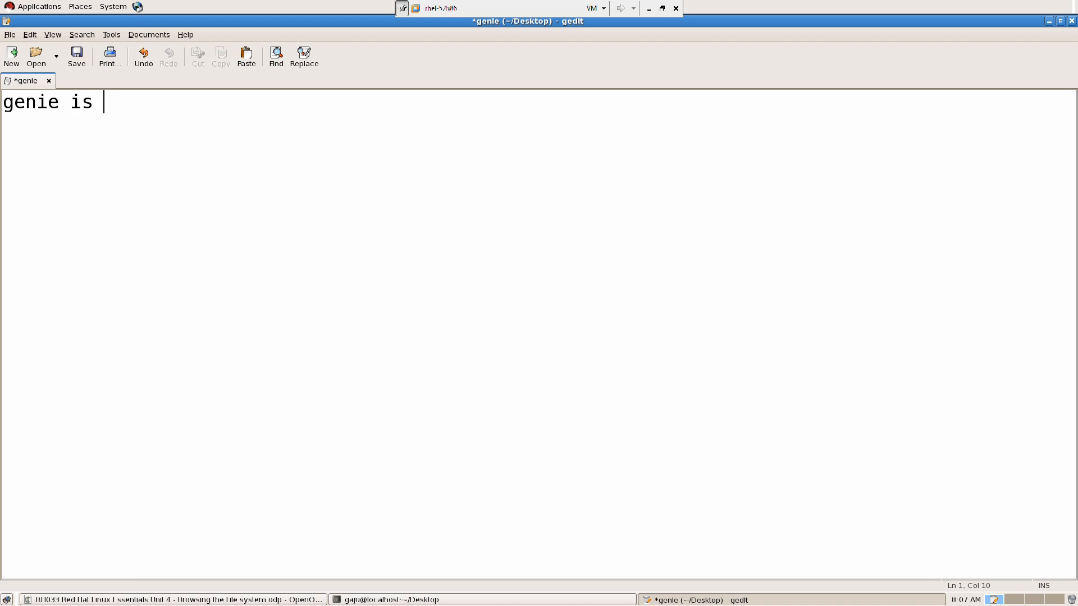
type("not the")
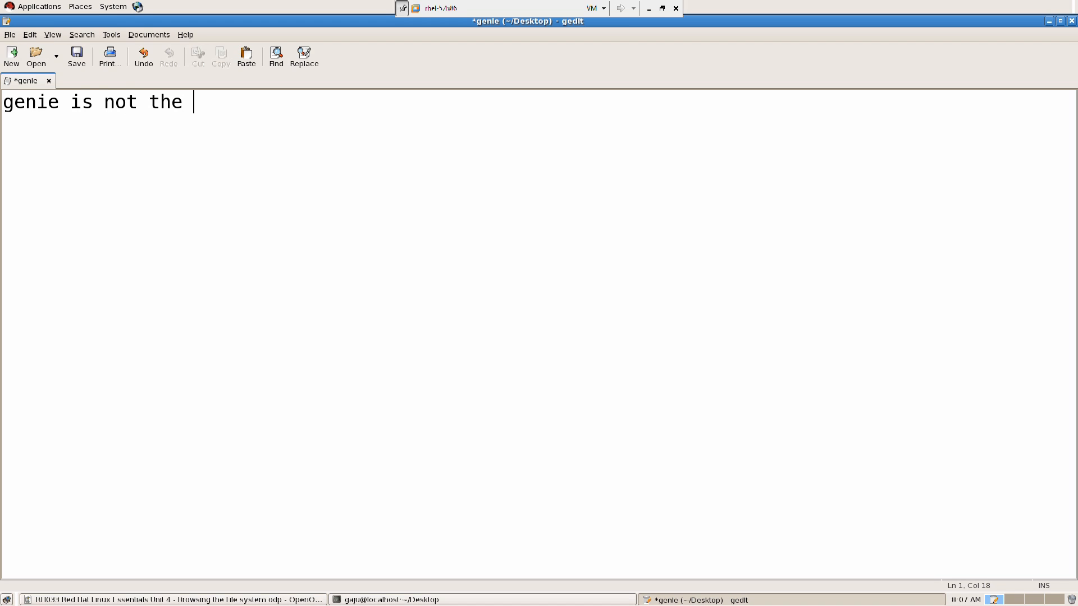
type("genie fro")
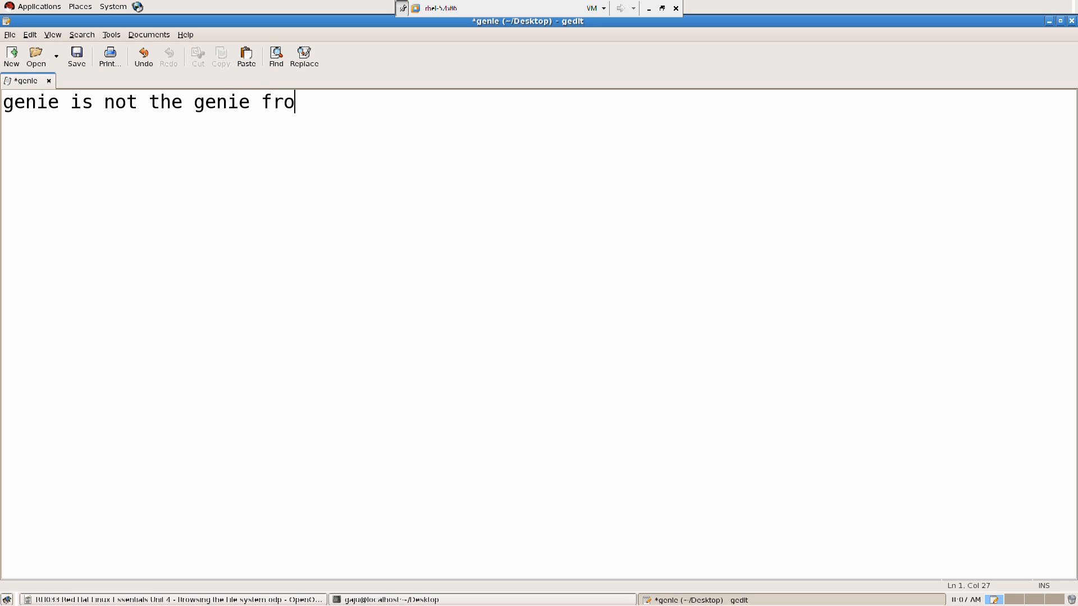
type("m aladdin but it mean")
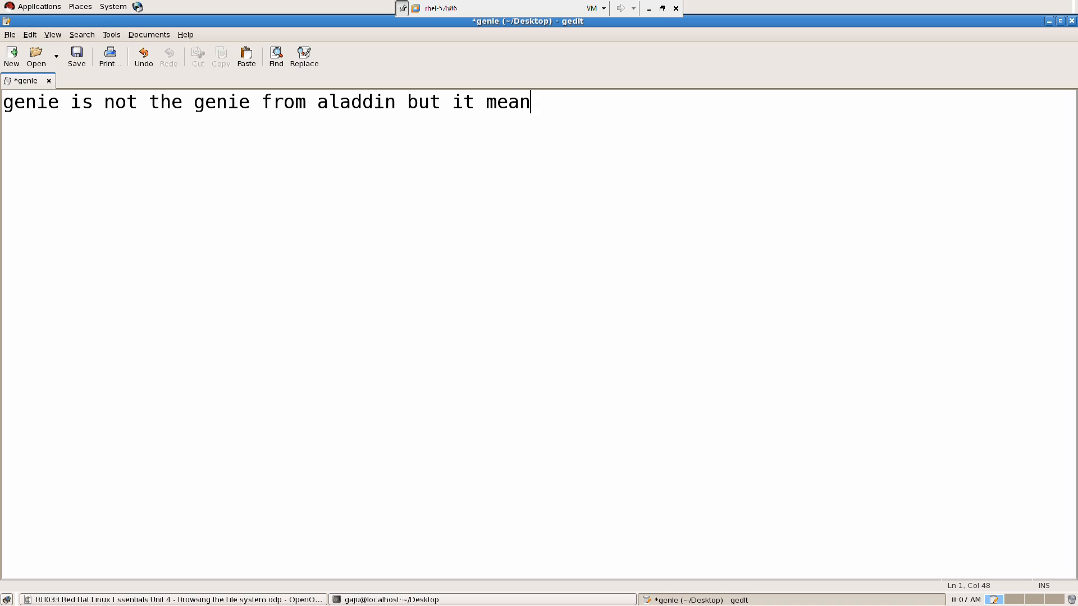
type("s genius")
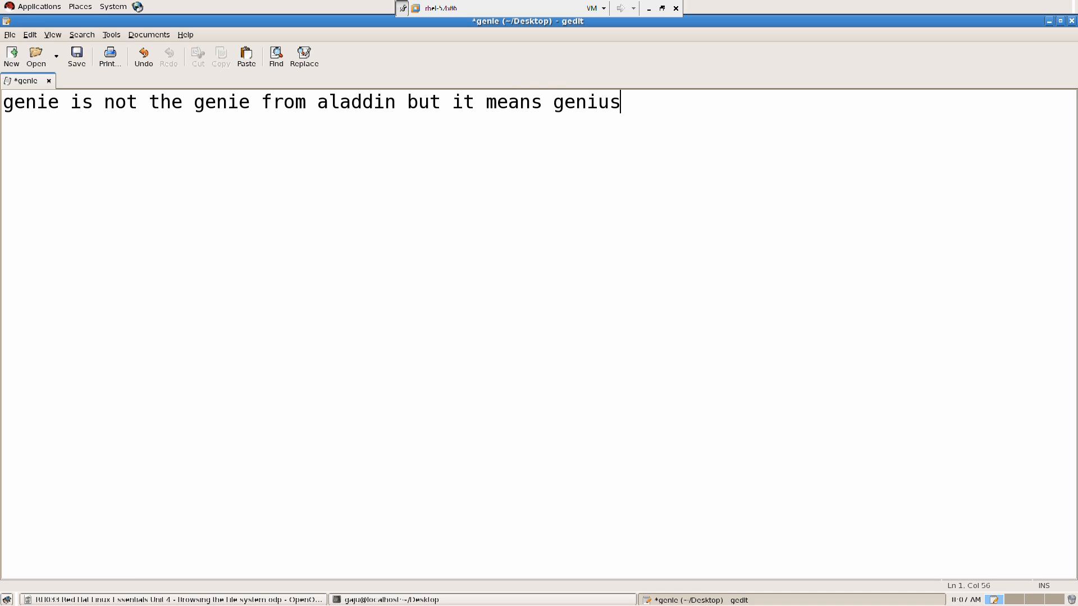
type(".")
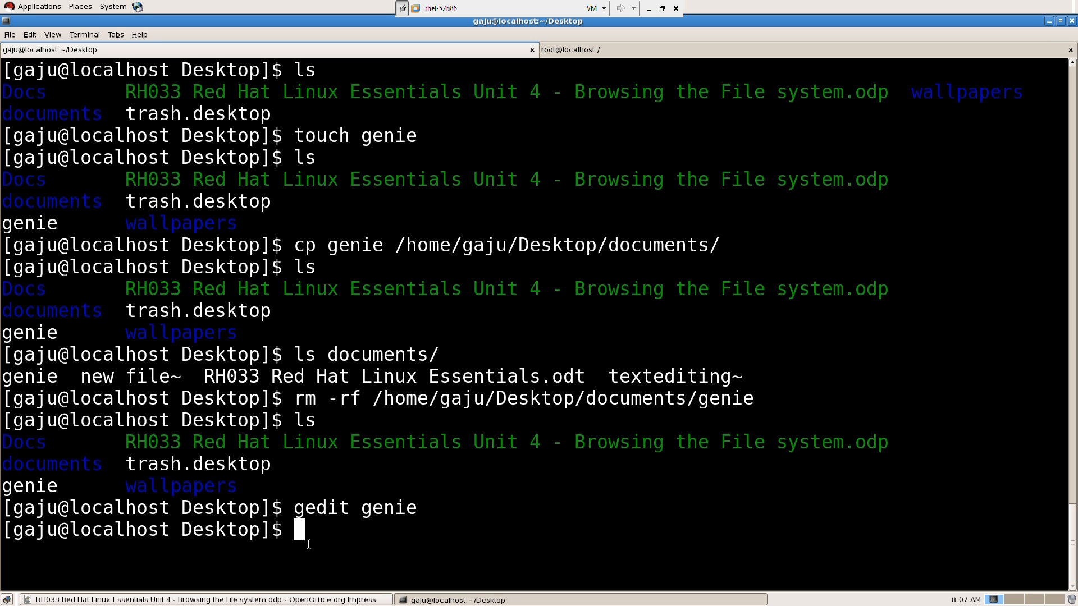
Step: Show genie's contents with cat, then copy it to geniebackup with cp
type("cat genie")
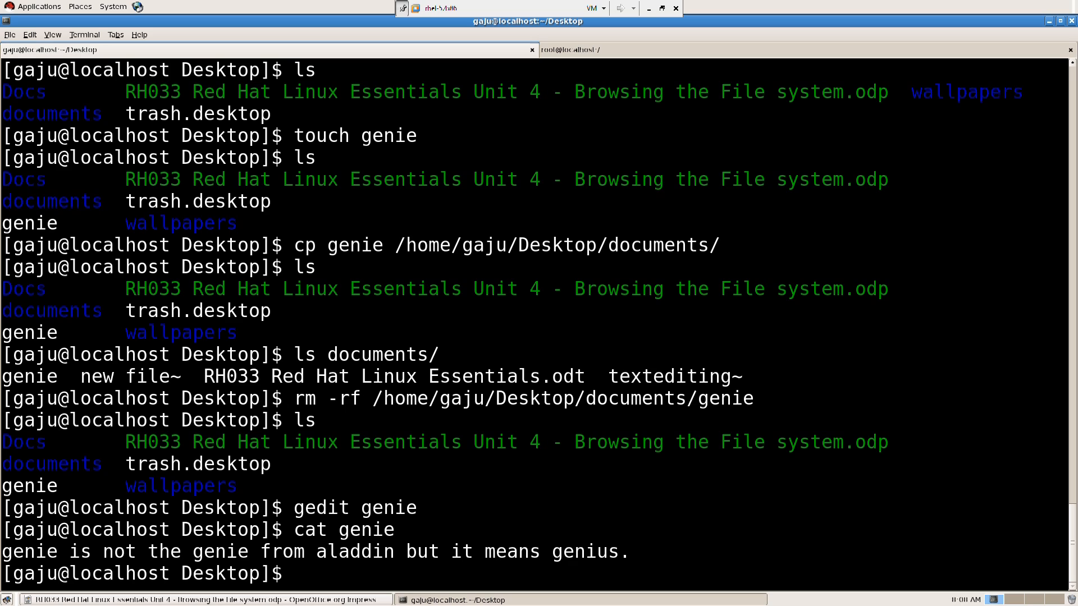
type("cp")
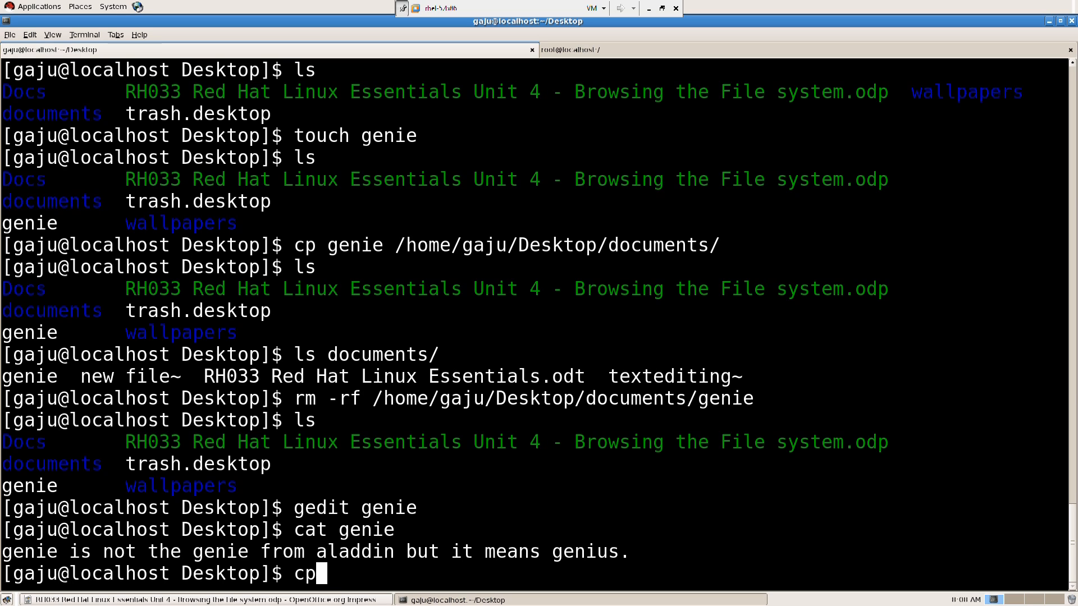
type("genie")
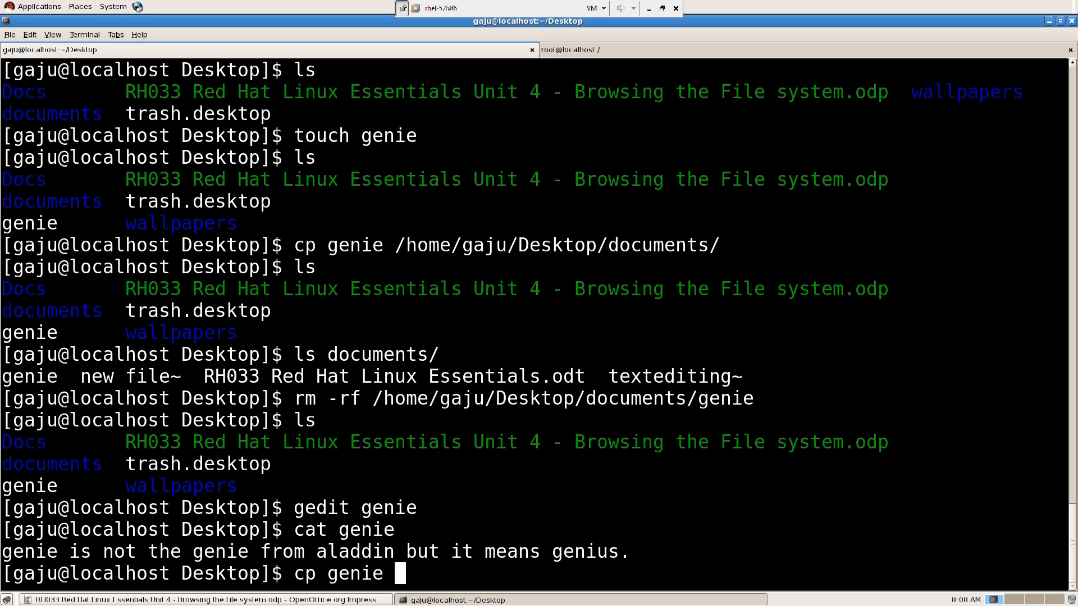
type("genie")
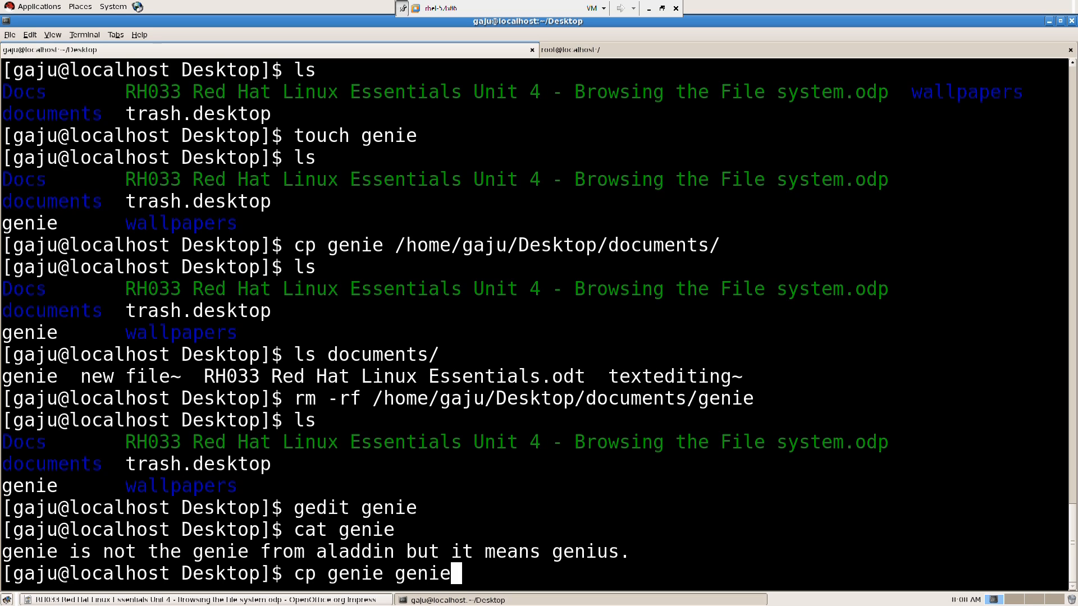
type("backup")
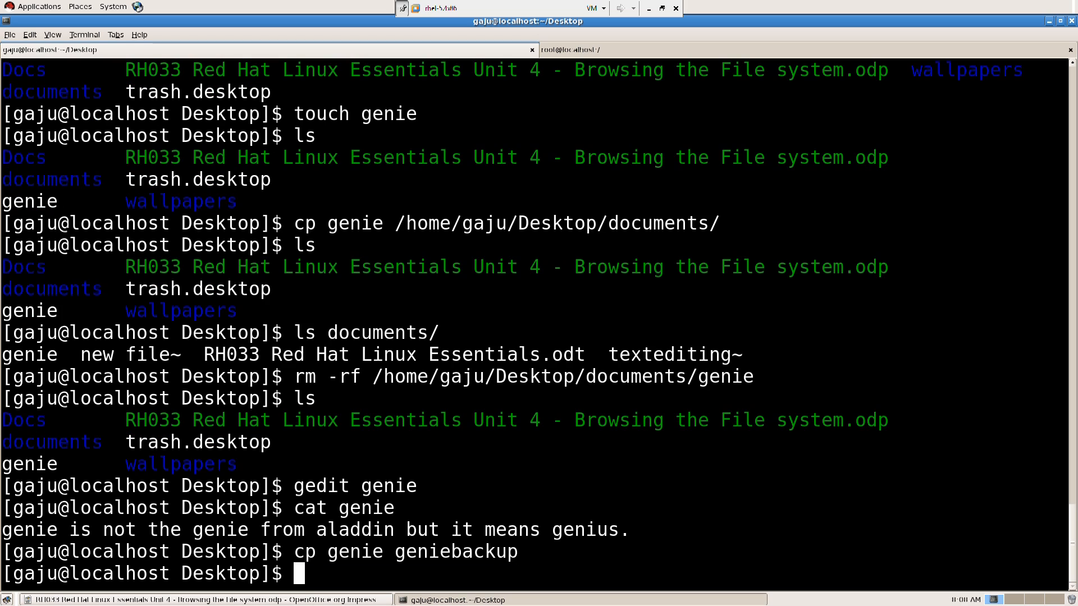
Step: List the Desktop and cat geniebackup to confirm it holds the same sentence
key("Return")
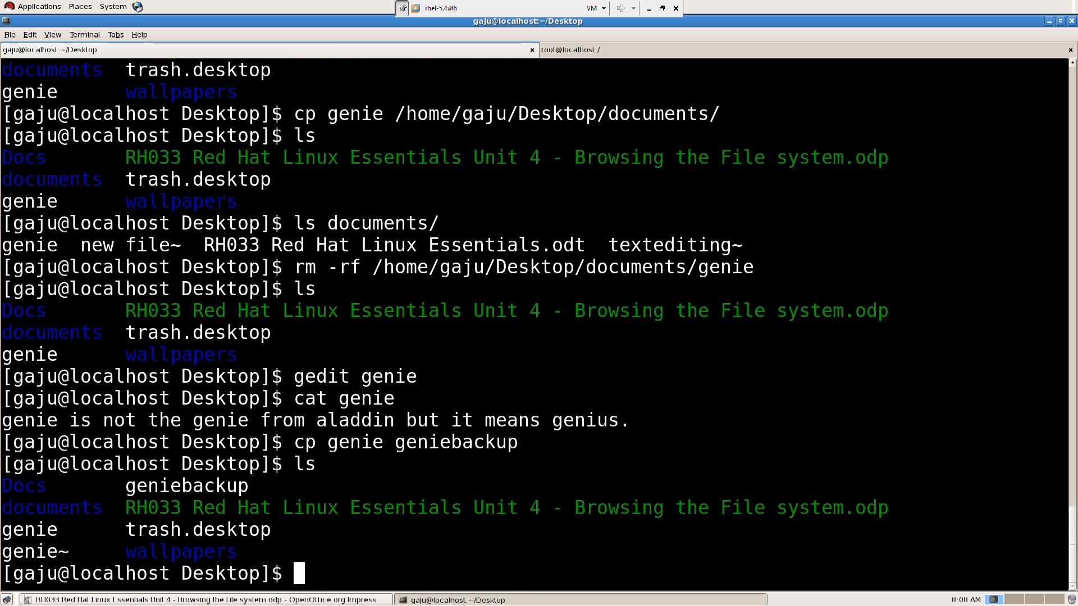
type("cat geniebackup")
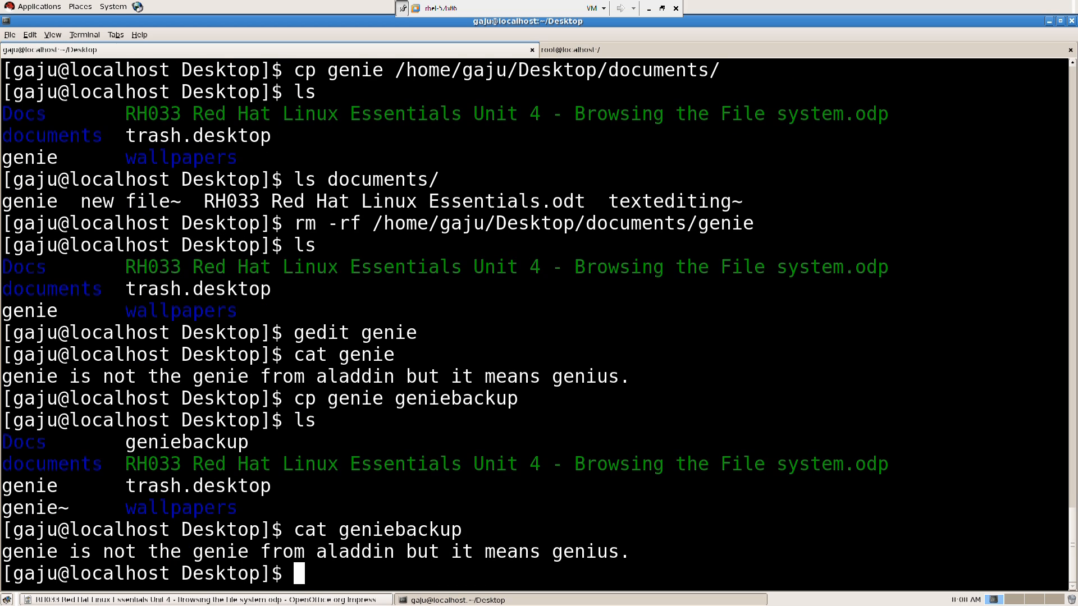
Step: Force-remove geniebackup from the Desktop with rm -rf
type("r")
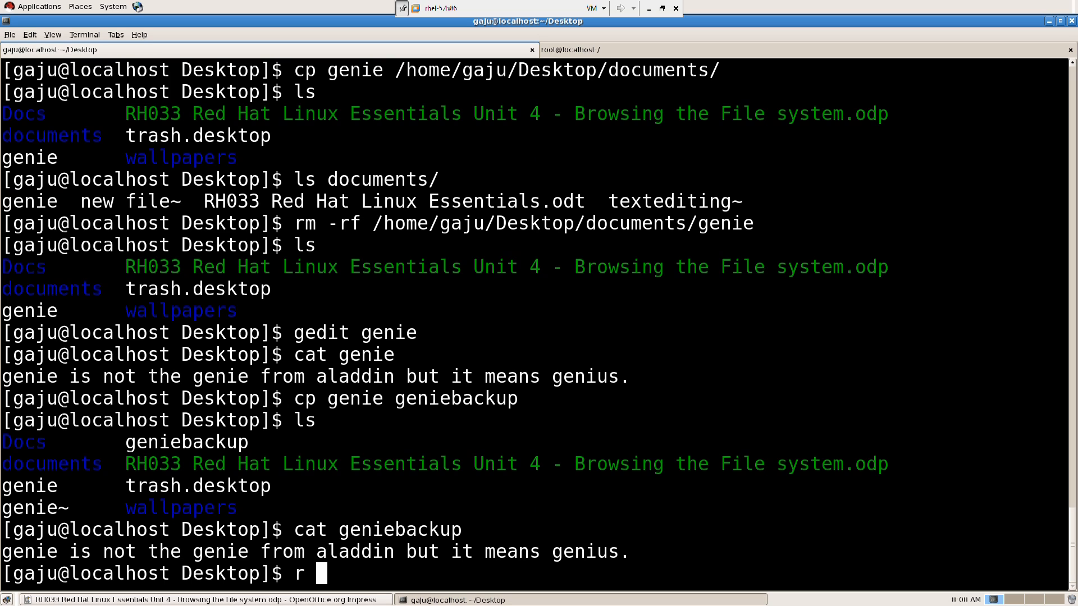
type("m -rf")
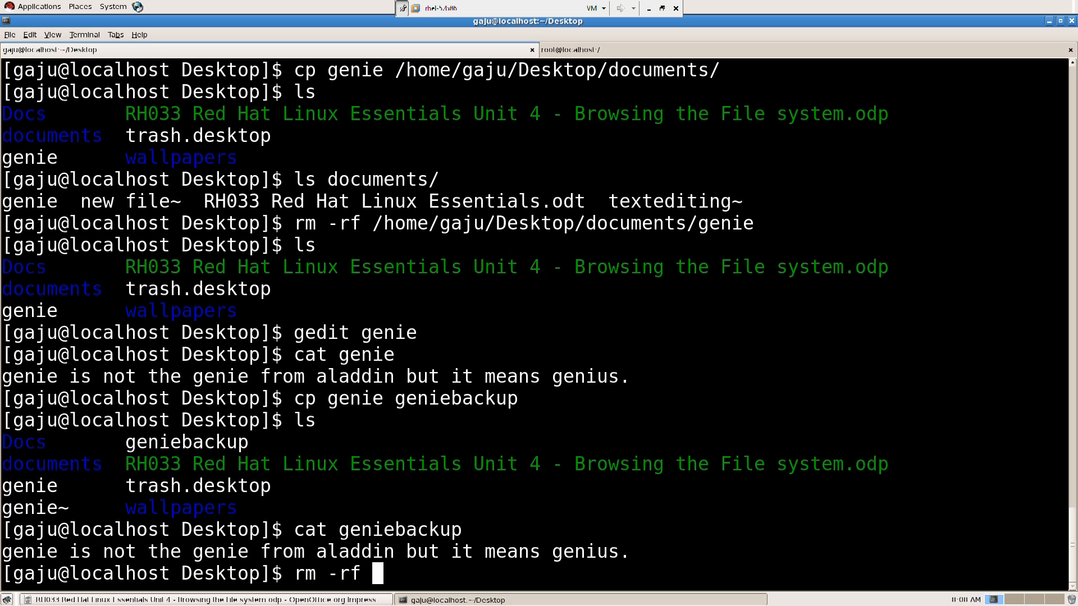
type("geniebackup")
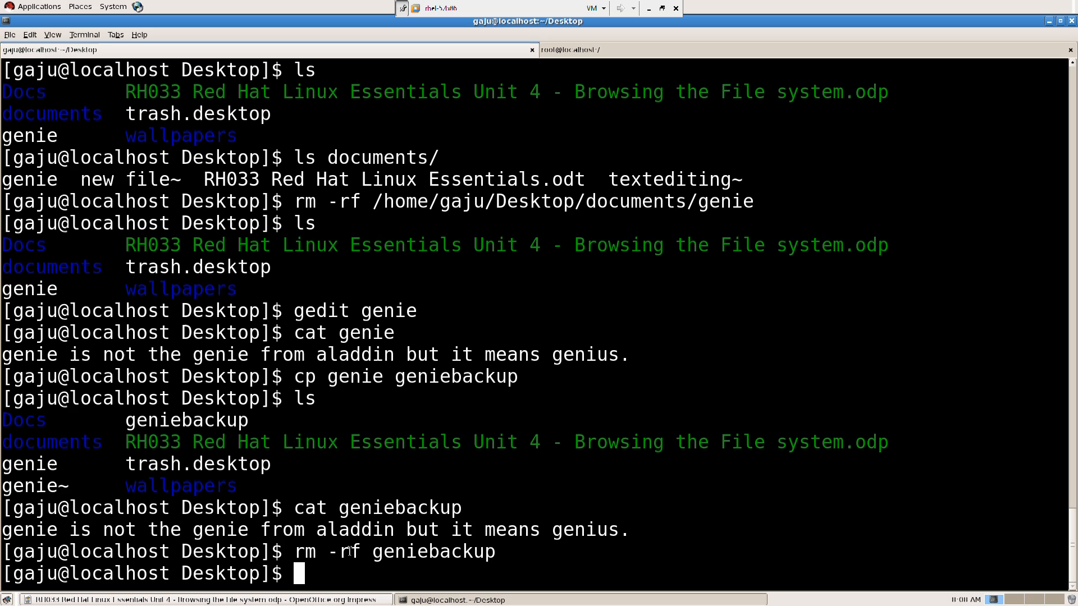
key("Return")
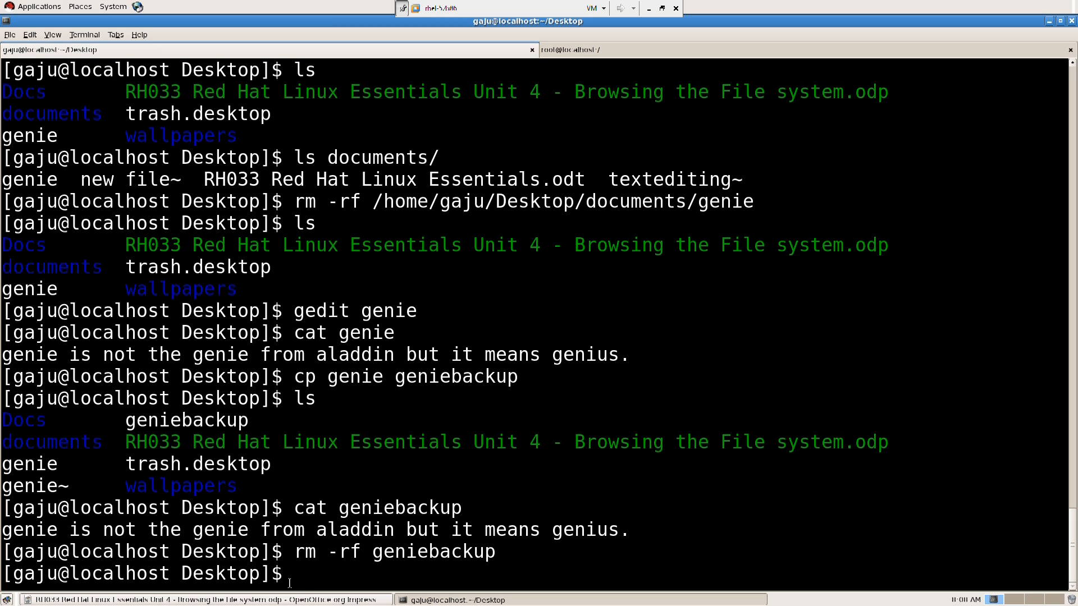
mouse_move(372, 551)
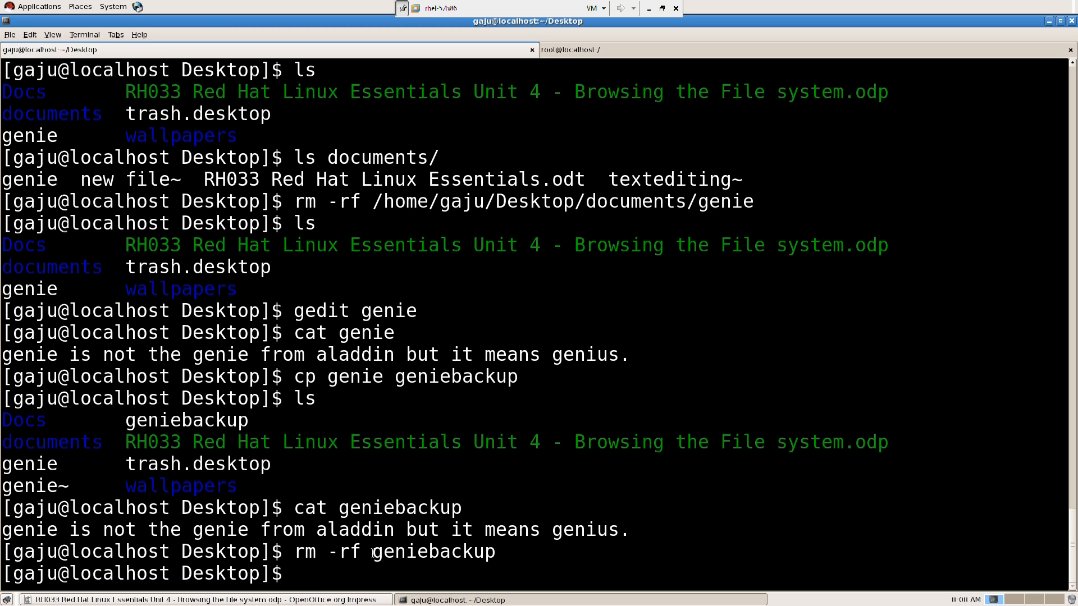
key("Return")
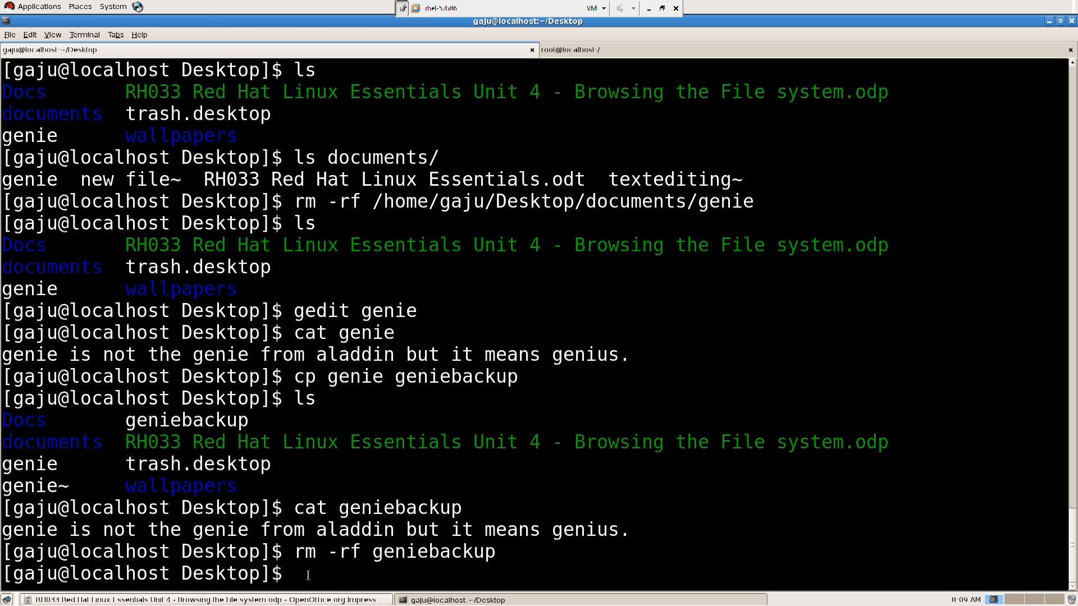
Step: Copy genie to /home/gaju/Desktop/documents/genie2, discarding a half-typed rm first
type("rm -rf")
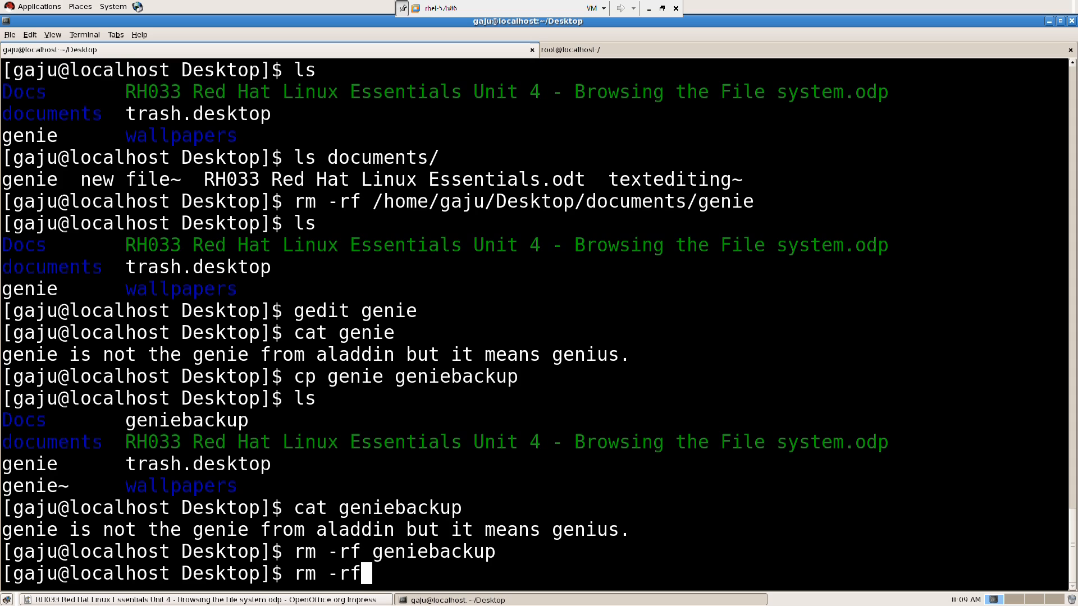
key("BackSpace")
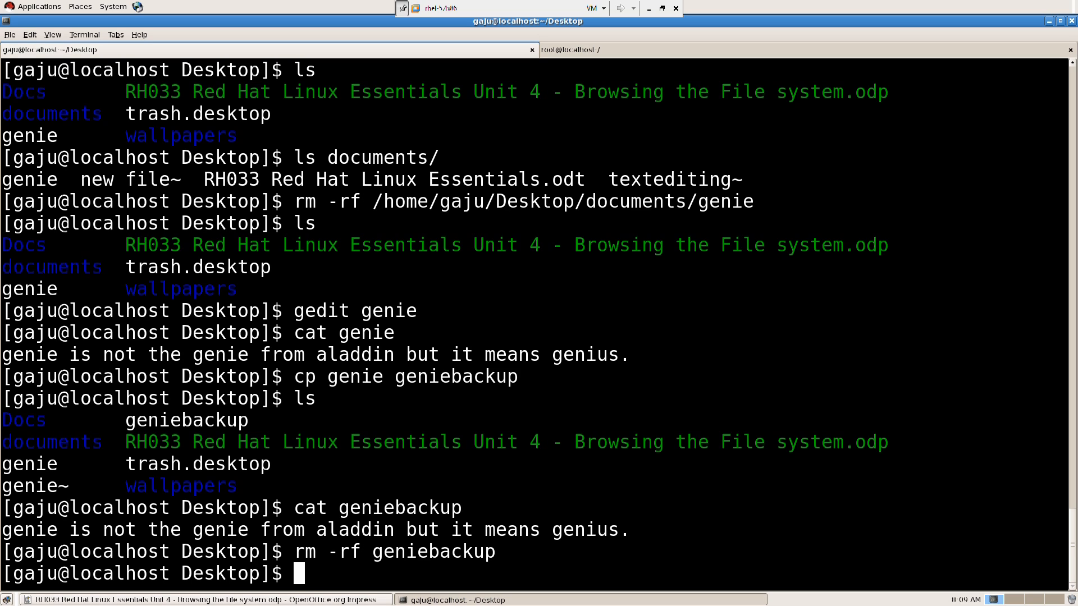
type("cp")
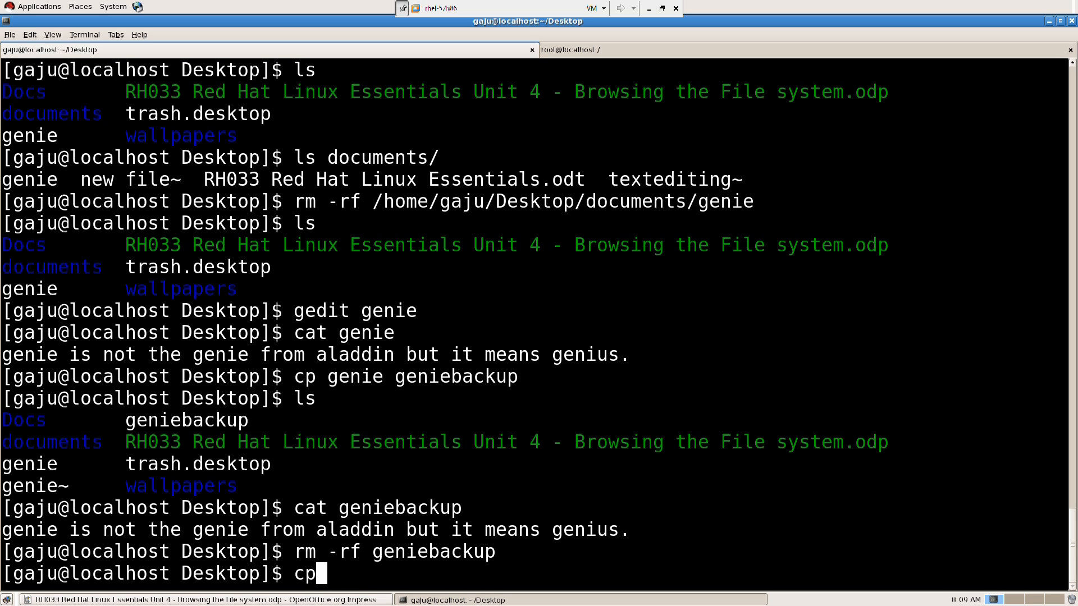
type("geni")
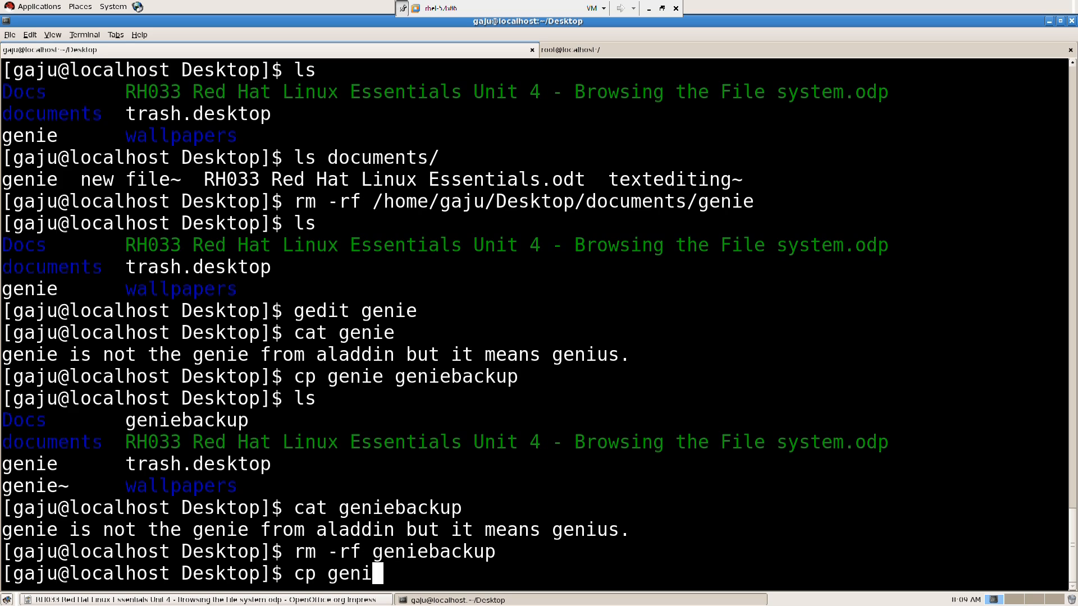
type("e")
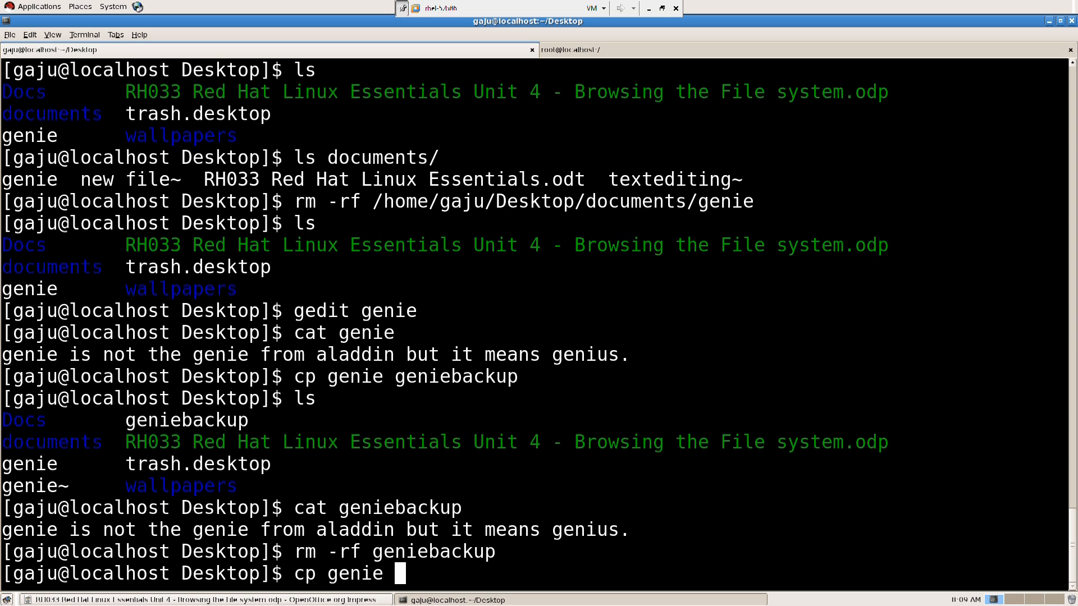
type("/")
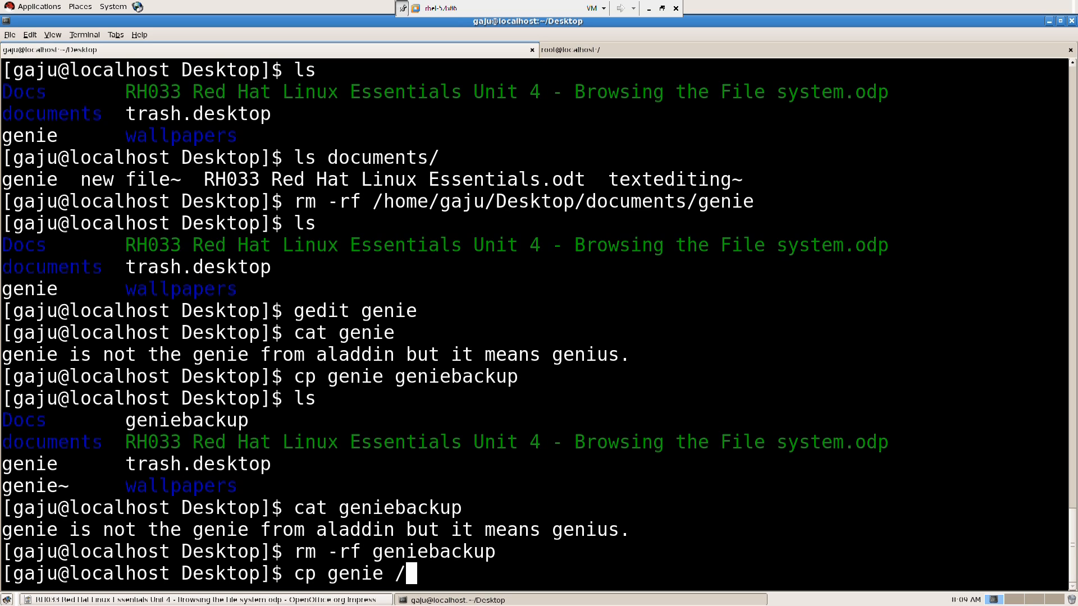
type("home/g")
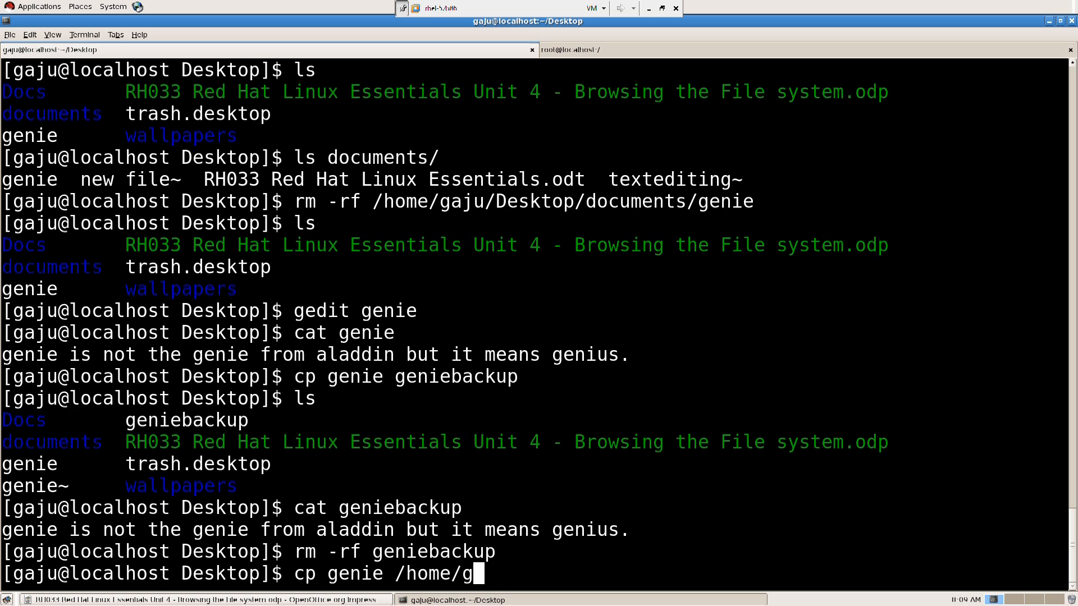
type("aju/")
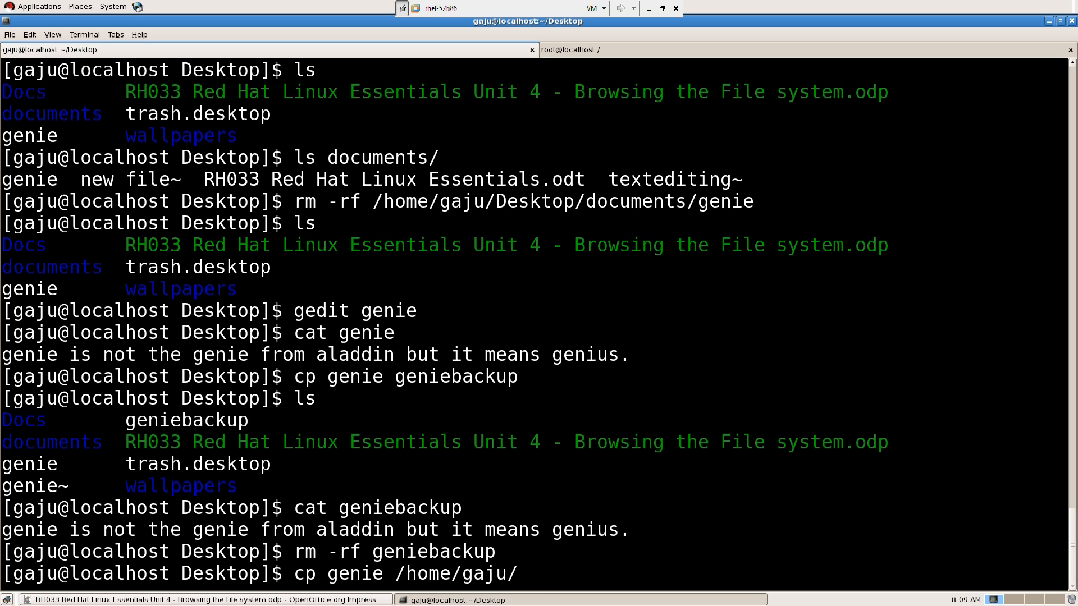
type("Desktop/")
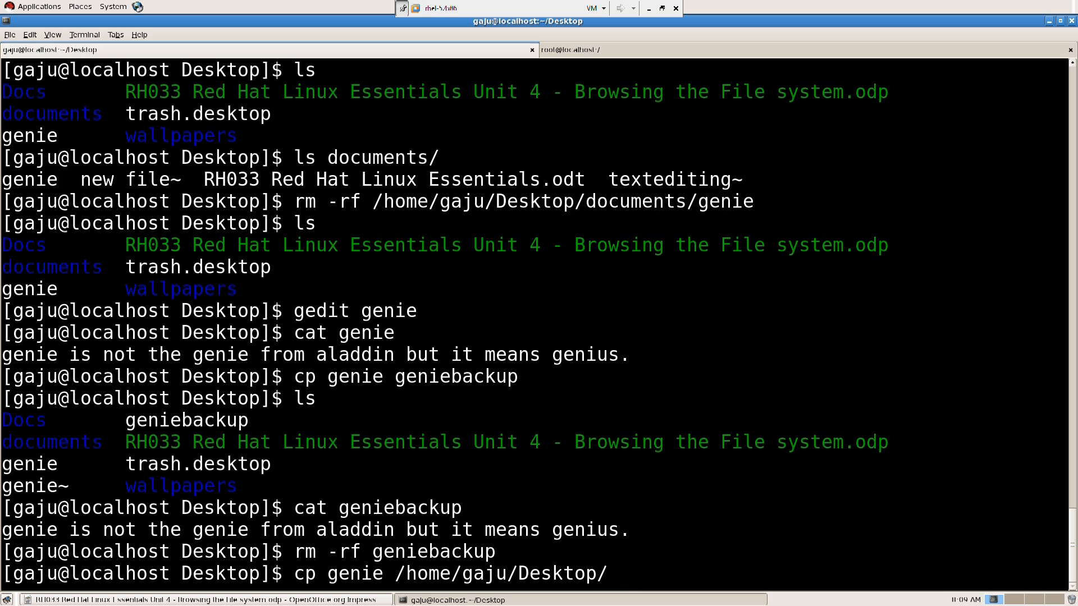
type("documents/")
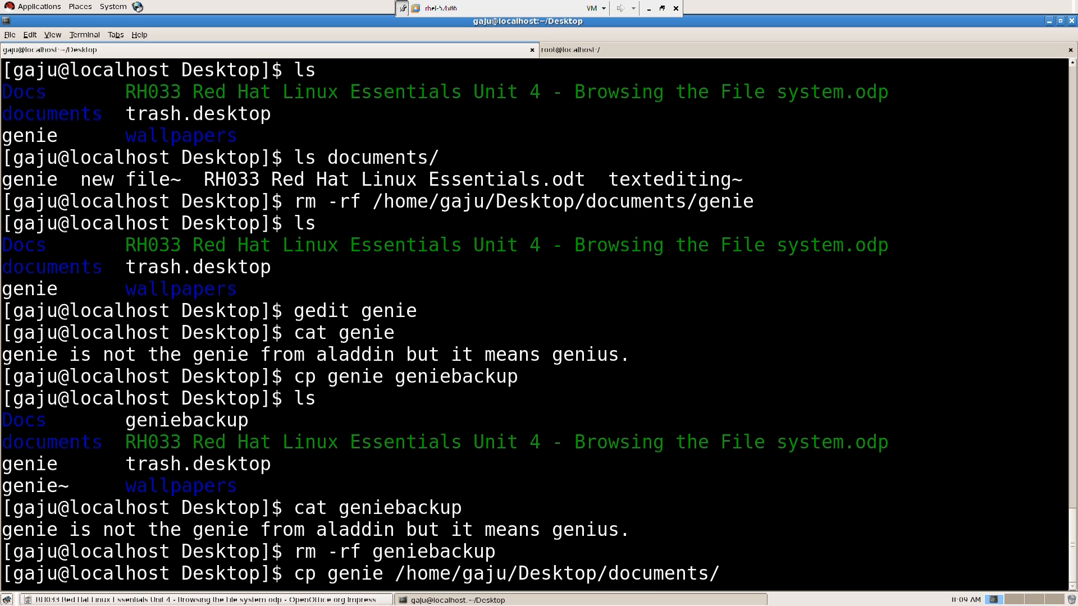
type("gn")
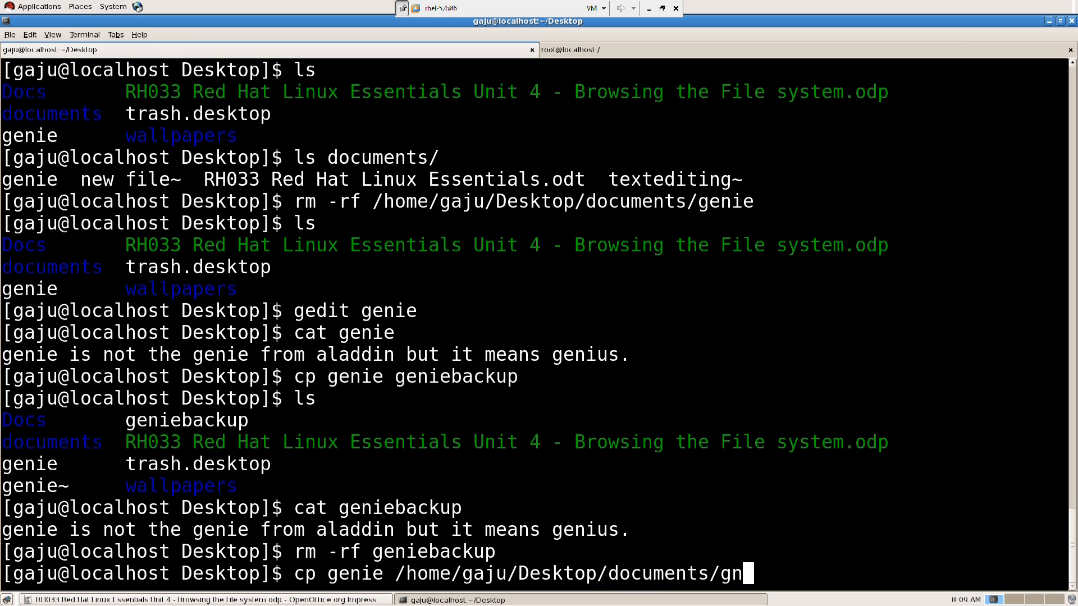
type("ie")
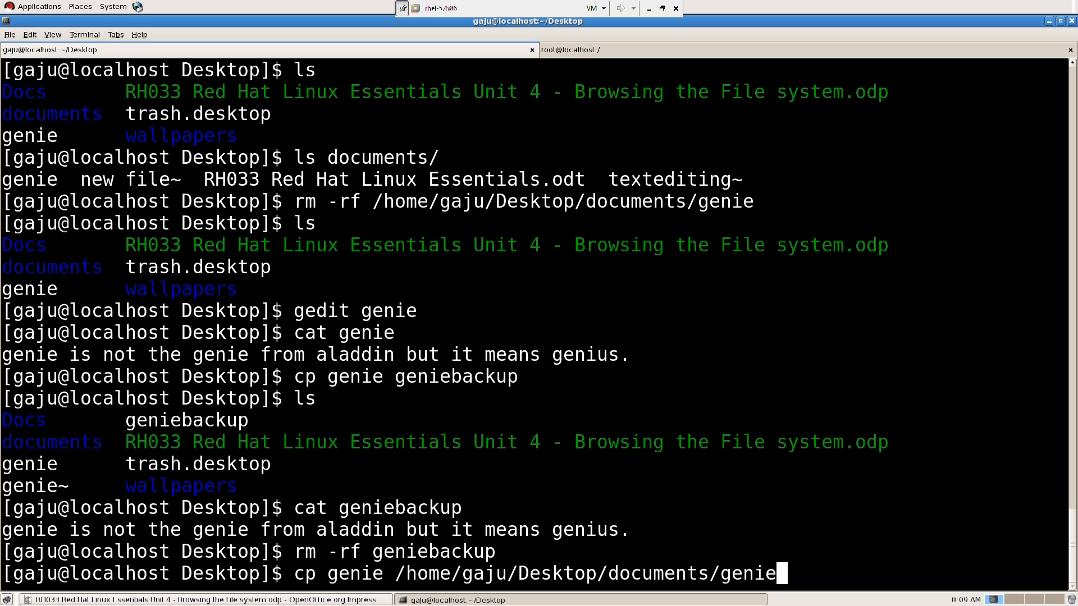
type("2")
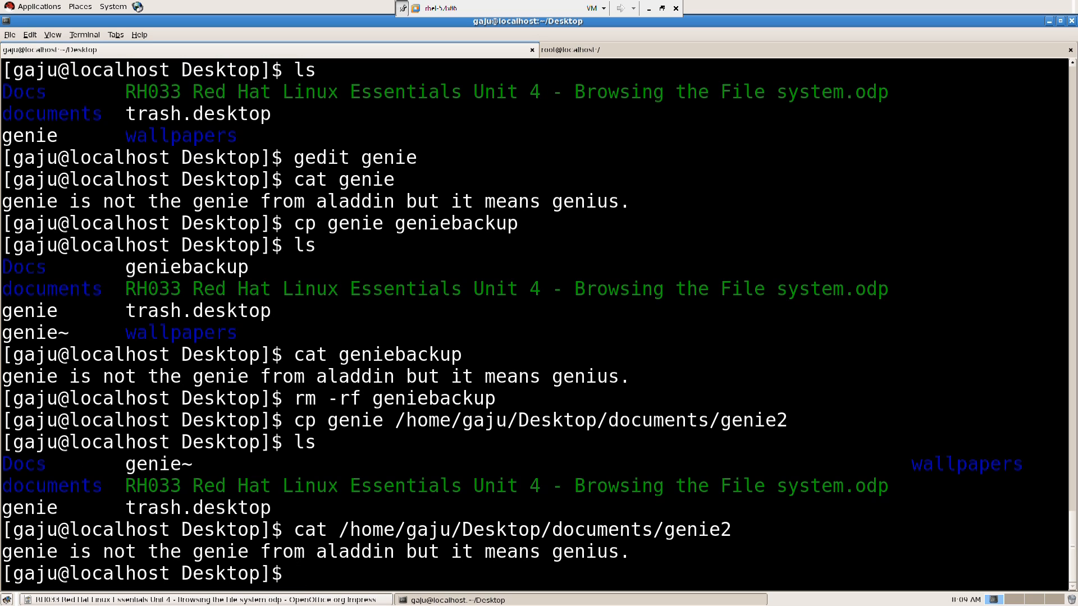
Step: Cat /home/gaju/Desktop/documents/genie2 to show it holds the genius sentence
type("cat /home/gaju/Desktop/documents/genie2")
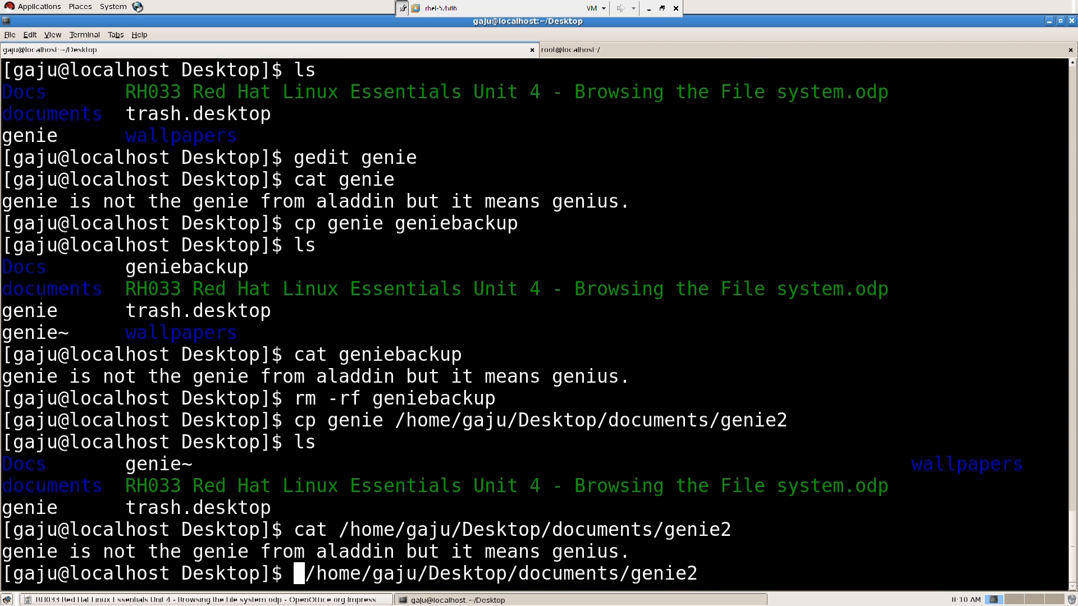
Step: Force-remove genie2 from the documents folder with rm -rf
type("rm -rf")
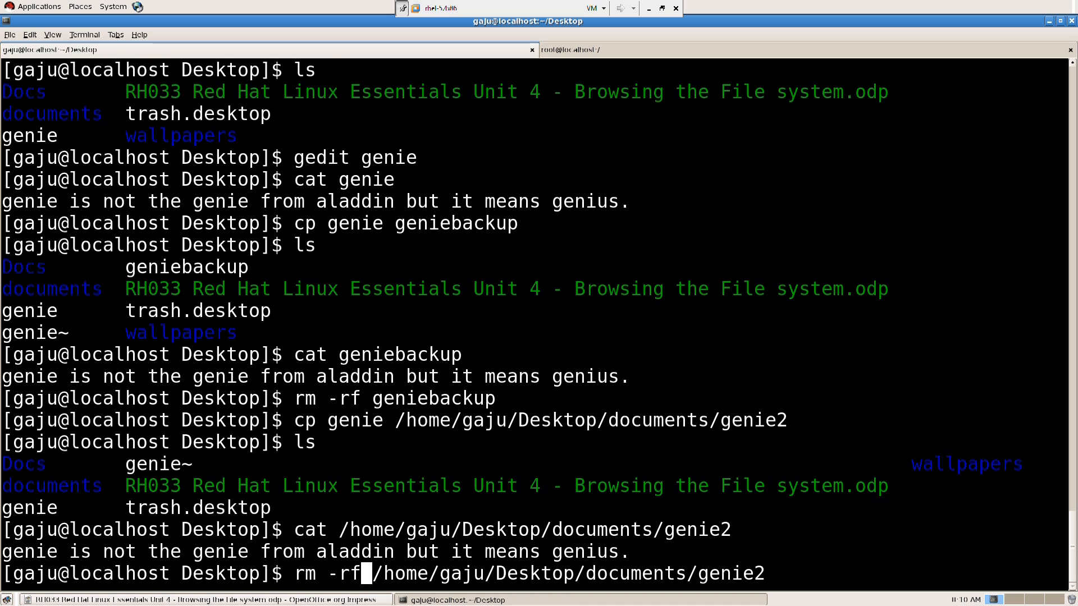
key("Return")
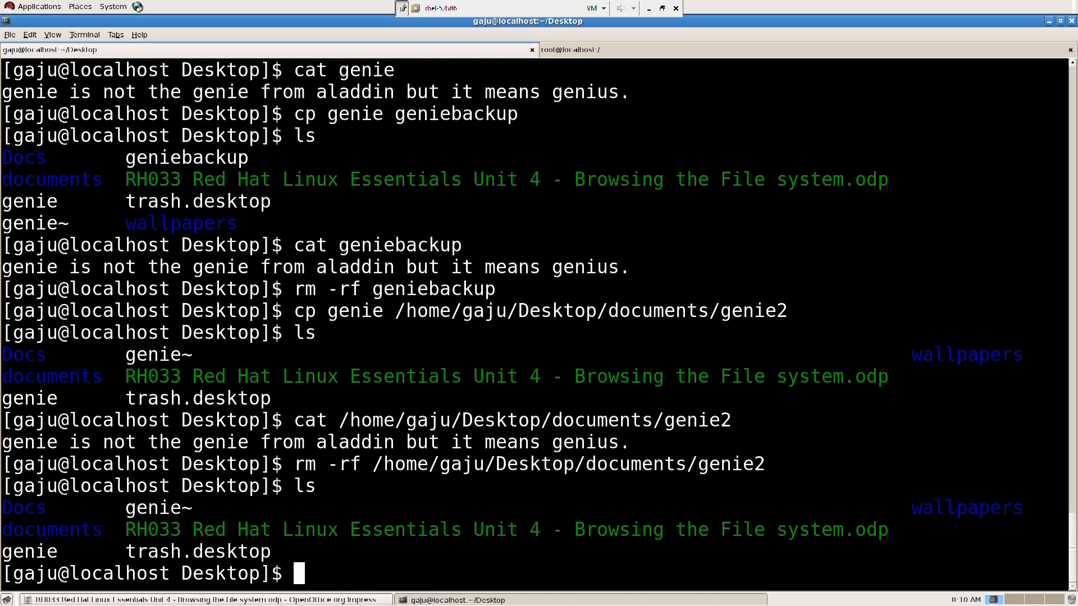
Step: Enter rm -rf genie to delete the original file from the Desktop
type("cd")
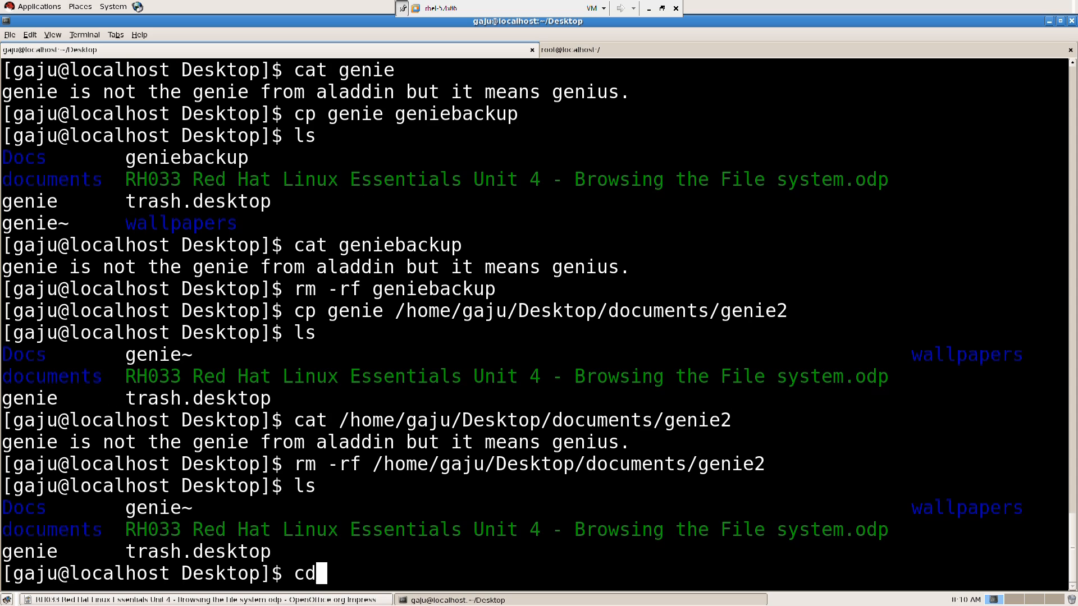
type("rm")
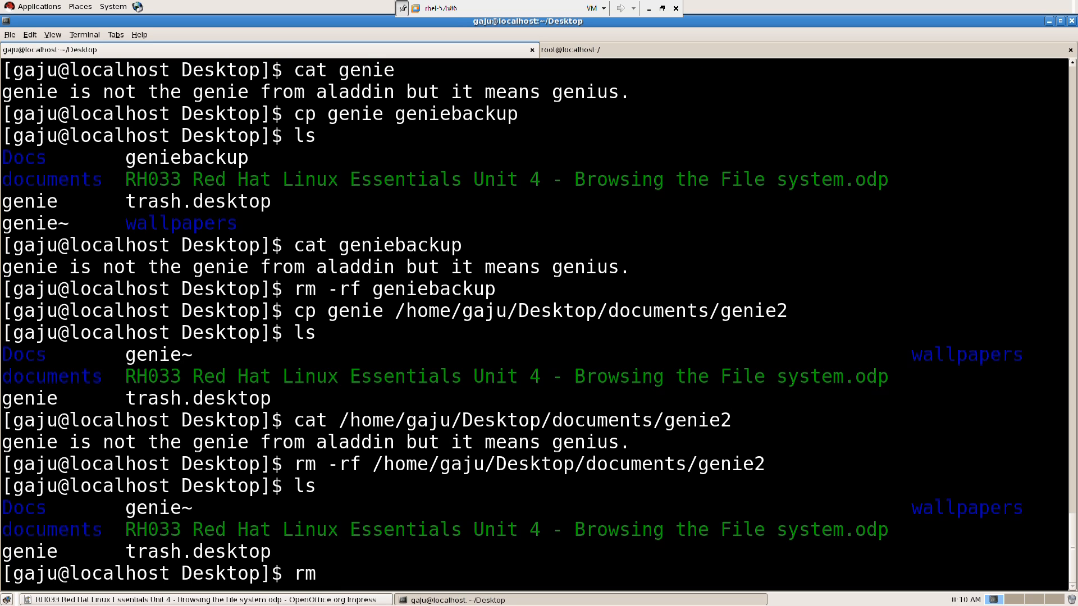
type("-rf")
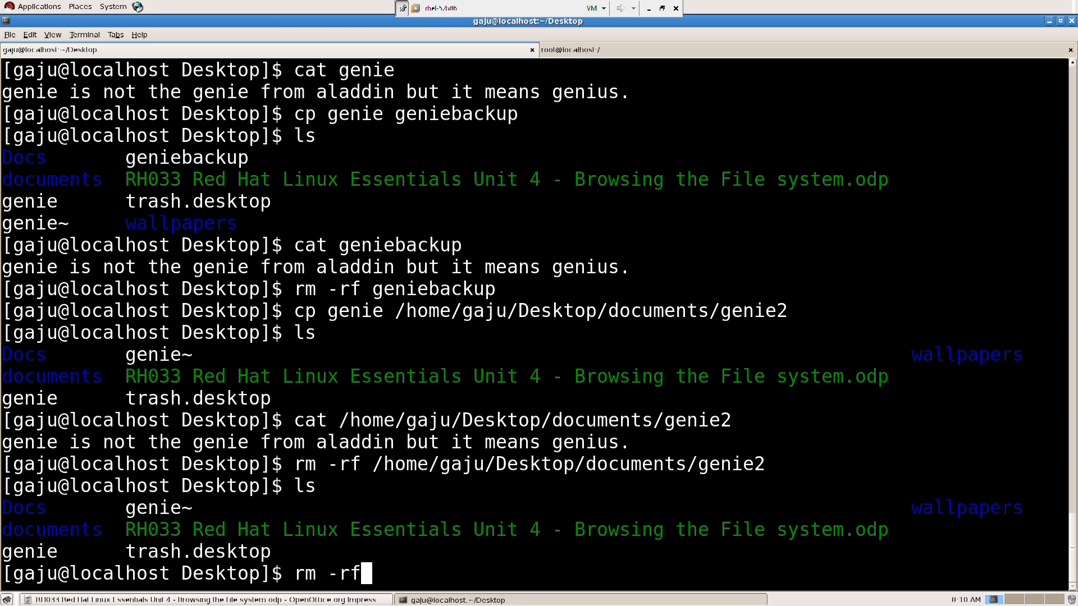
type("genie")
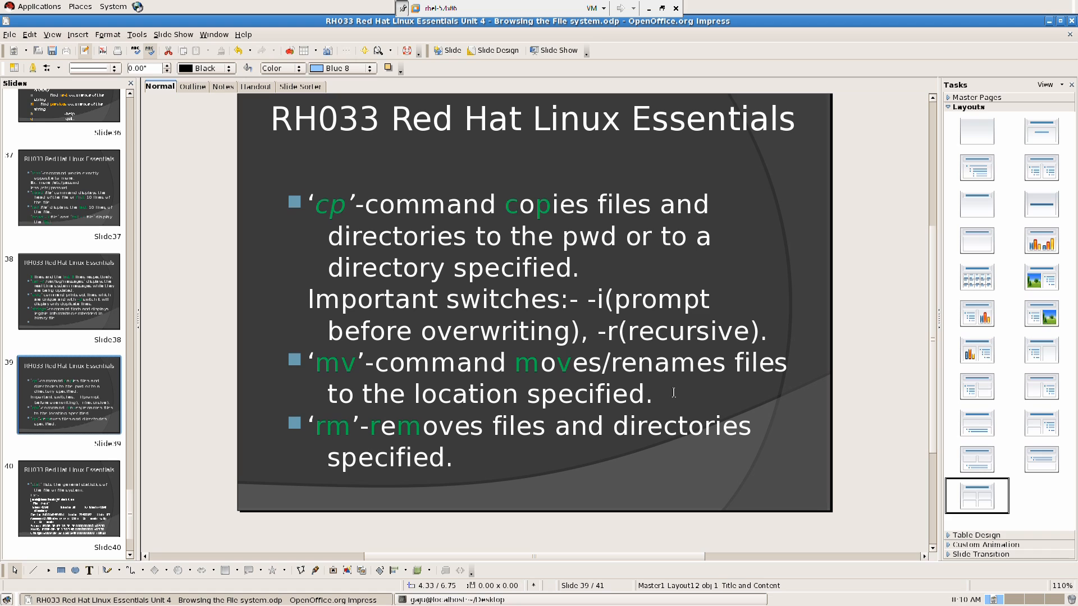
Step: Show slide 40 about stat in Impress, then return to the terminal
left_click(69, 499)
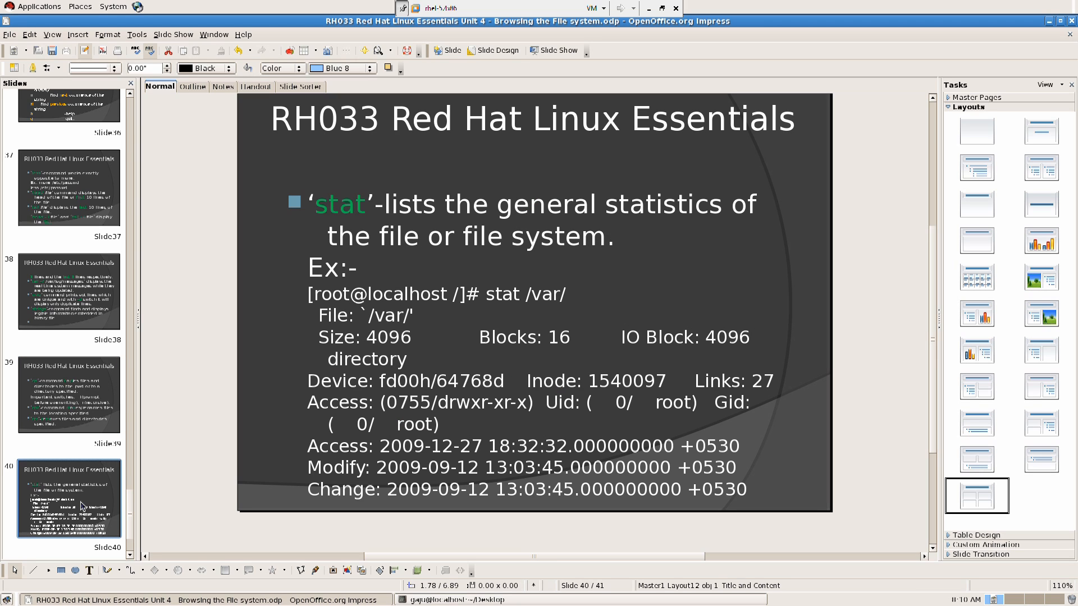
mouse_move(497, 284)
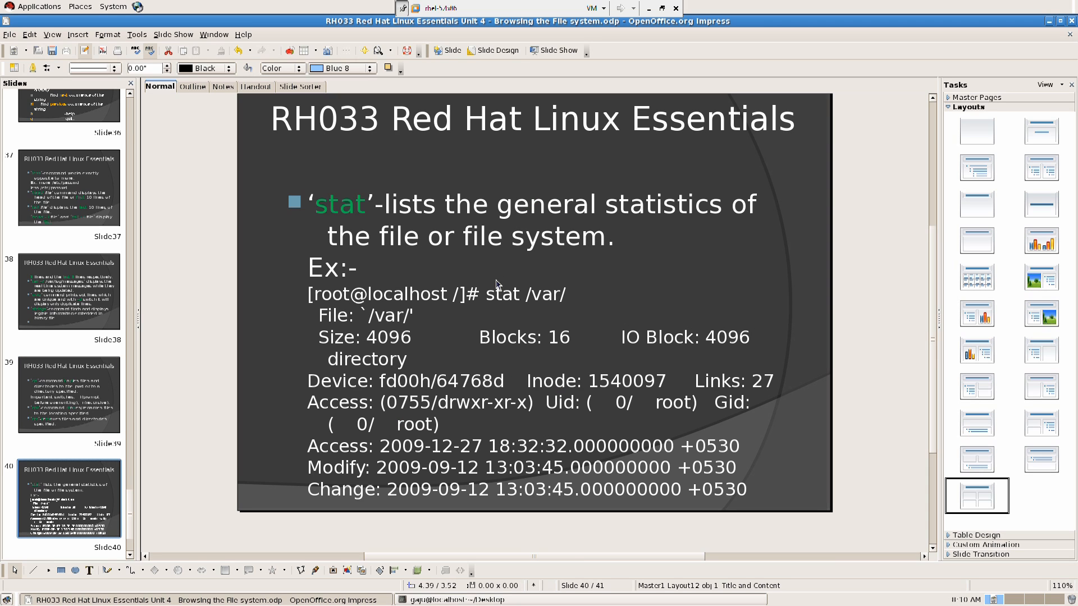
mouse_move(528, 288)
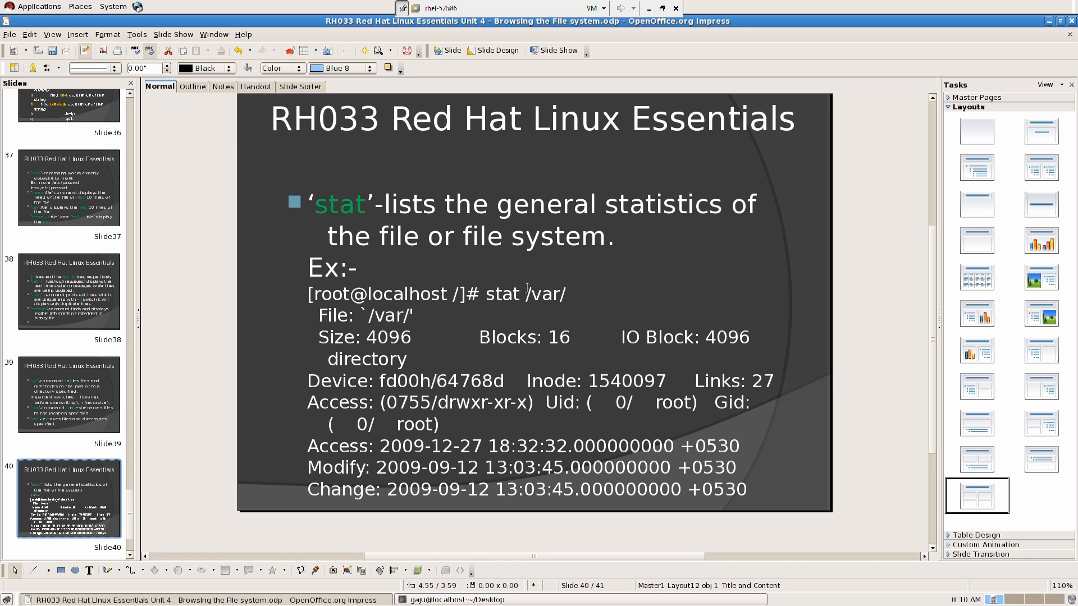
left_click(467, 599)
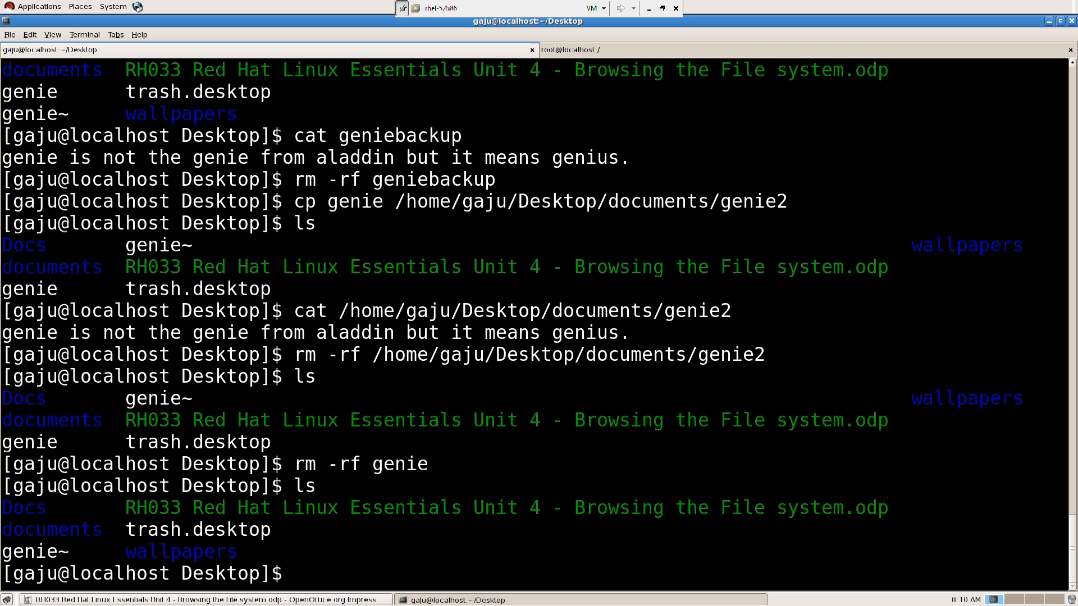
Step: Run stat on the wallpapers directory to display its size, inode, permissions and timestamps
type("stat")
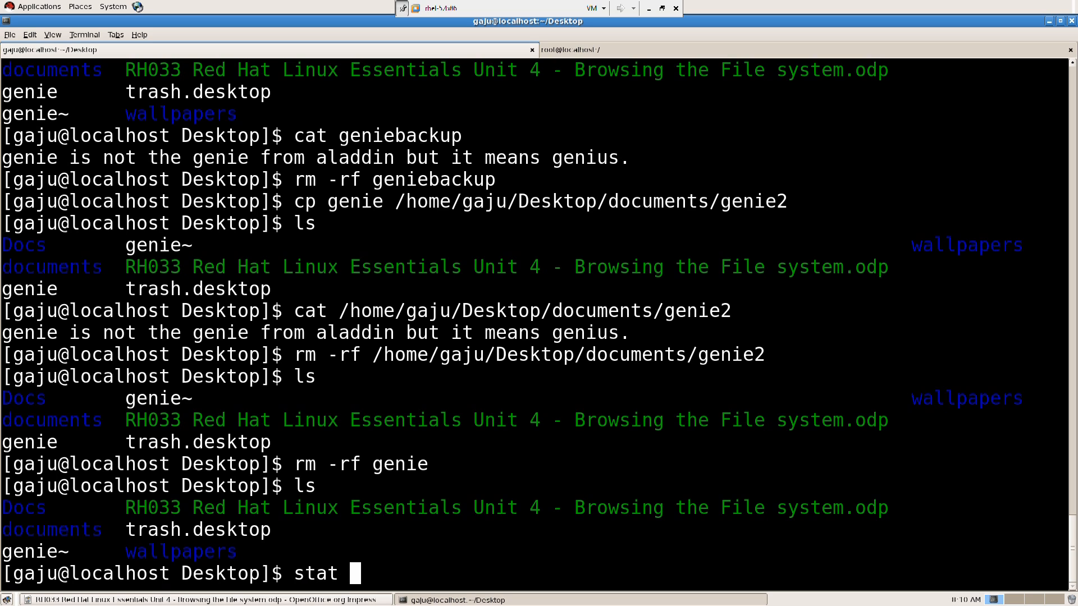
type("wallpapers/")
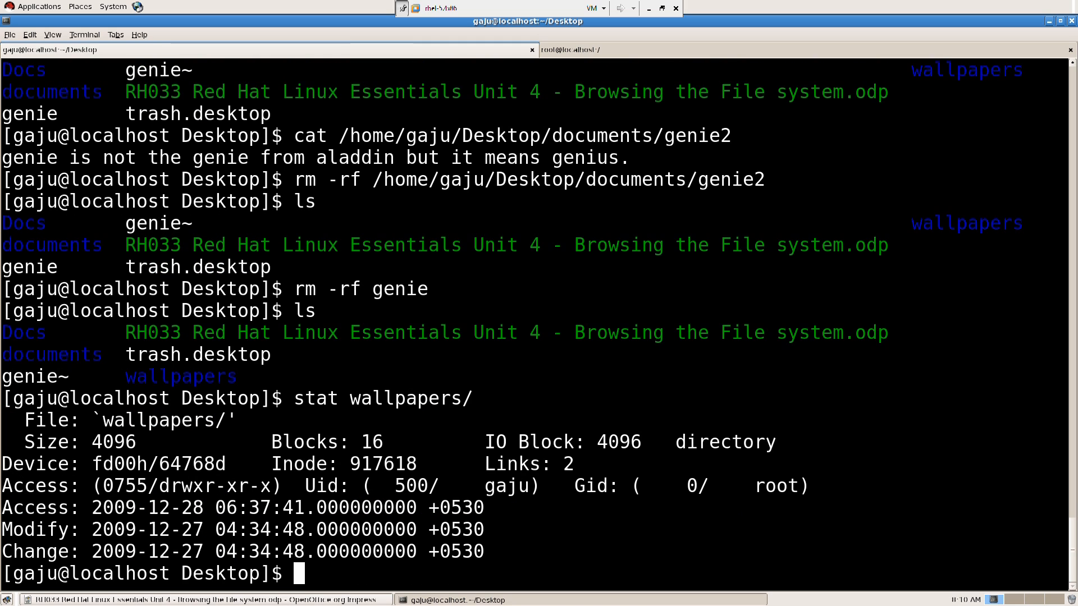
type("stat -")
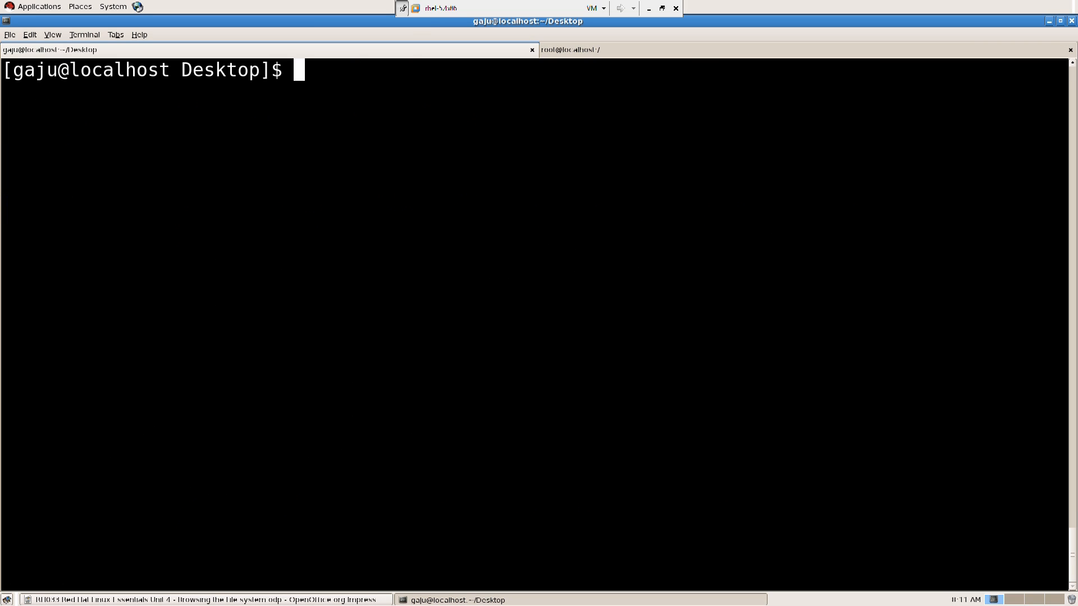
Step: Bring Impress forward and land on slide 41, the final Nautilus slide
left_click(192, 599)
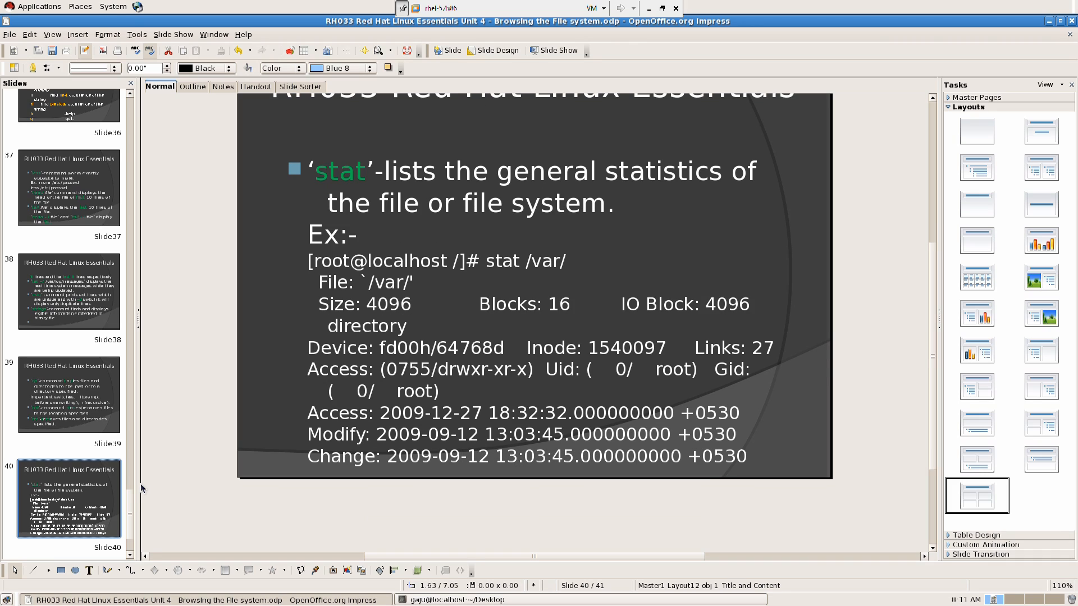
left_click(68, 498)
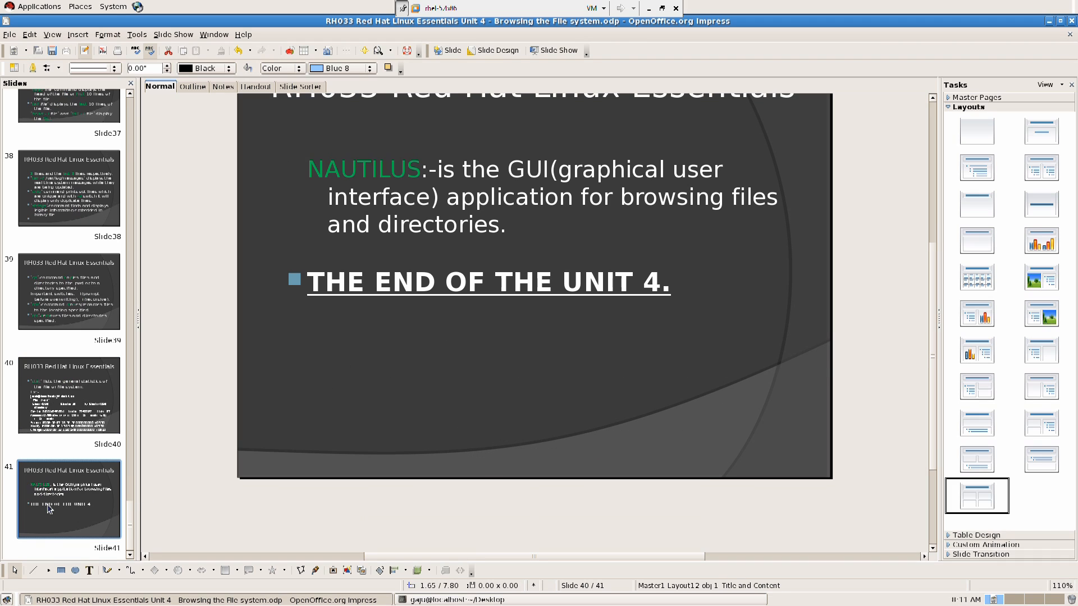
left_click(68, 395)
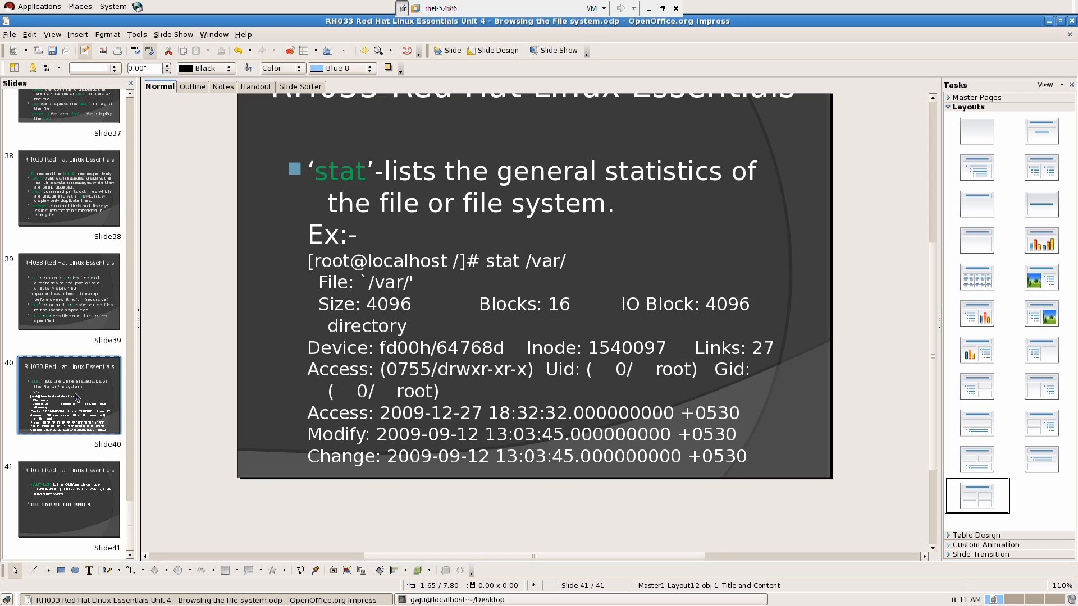
left_click(69, 499)
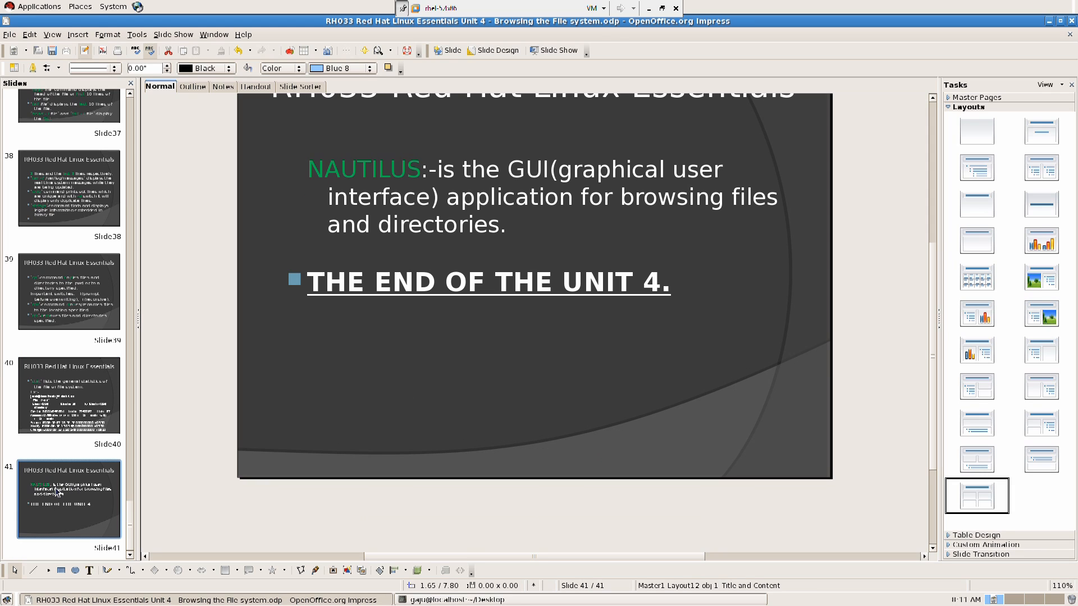
mouse_move(596, 337)
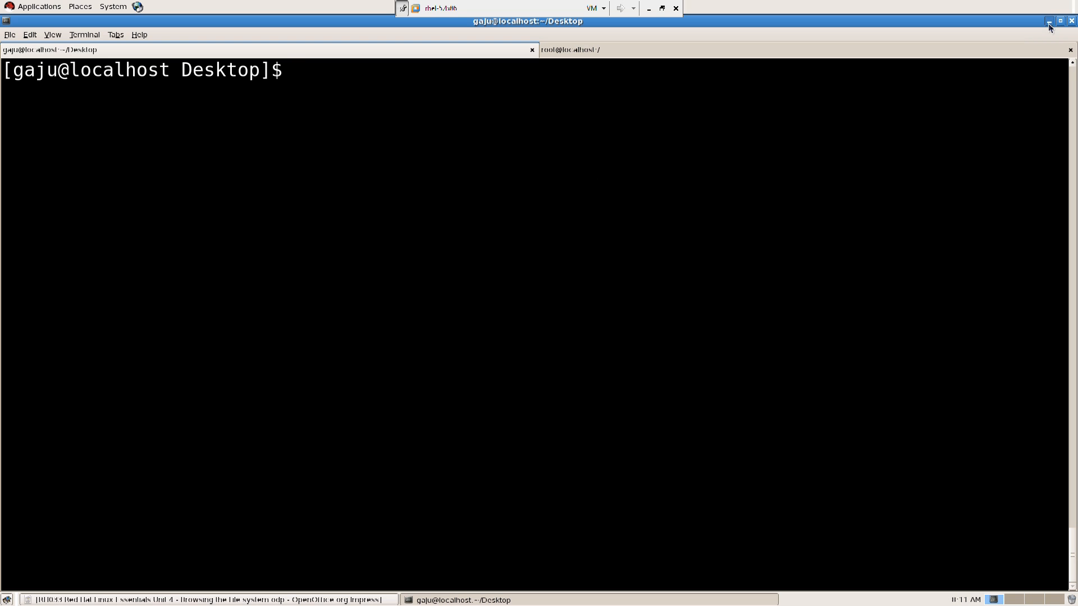
Step: Minimize the terminal and launch the Nautilus file browser on the home folder
left_click(39, 7)
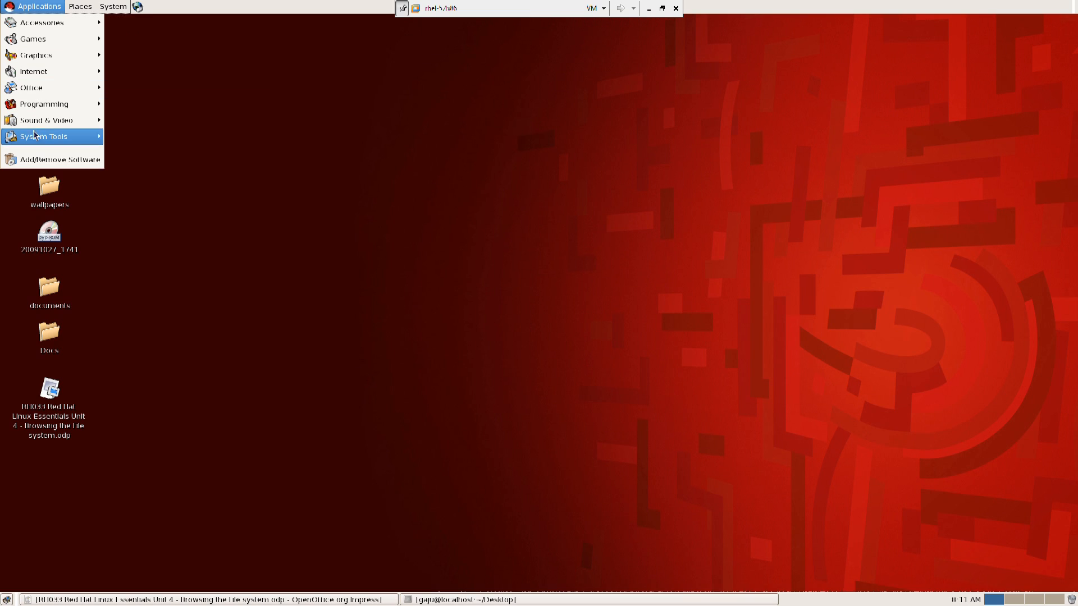
mouse_move(43, 136)
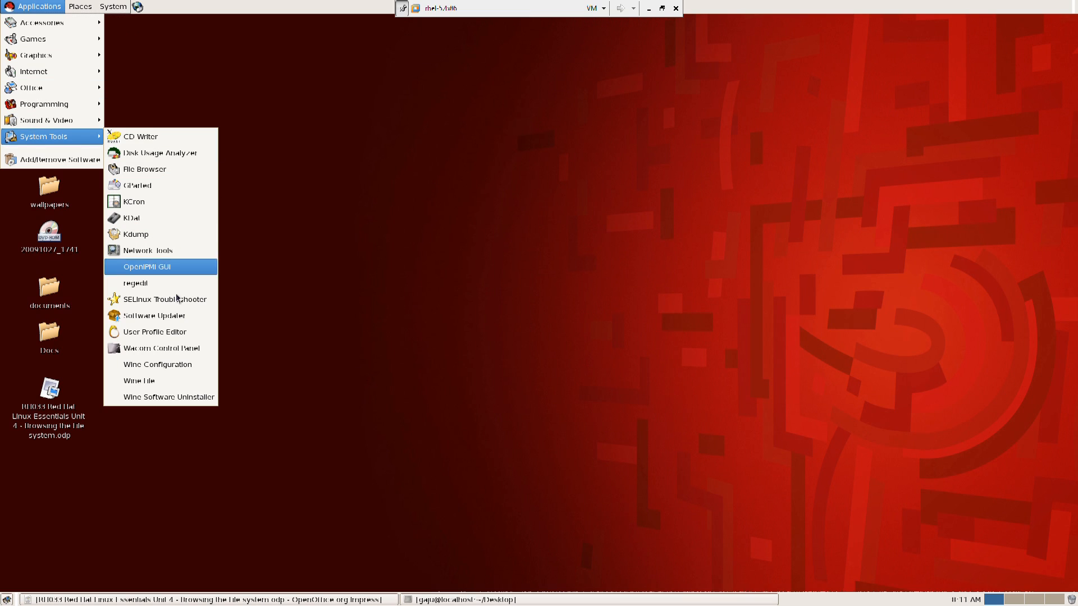
mouse_move(161, 283)
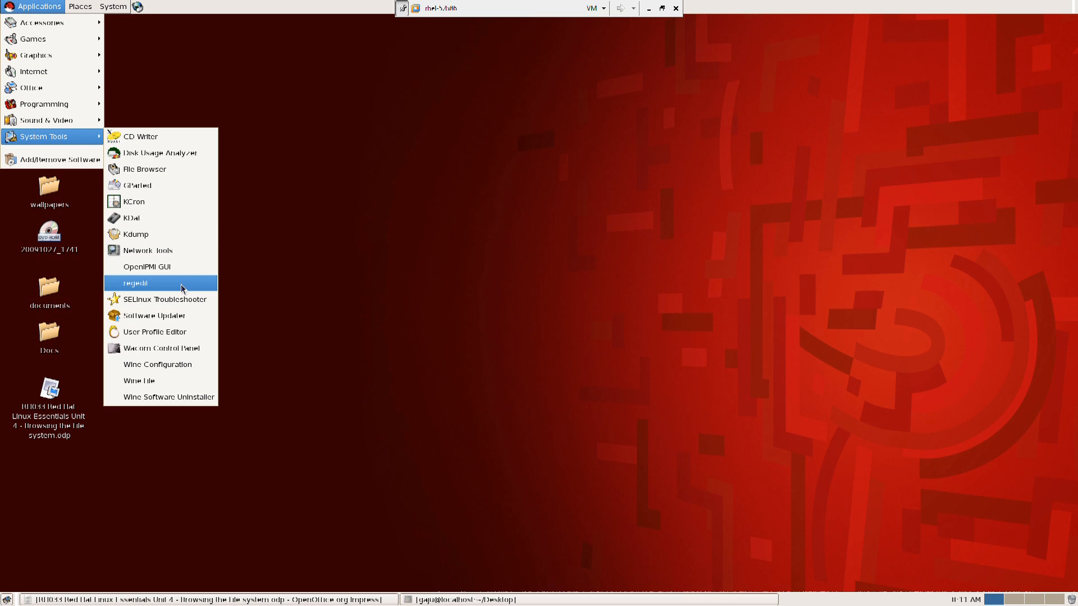
mouse_move(160, 170)
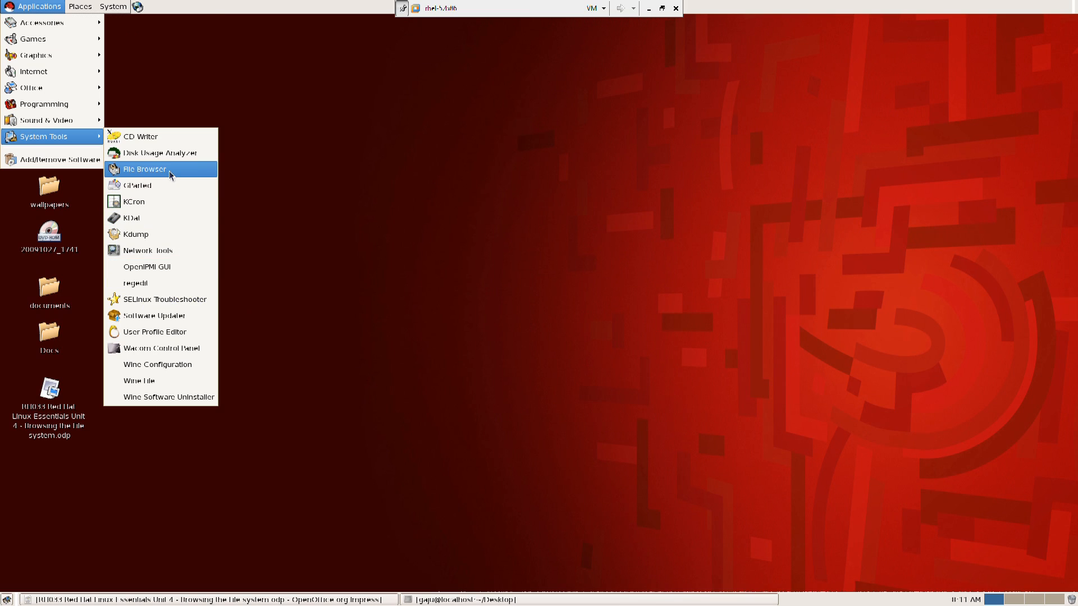
left_click(145, 170)
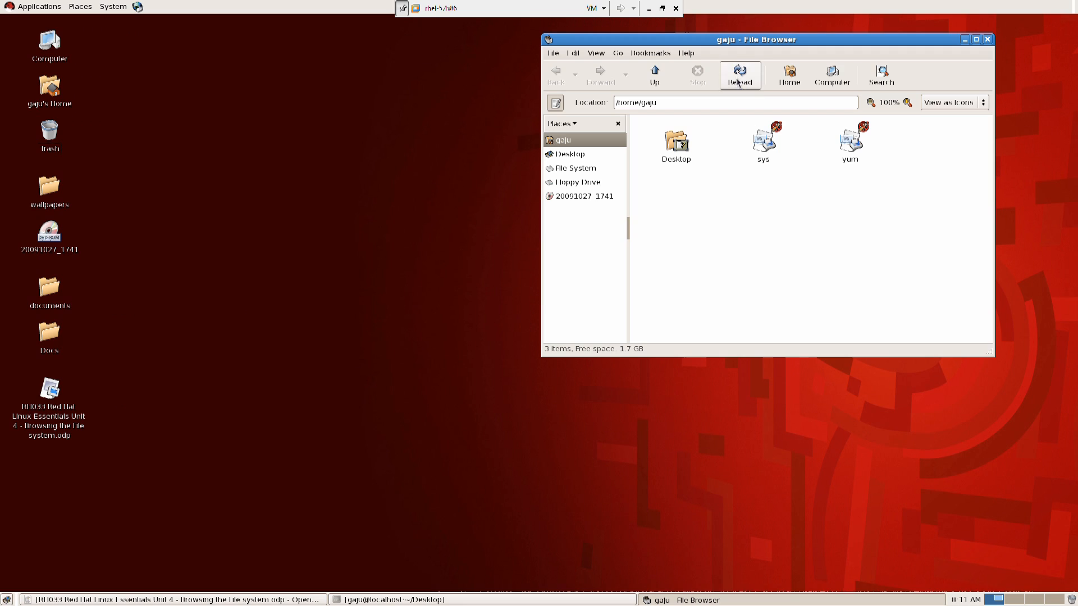
left_click_drag(755, 39, 665, 70)
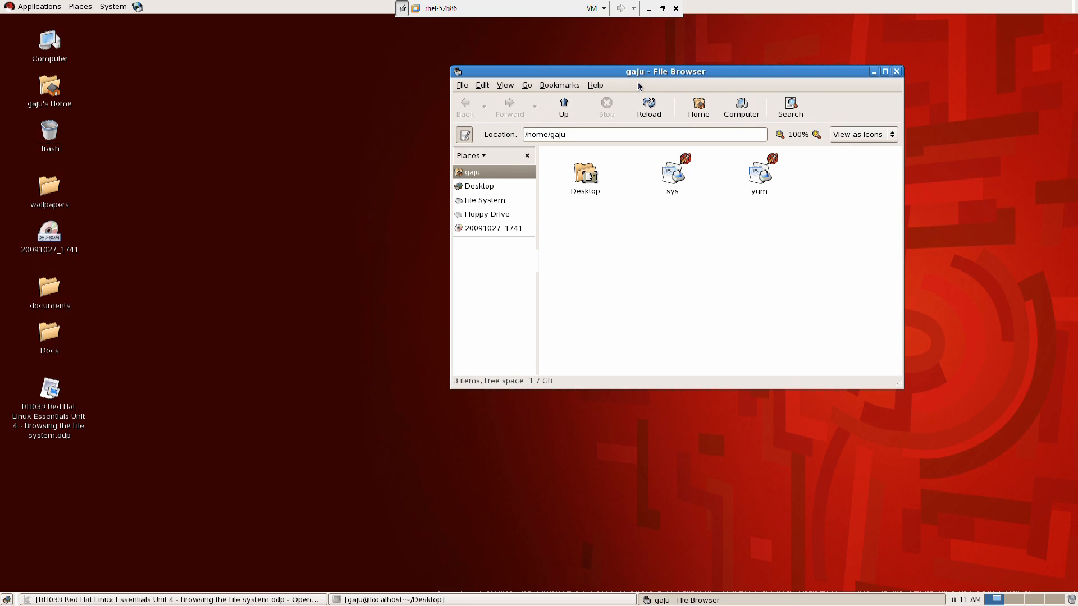
mouse_move(698, 218)
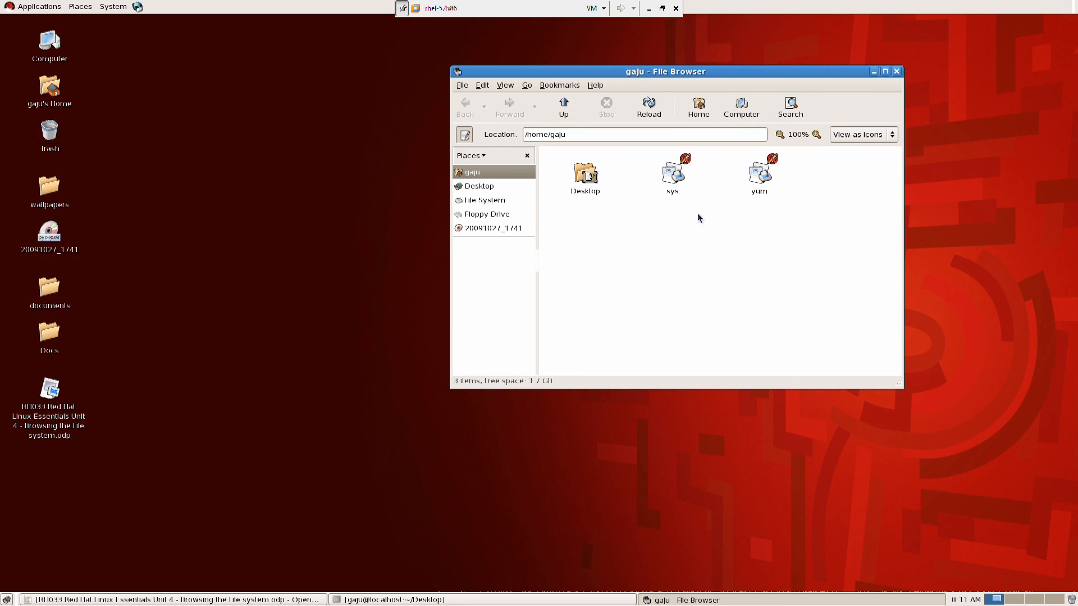
mouse_move(715, 210)
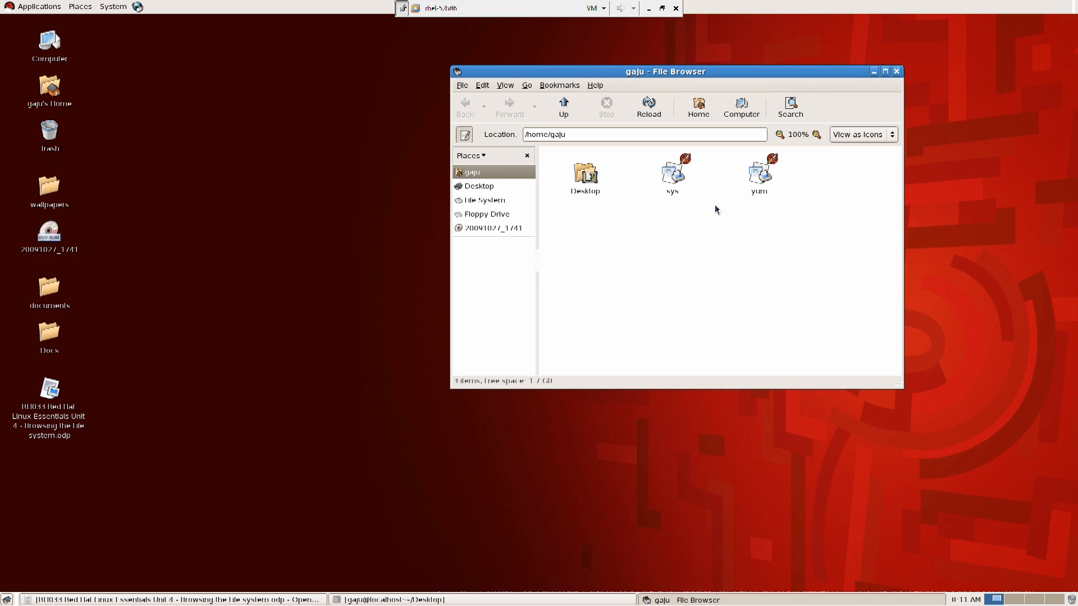
Step: Browse into the Desktop folder in Nautilus, then close the file browser
left_click(584, 173)
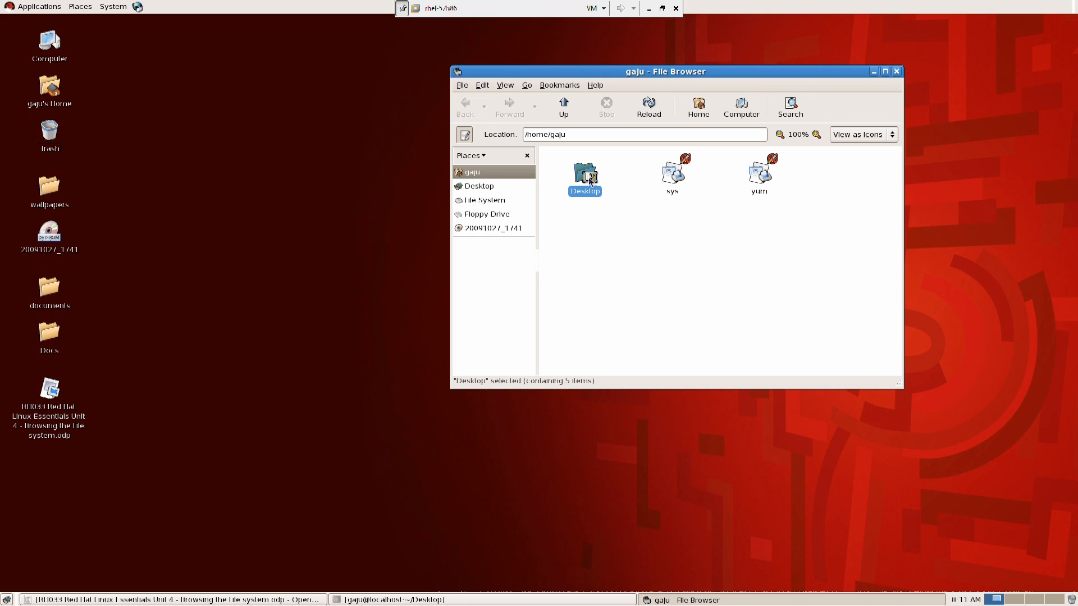
double_click(584, 175)
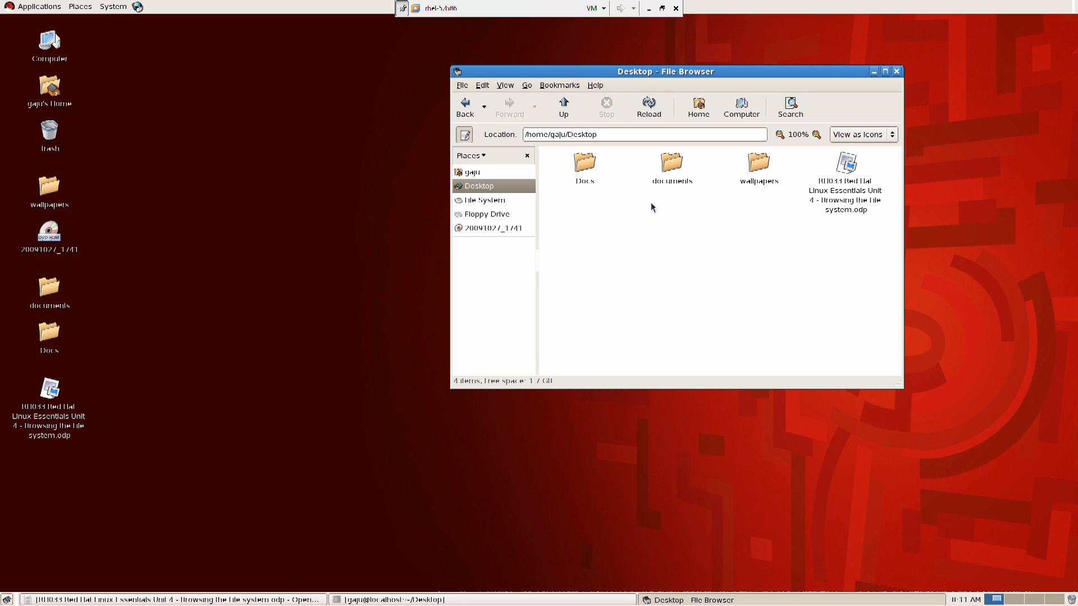
left_click(897, 71)
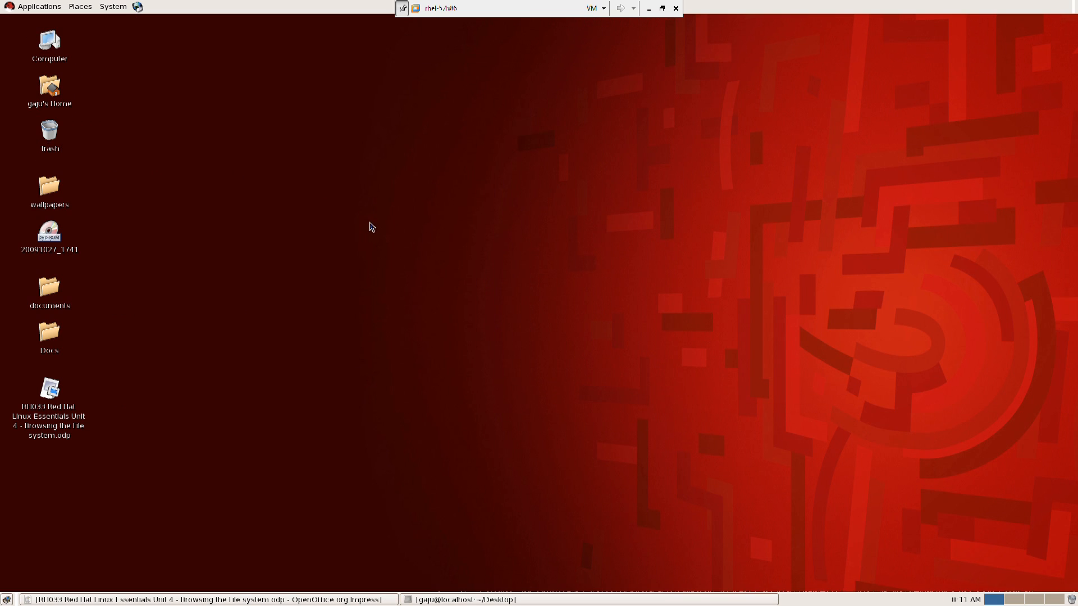
Step: Open the Computer, home and wallpapers desktop icons, then start a new terminal window
double_click(49, 41)
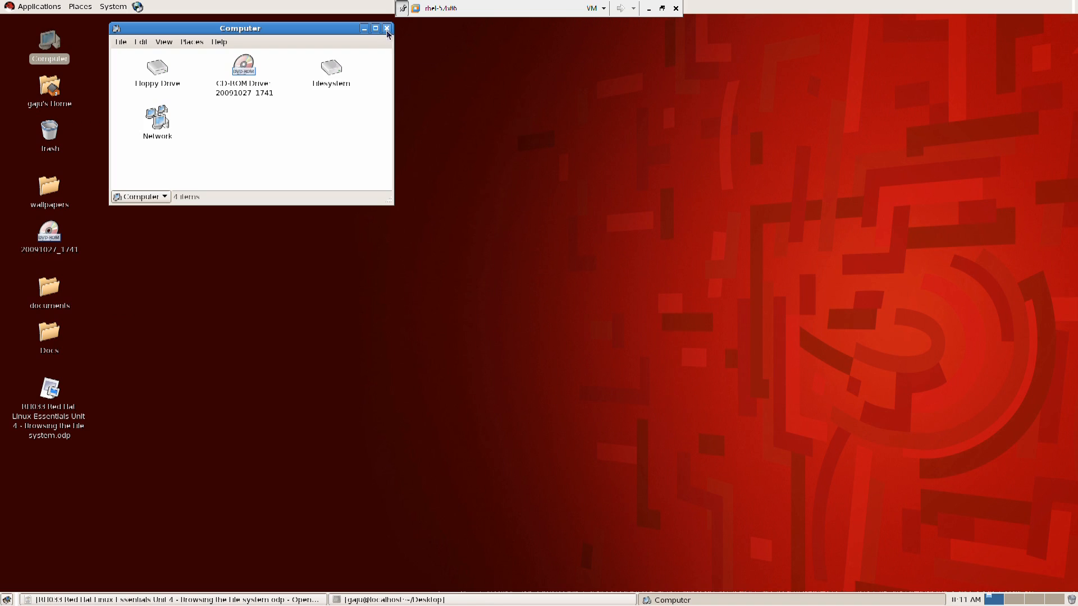
double_click(49, 90)
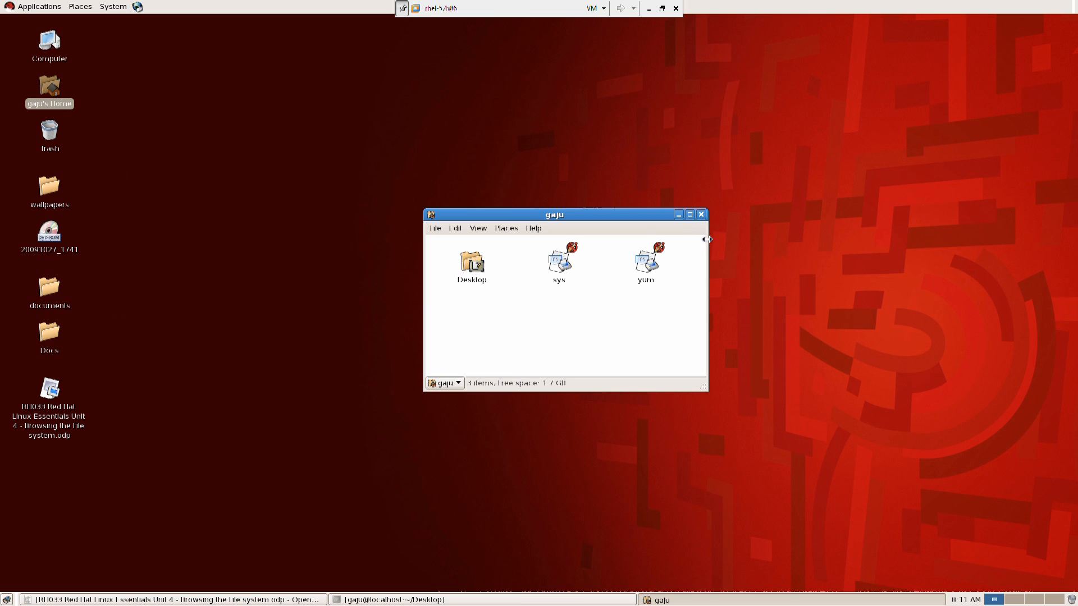
double_click(48, 185)
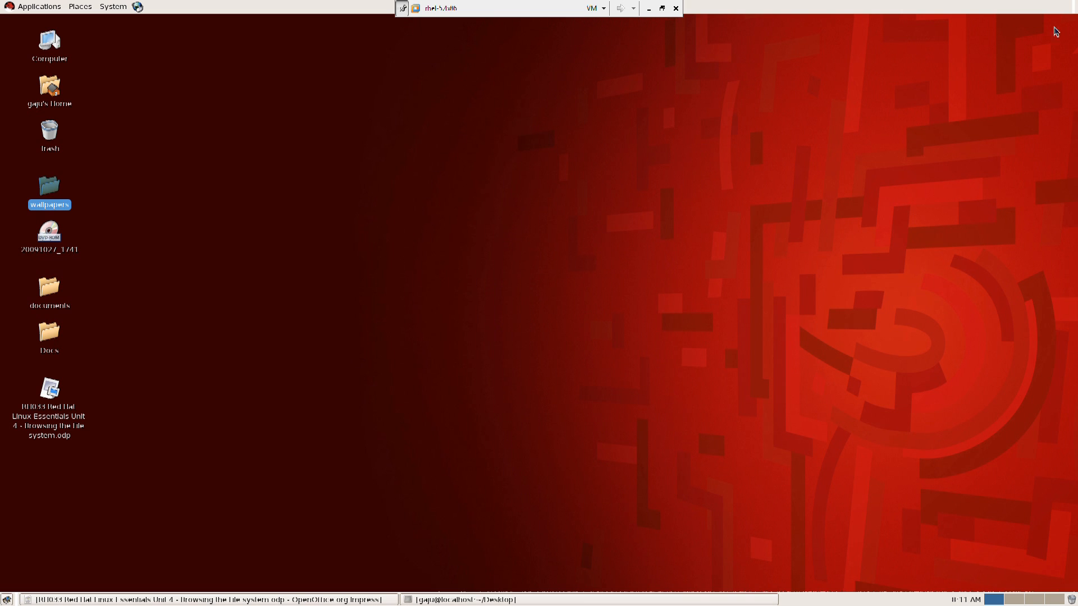
left_click(49, 387)
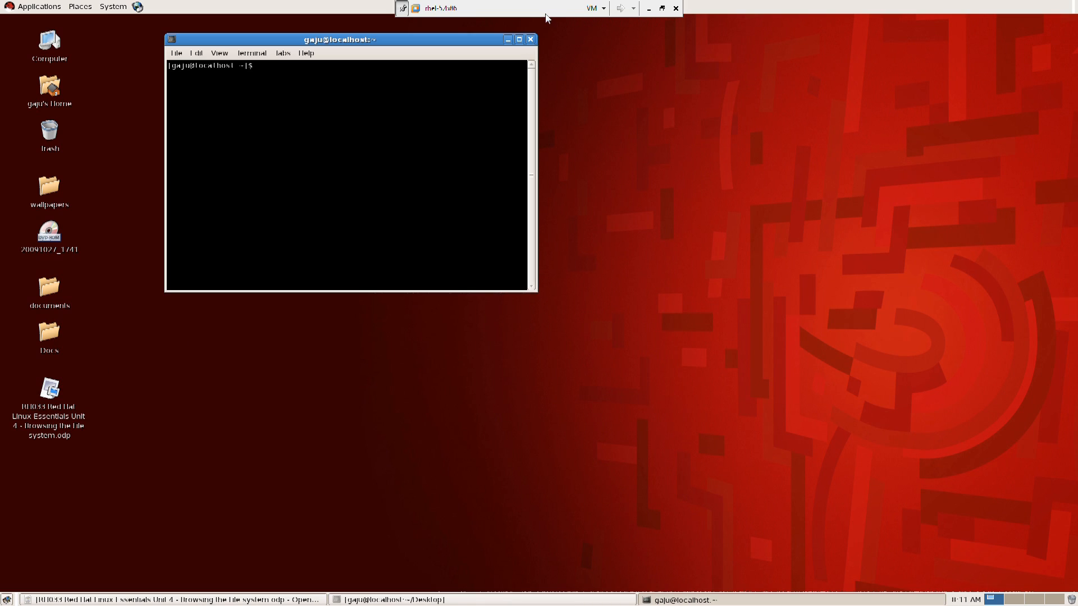
Step: Switch back to the Desktop terminal and type nautilus at the prompt without running it
left_click(165, 600)
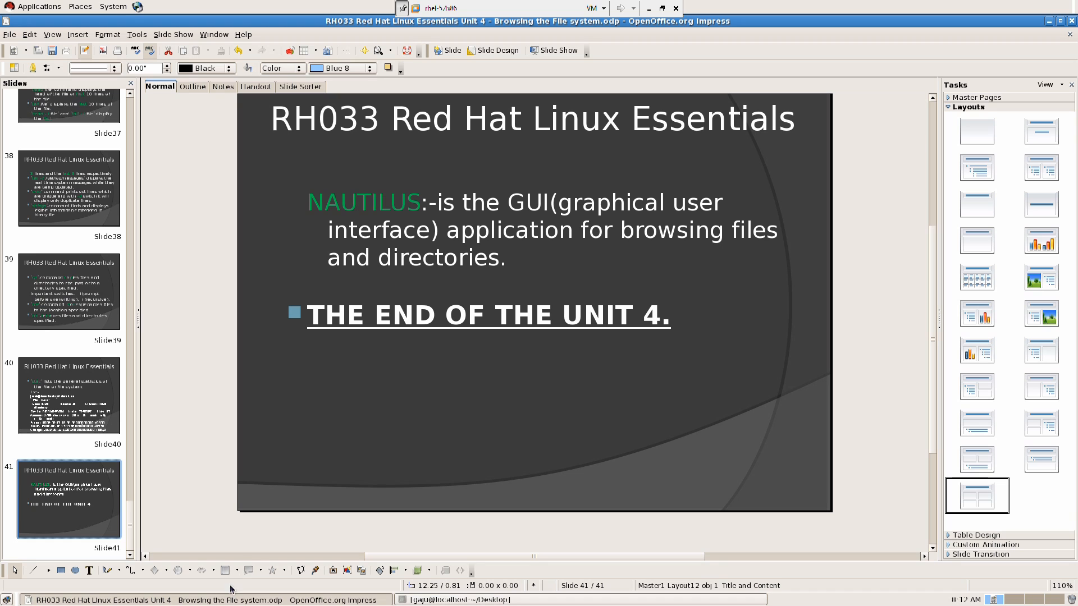
left_click(457, 600)
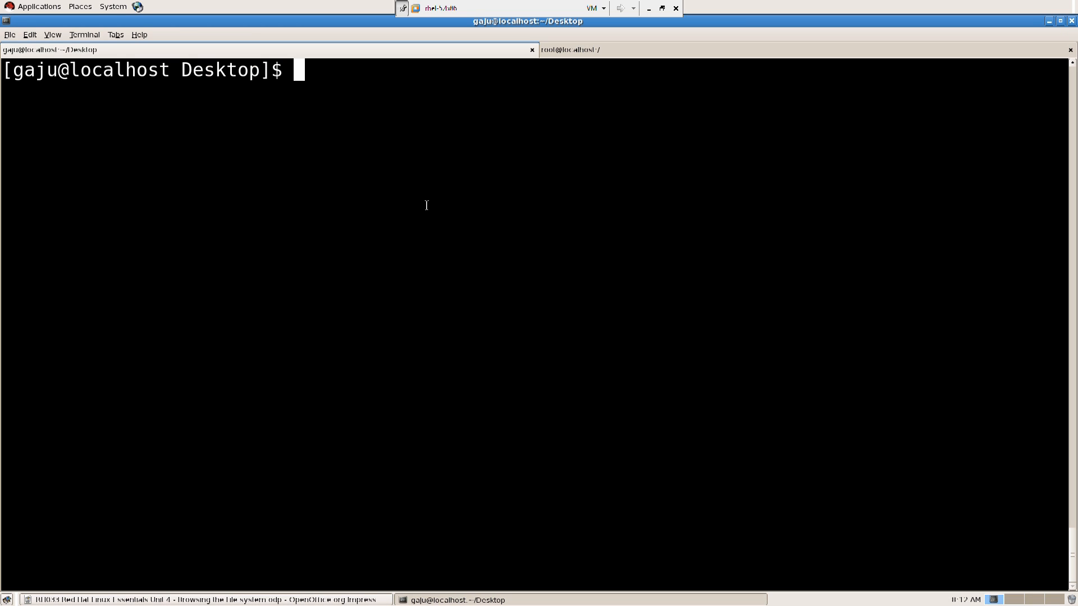
type("nautilus")
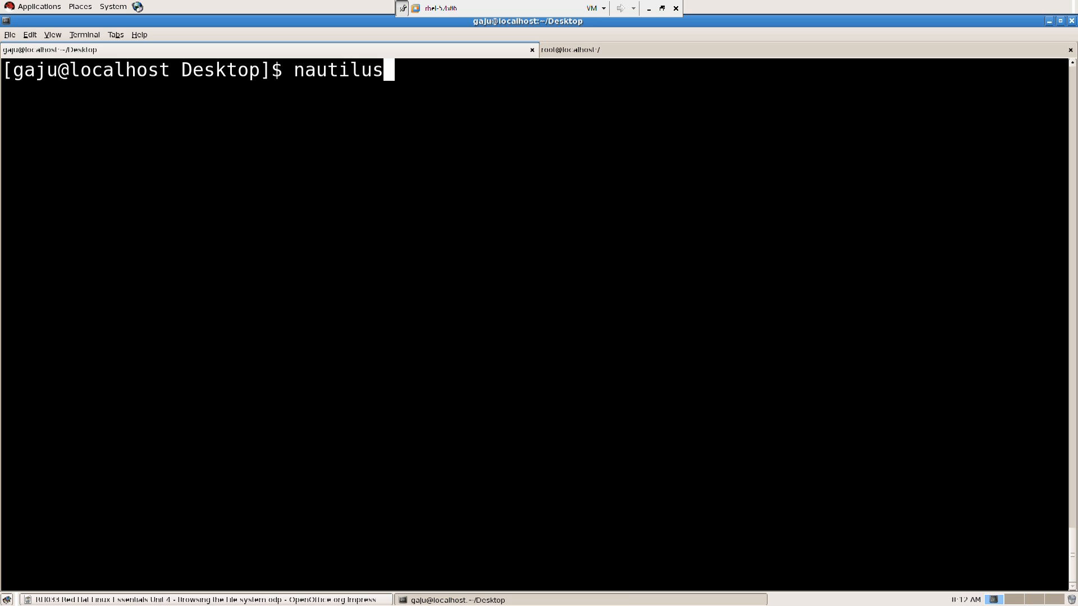